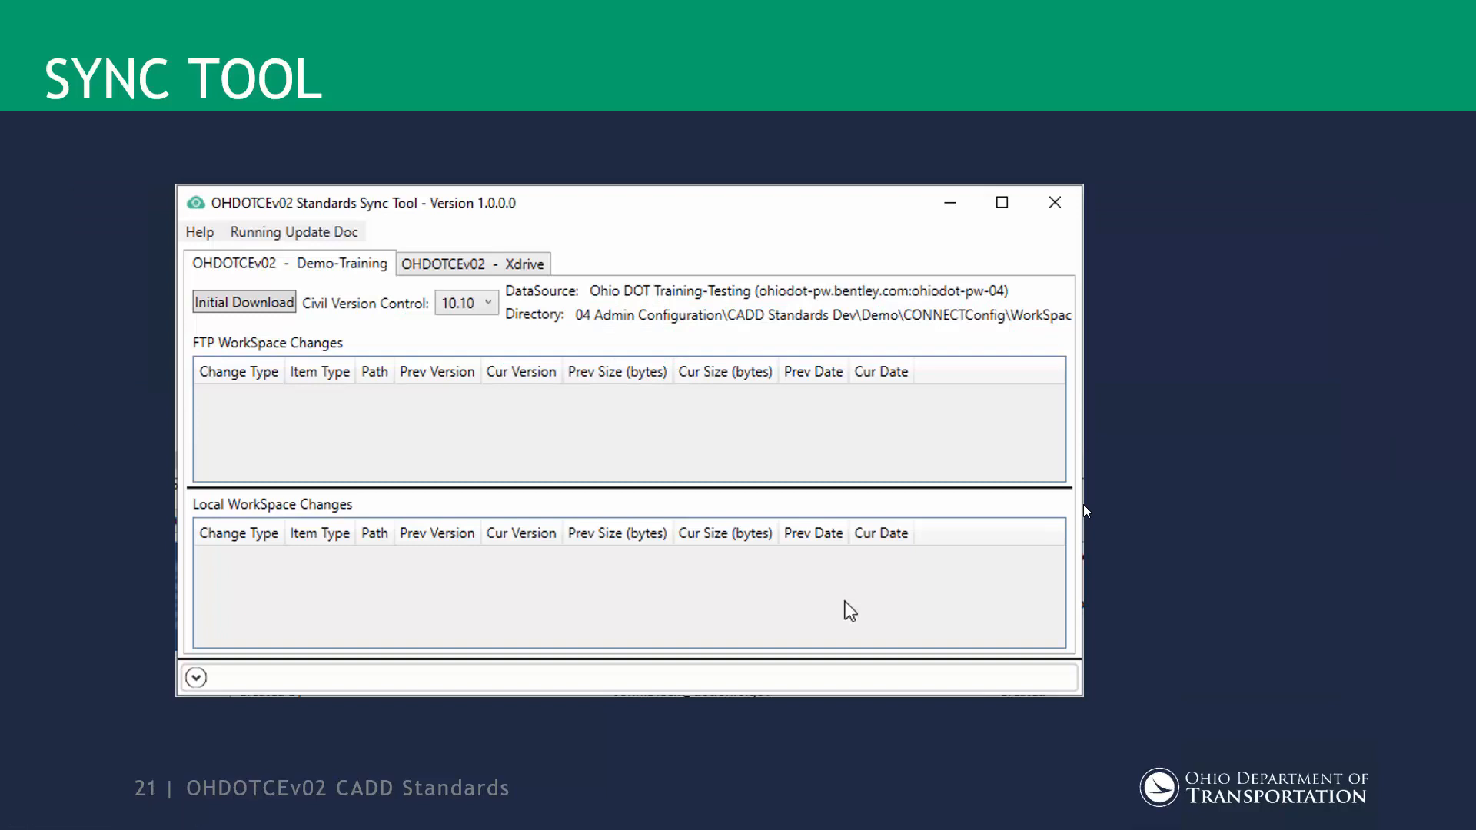
mouse_move(1046, 288)
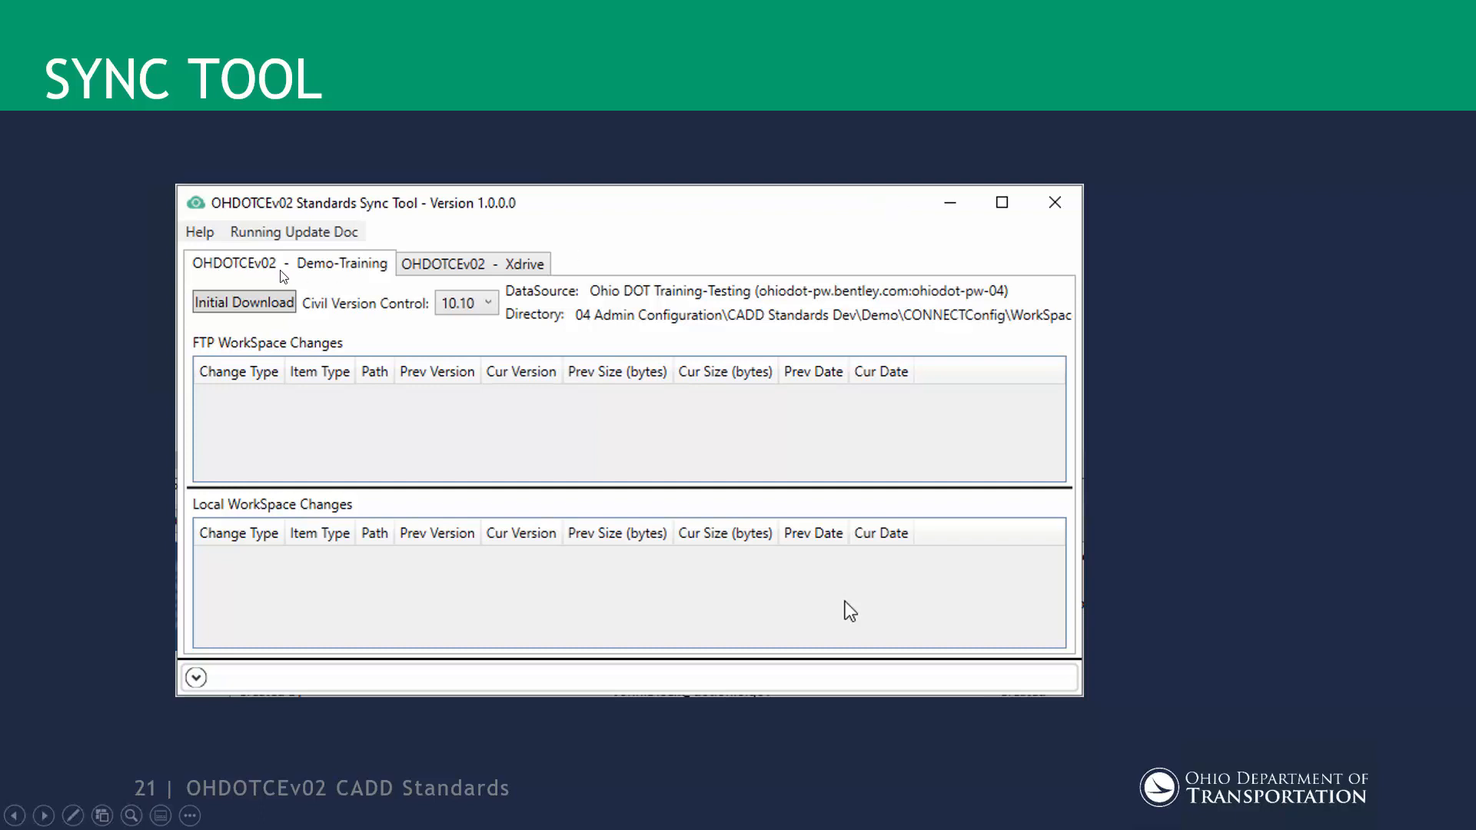
mouse_move(815, 278)
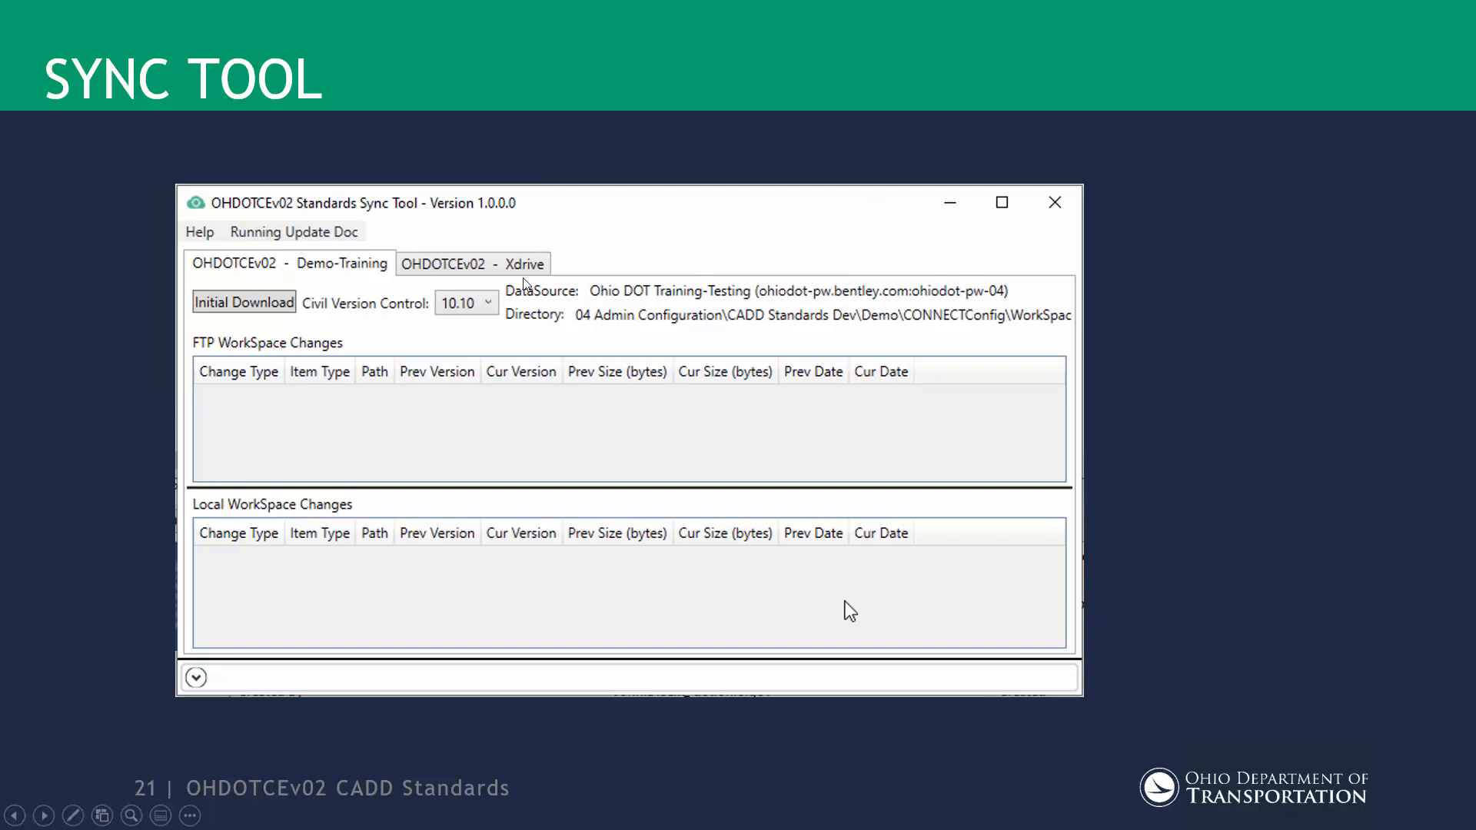
mouse_move(358, 267)
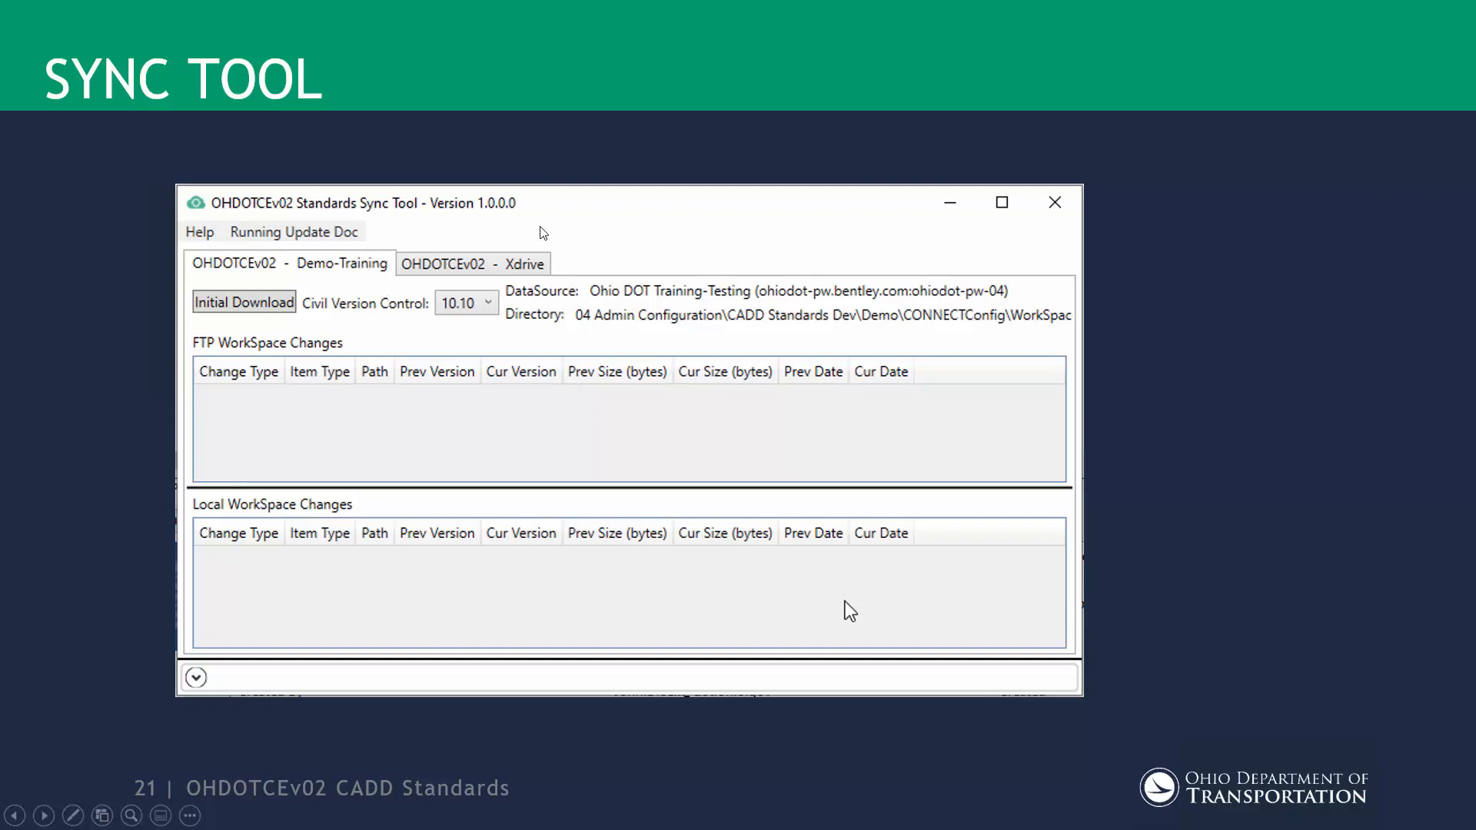
mouse_move(204, 299)
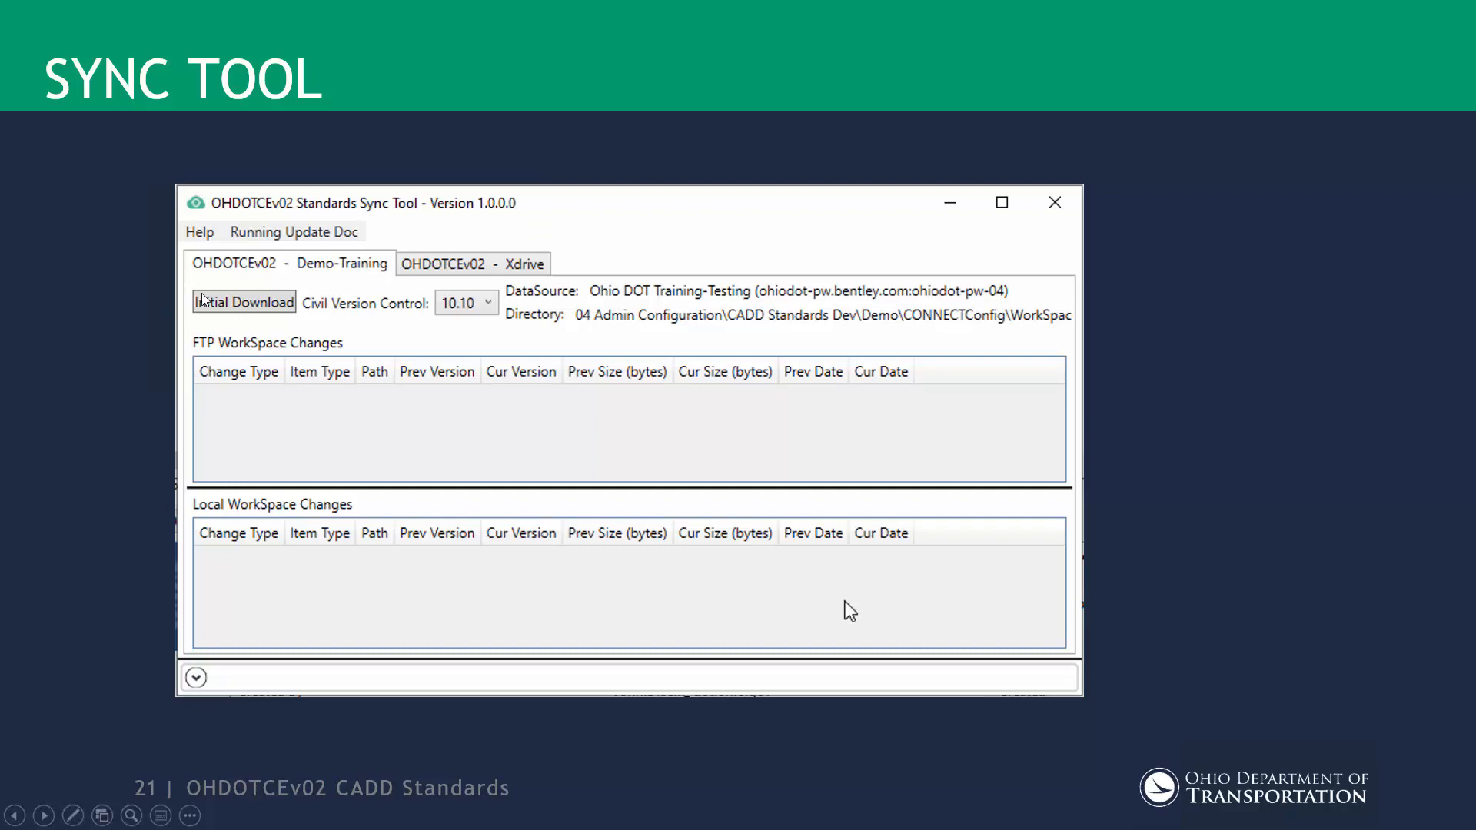
mouse_move(366, 300)
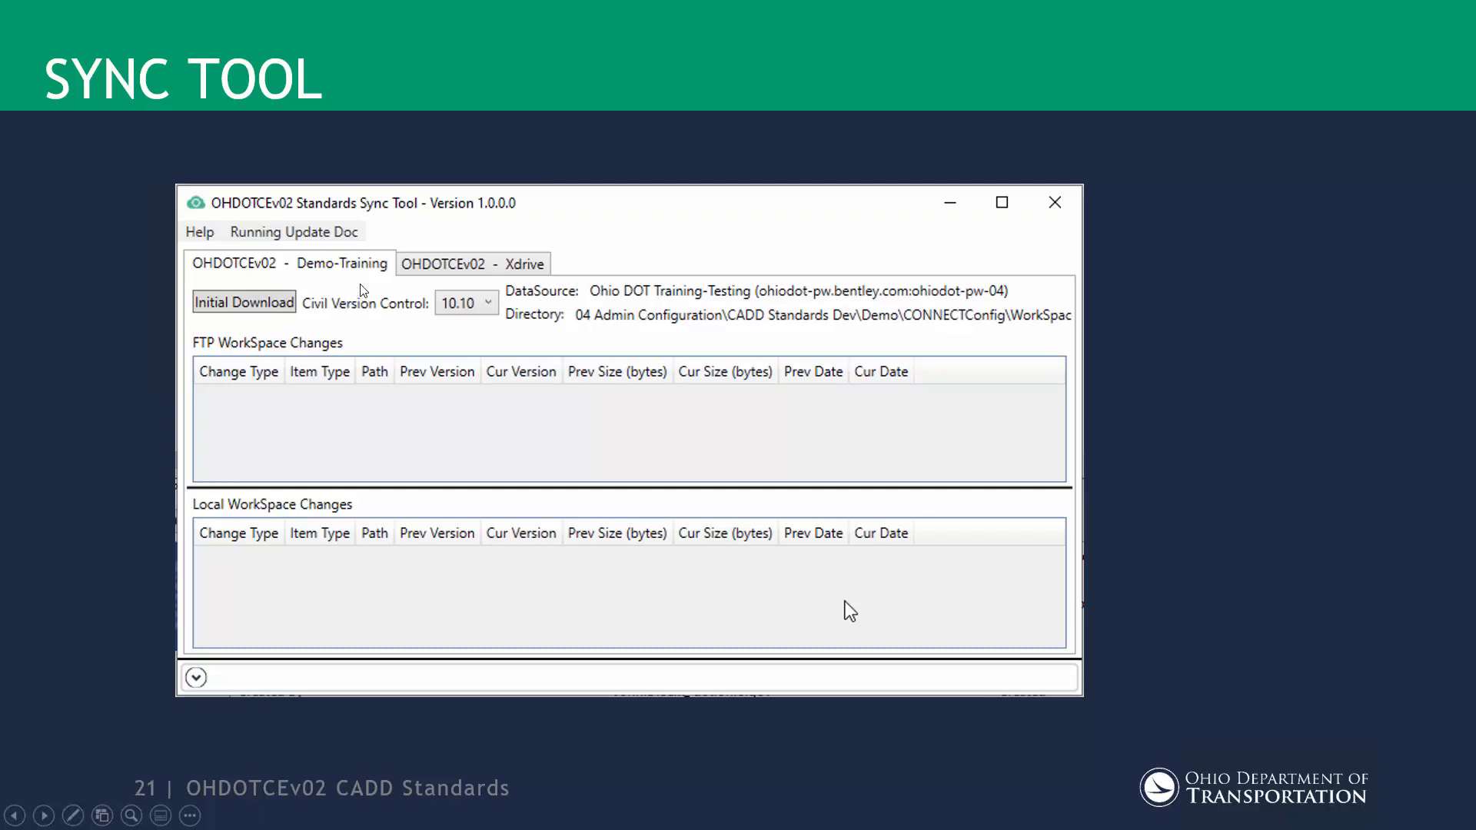
mouse_move(383, 300)
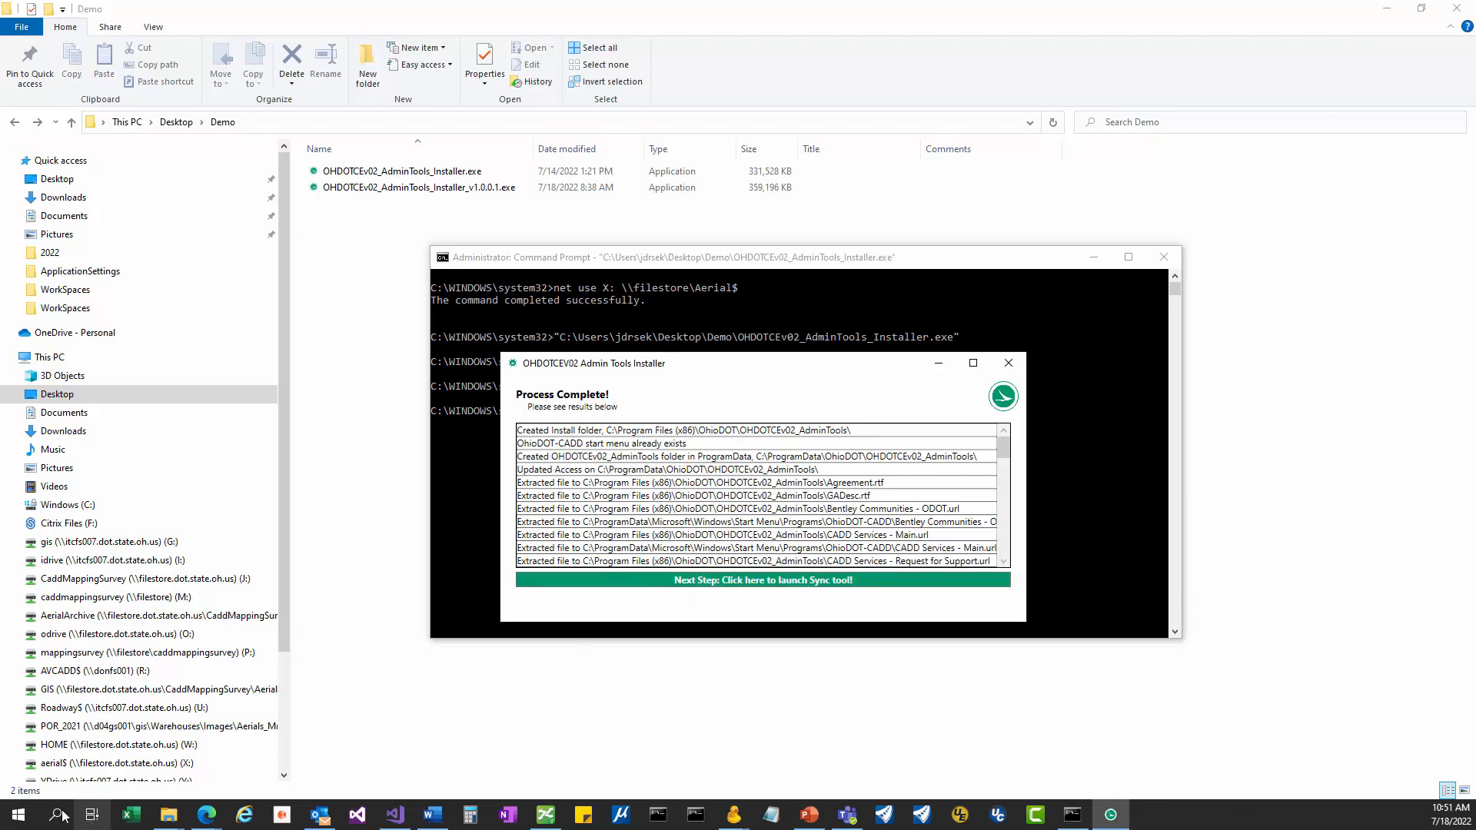
Step: Launch the Standards Sync Tool from the OhioDOT-CADD folder in the Start menu
left_click(17, 815)
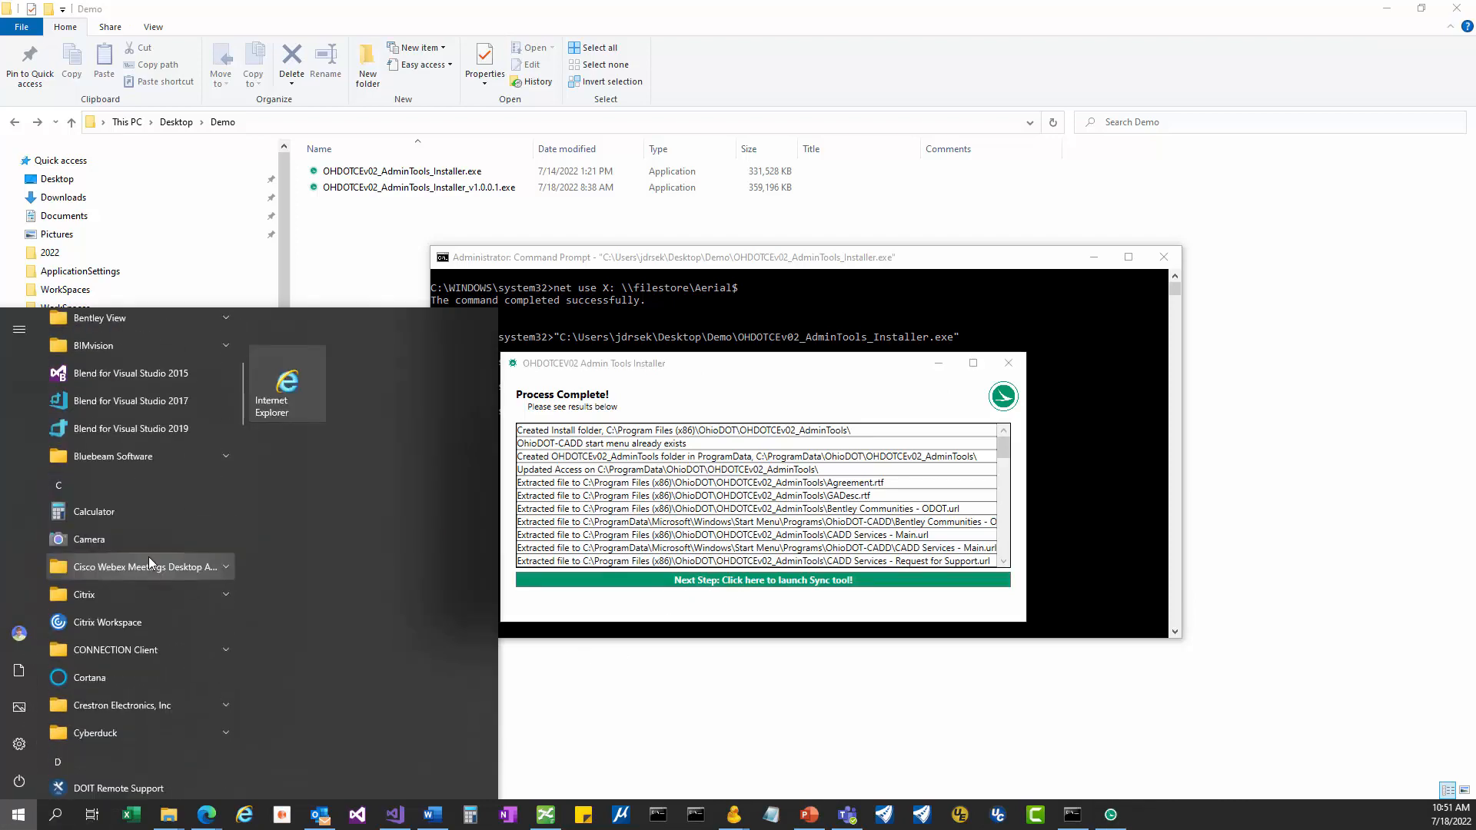
scroll("down", 3)
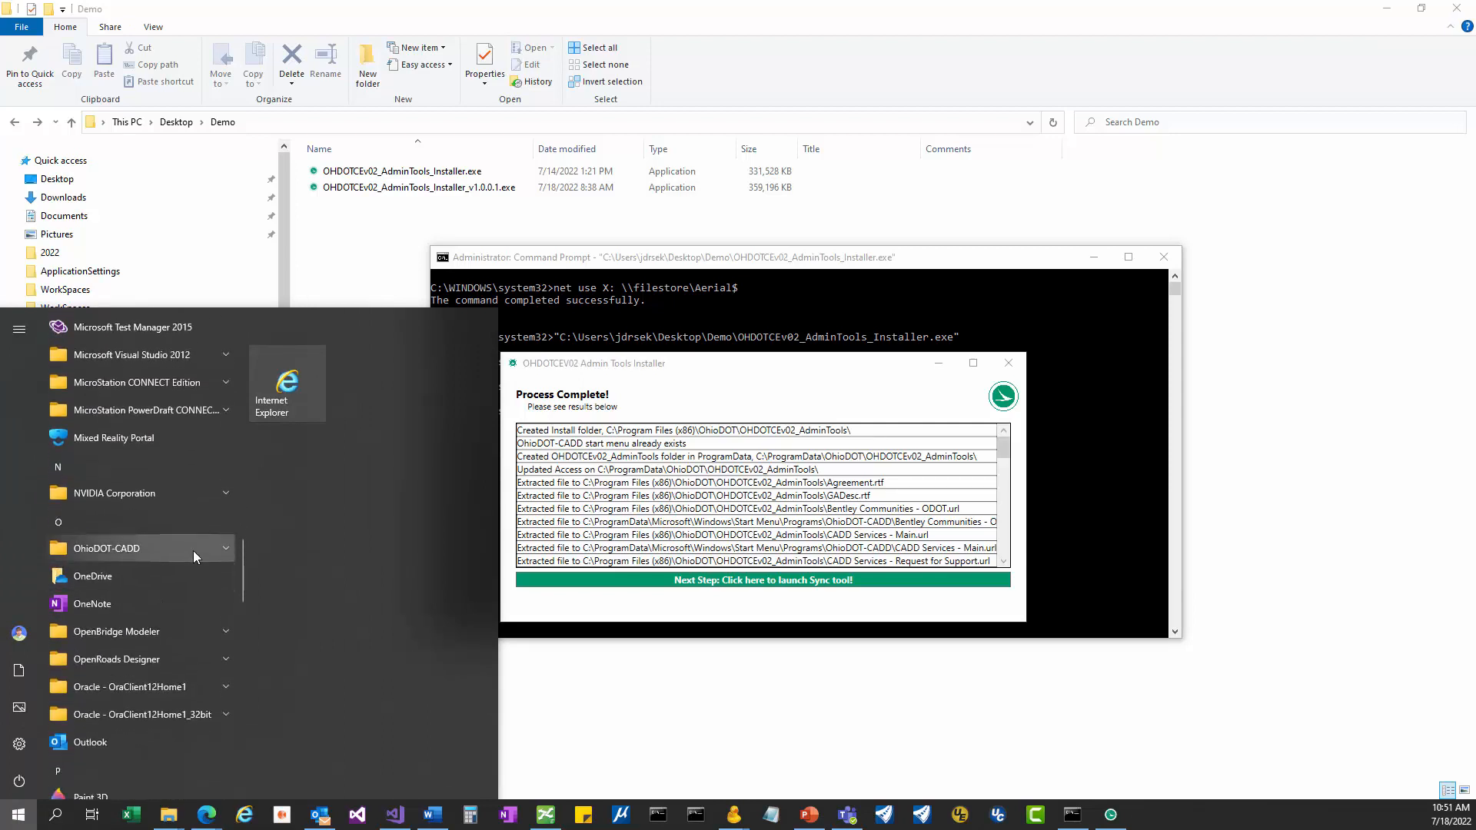
left_click(106, 547)
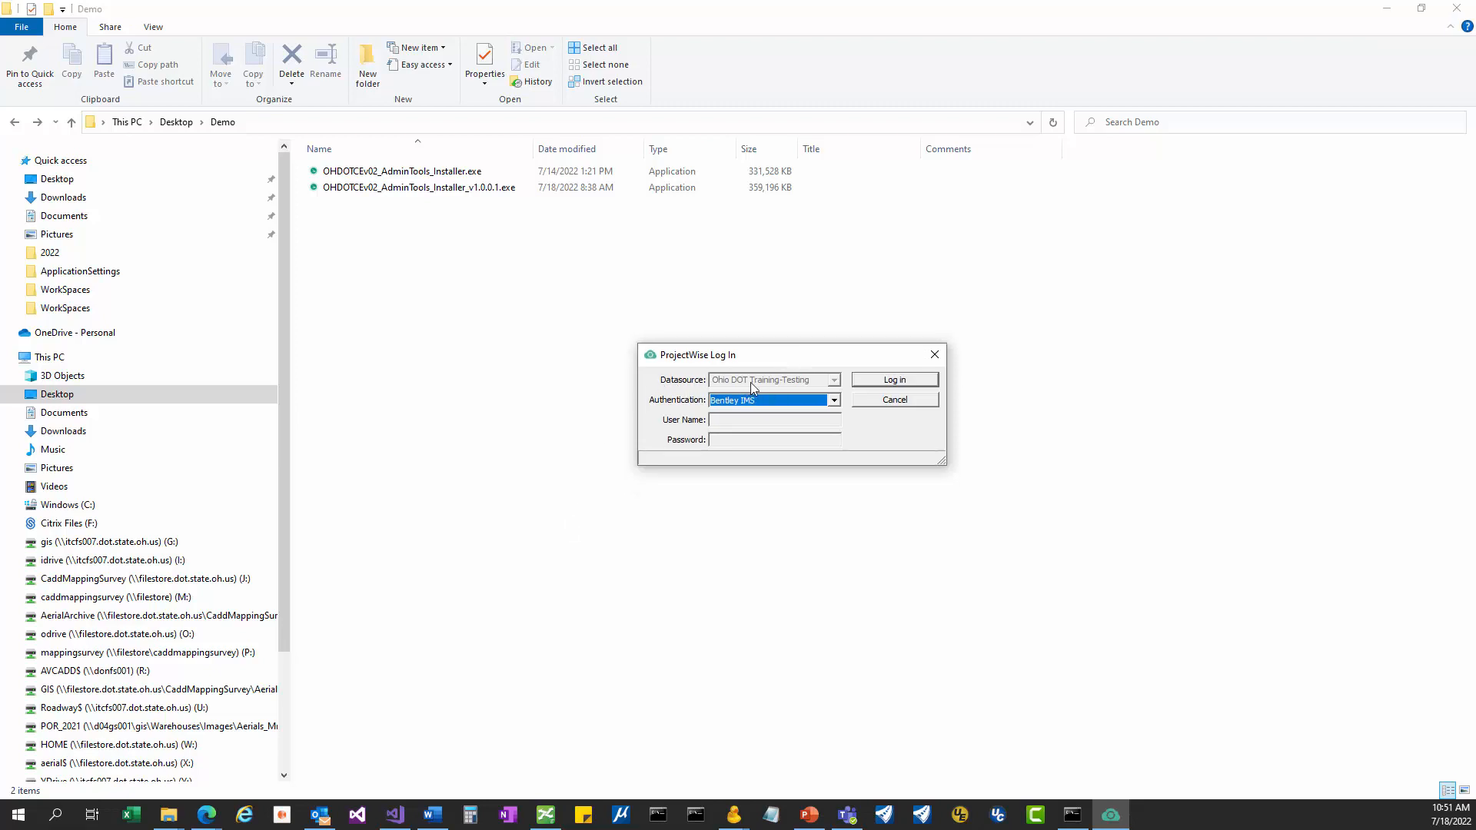
mouse_move(793, 349)
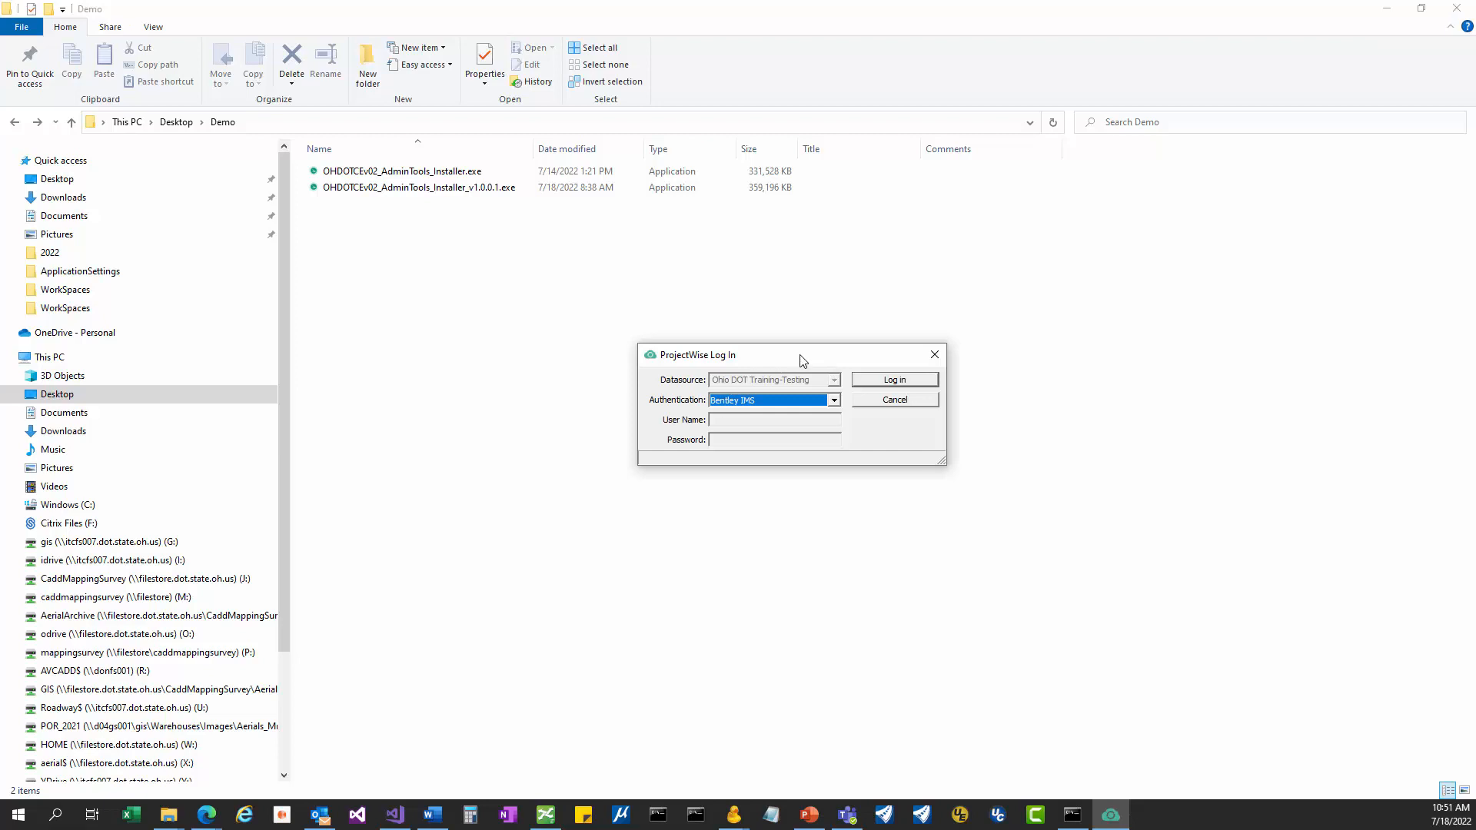
Step: Log in to the Ohio DOT Training-Testing datasource with Bentley IMS authentication
left_click_drag(800, 356, 785, 368)
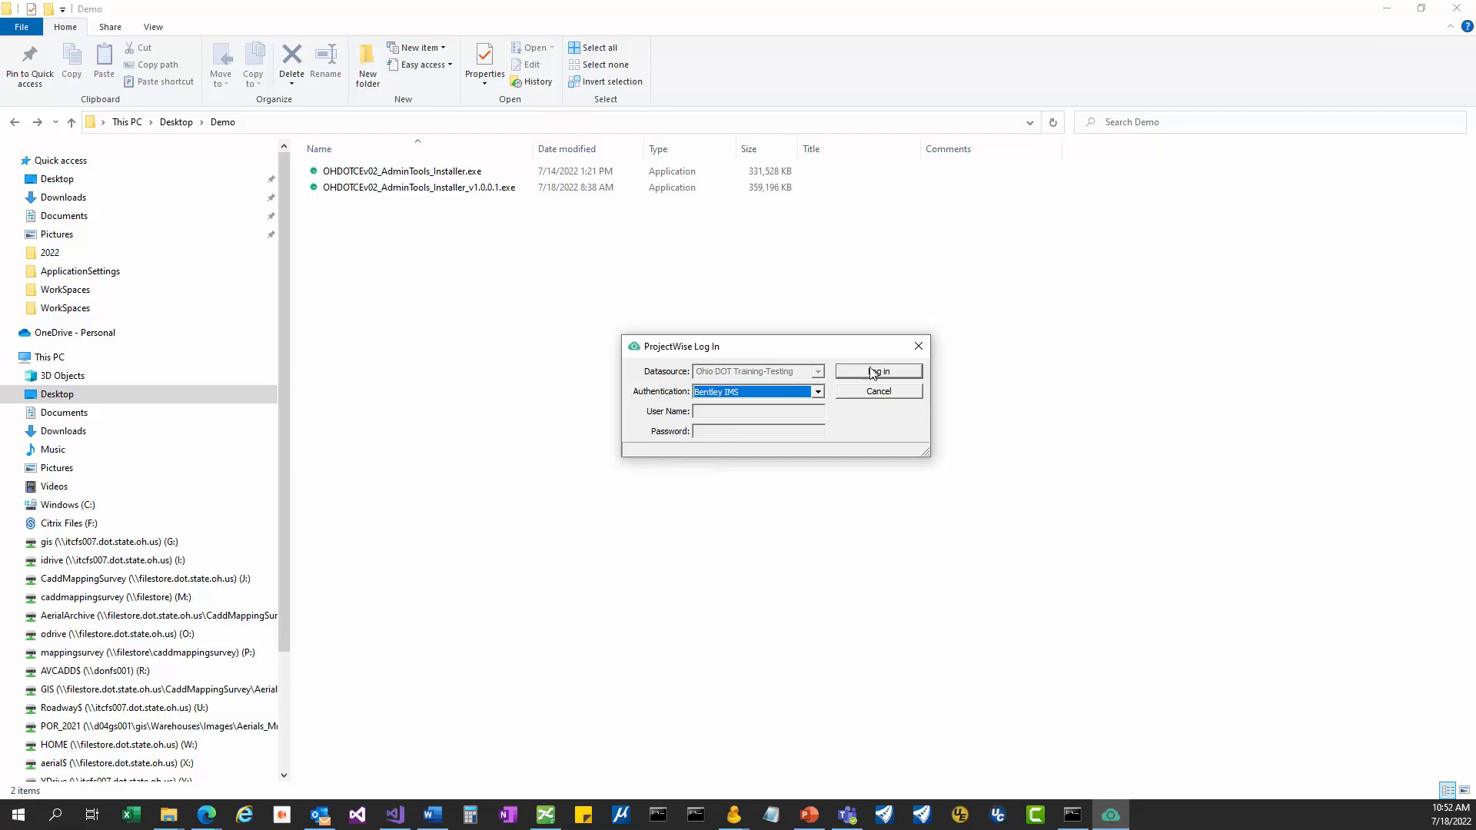
left_click(878, 371)
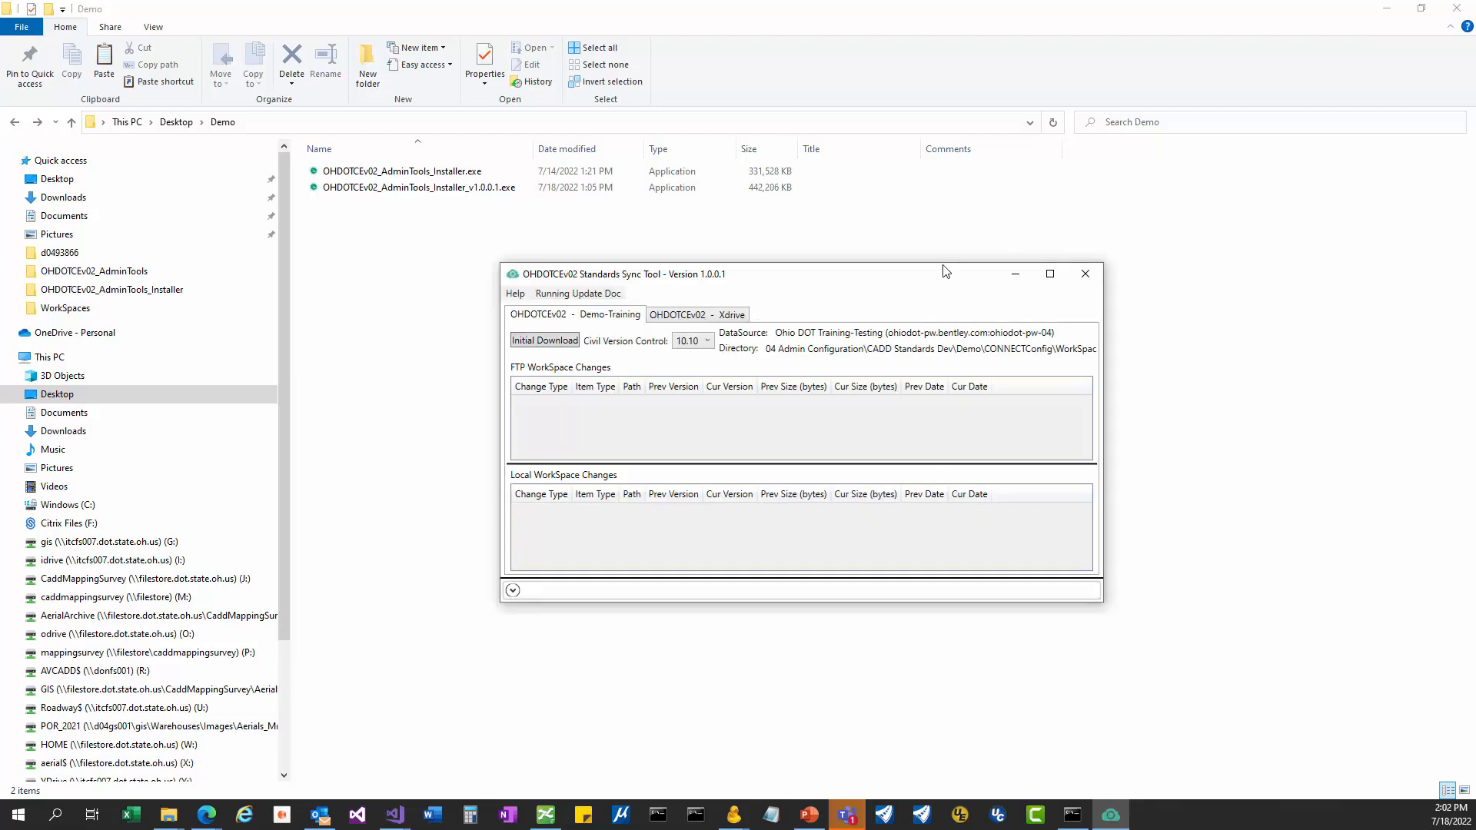
left_click(515, 292)
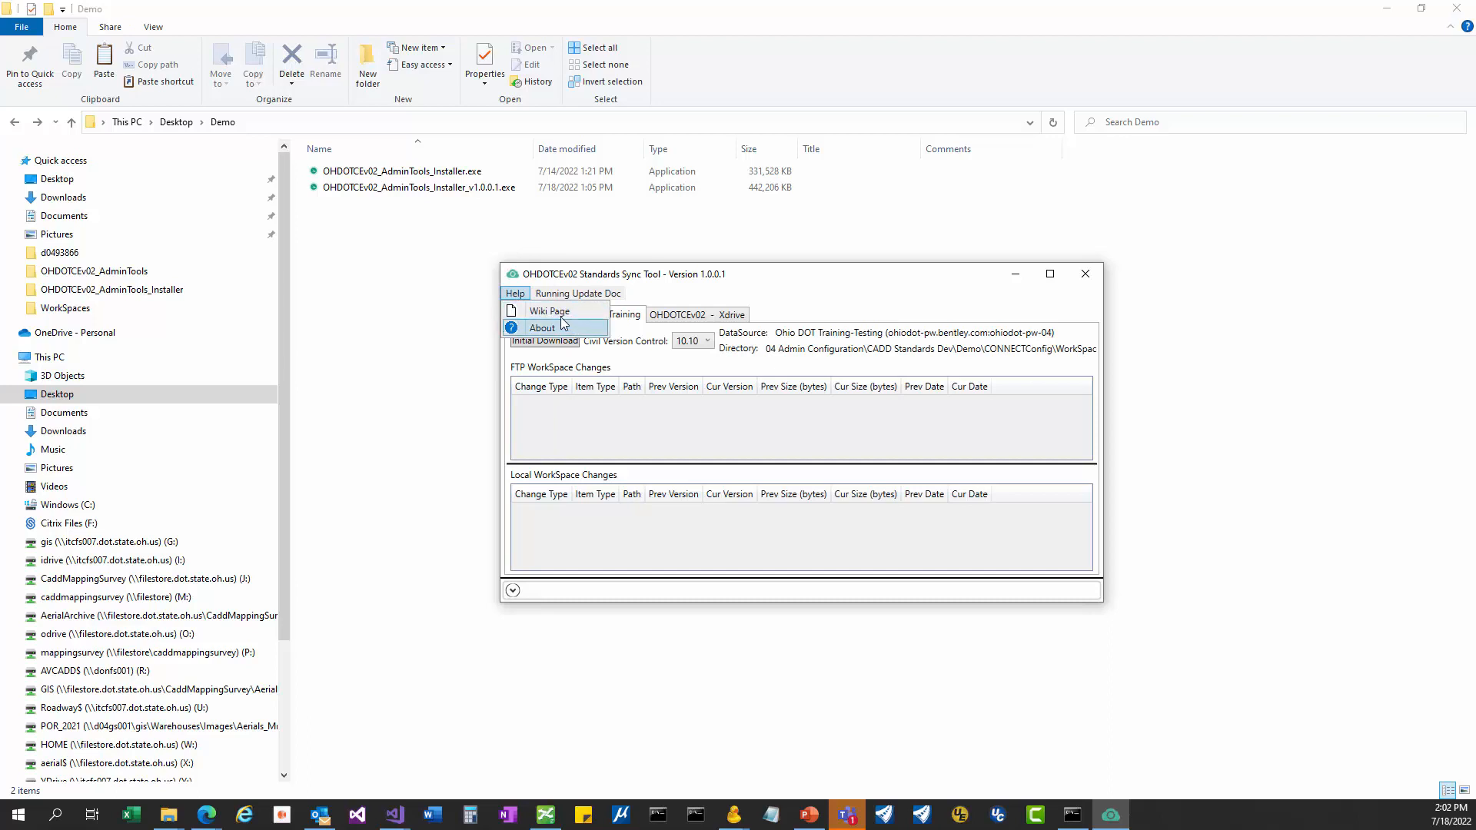
mouse_move(547, 311)
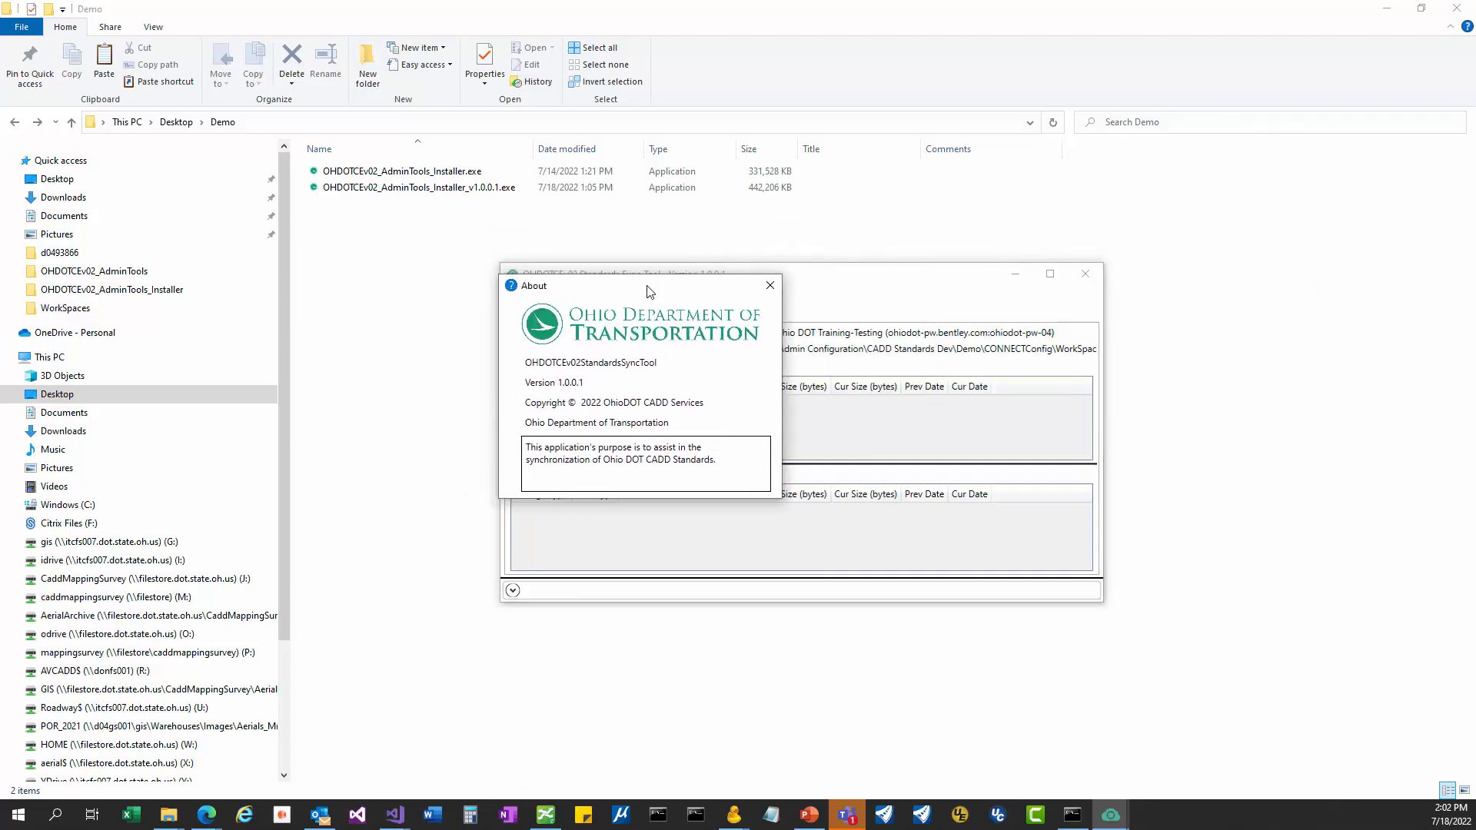
mouse_move(591, 396)
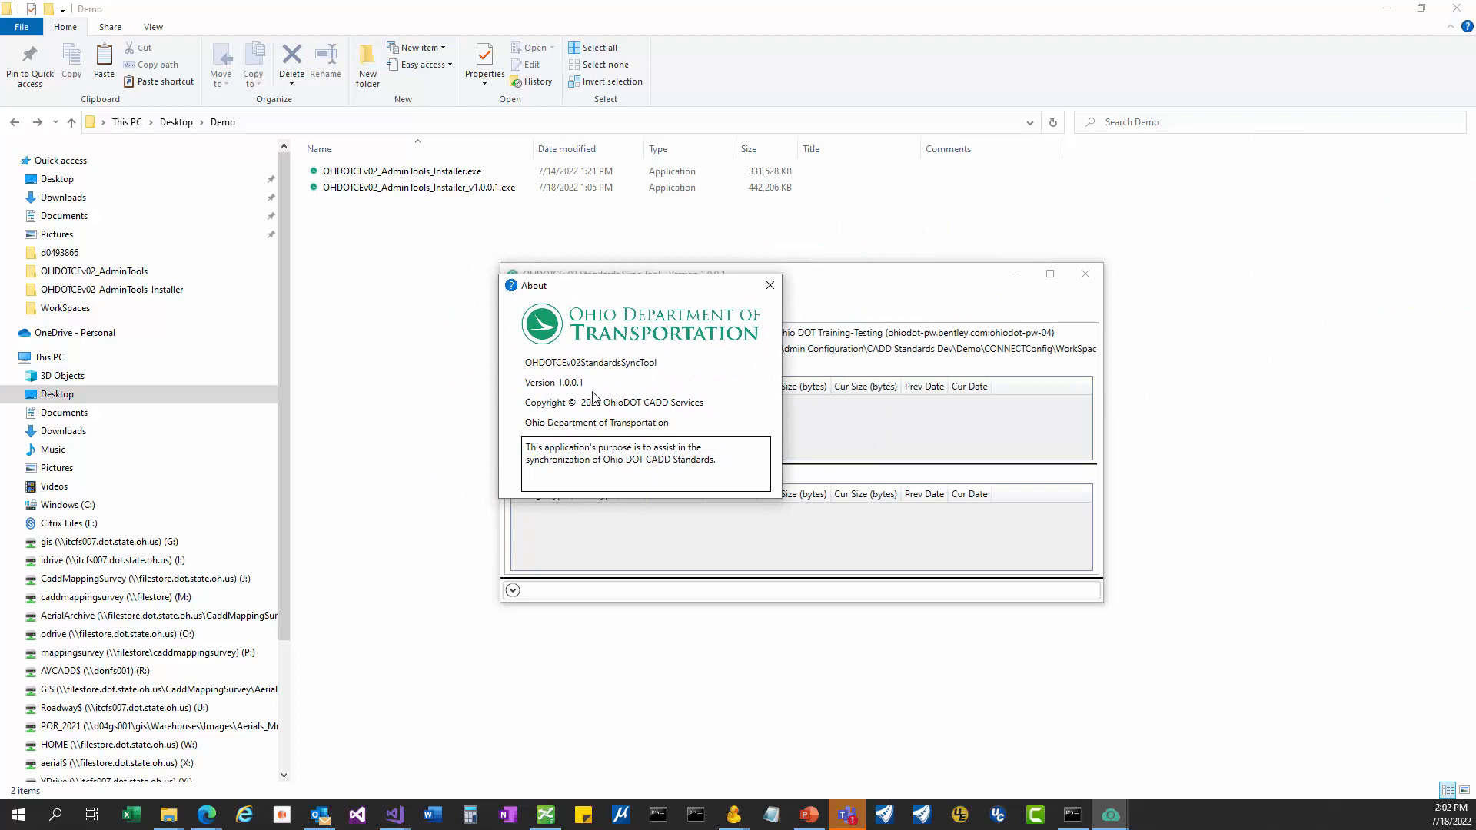
left_click(768, 286)
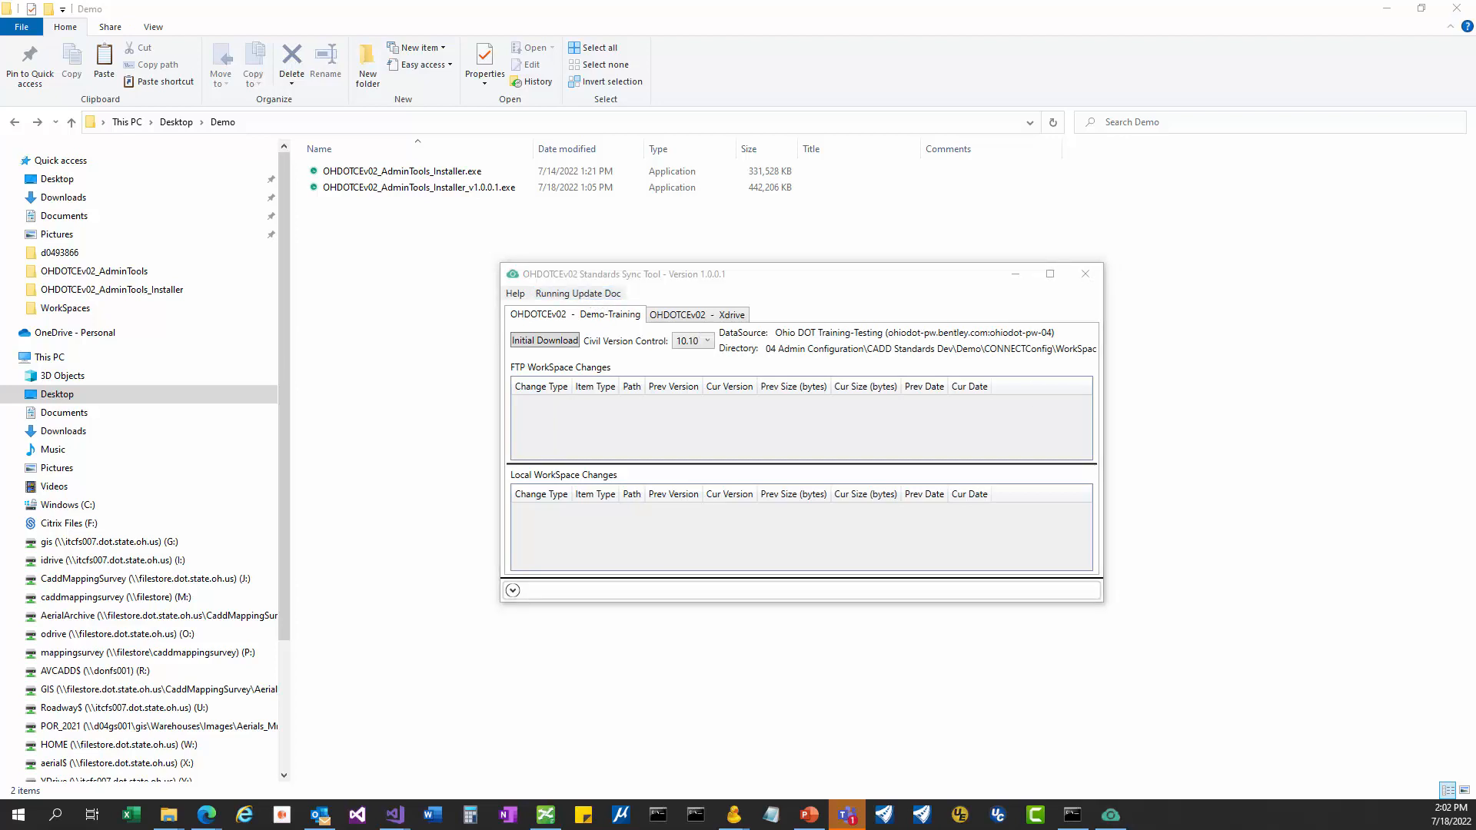
left_click(577, 292)
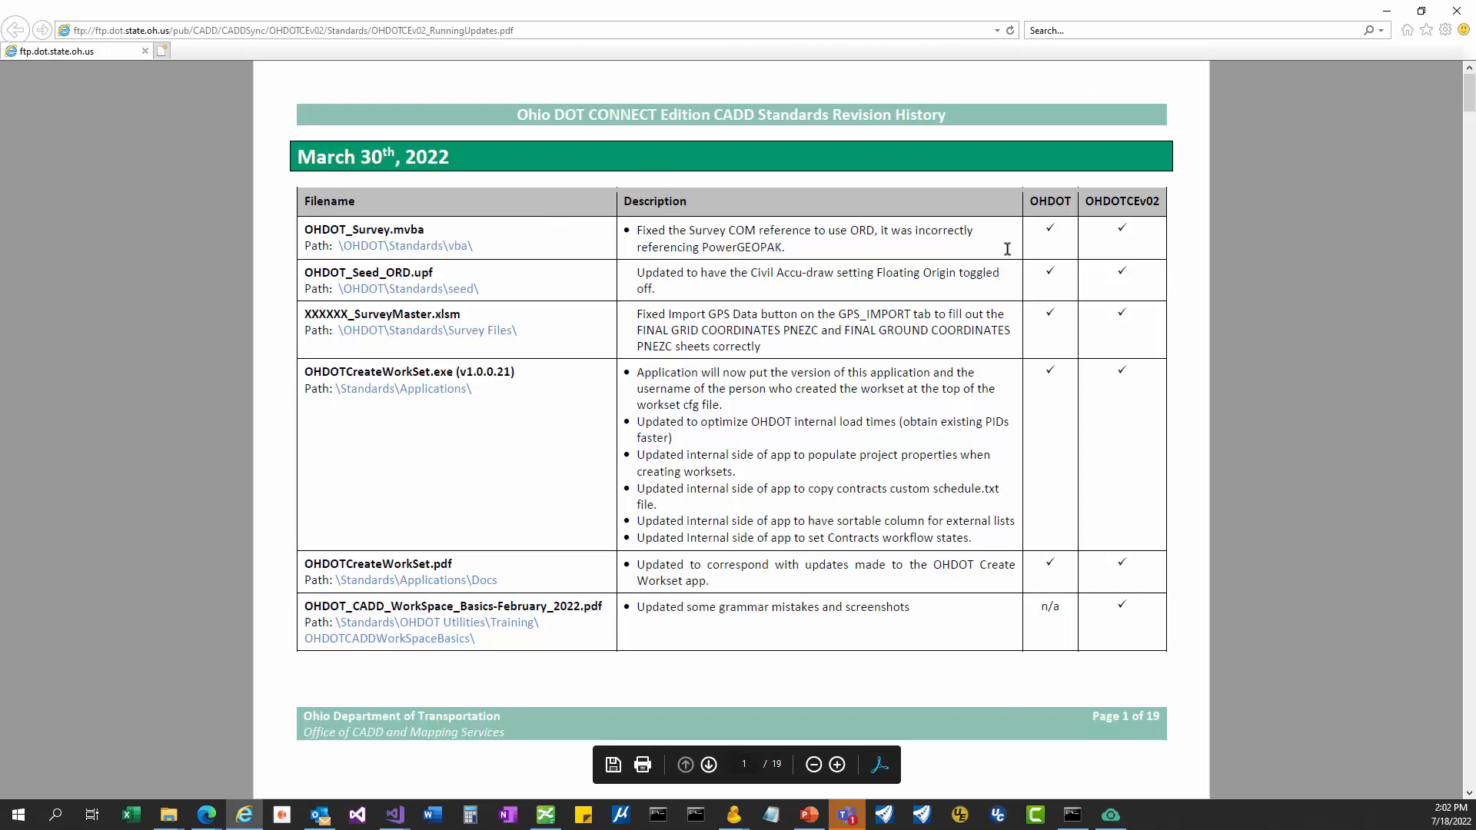
mouse_move(308, 168)
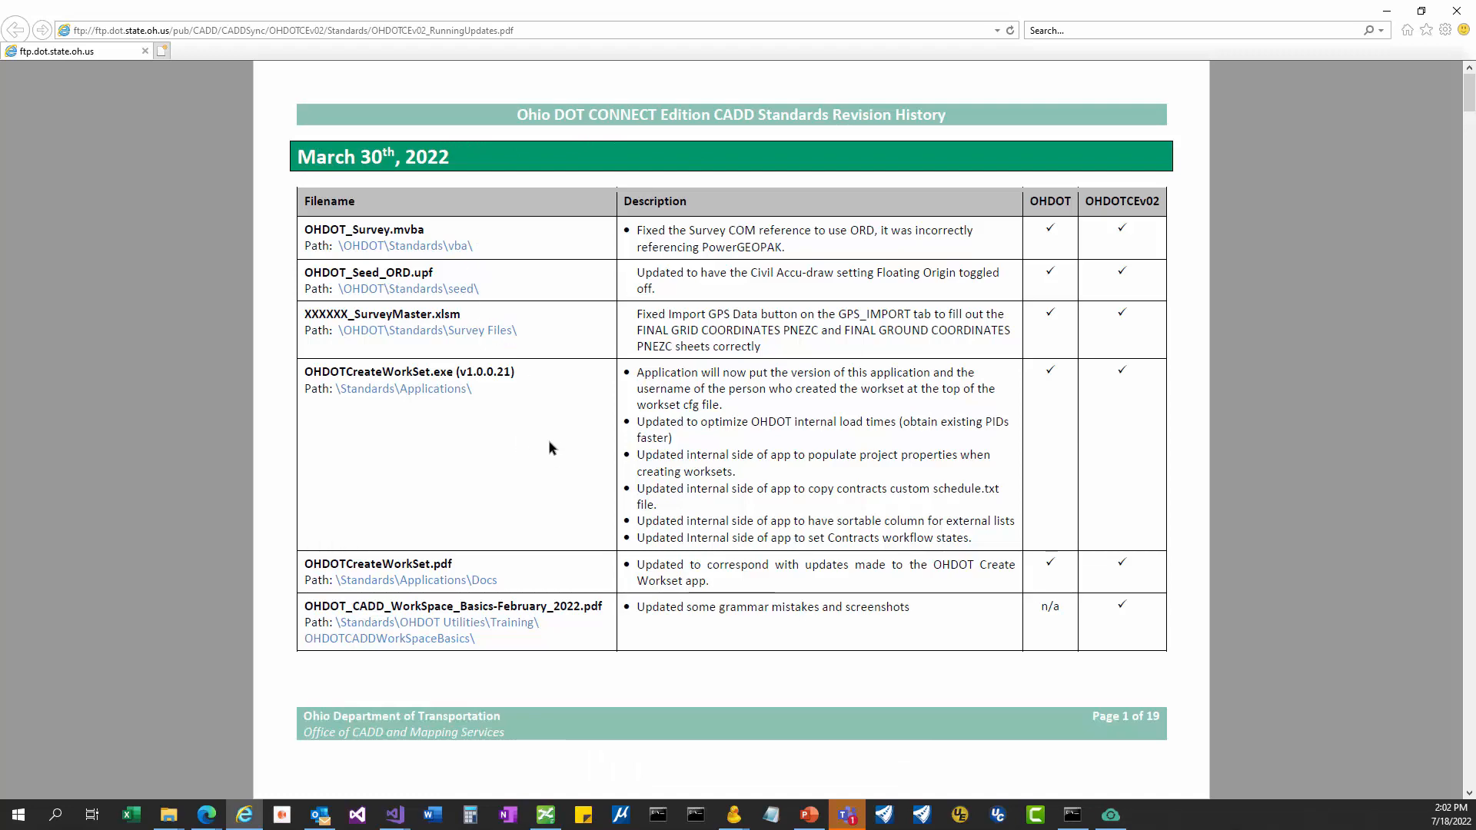
scroll("down", 3)
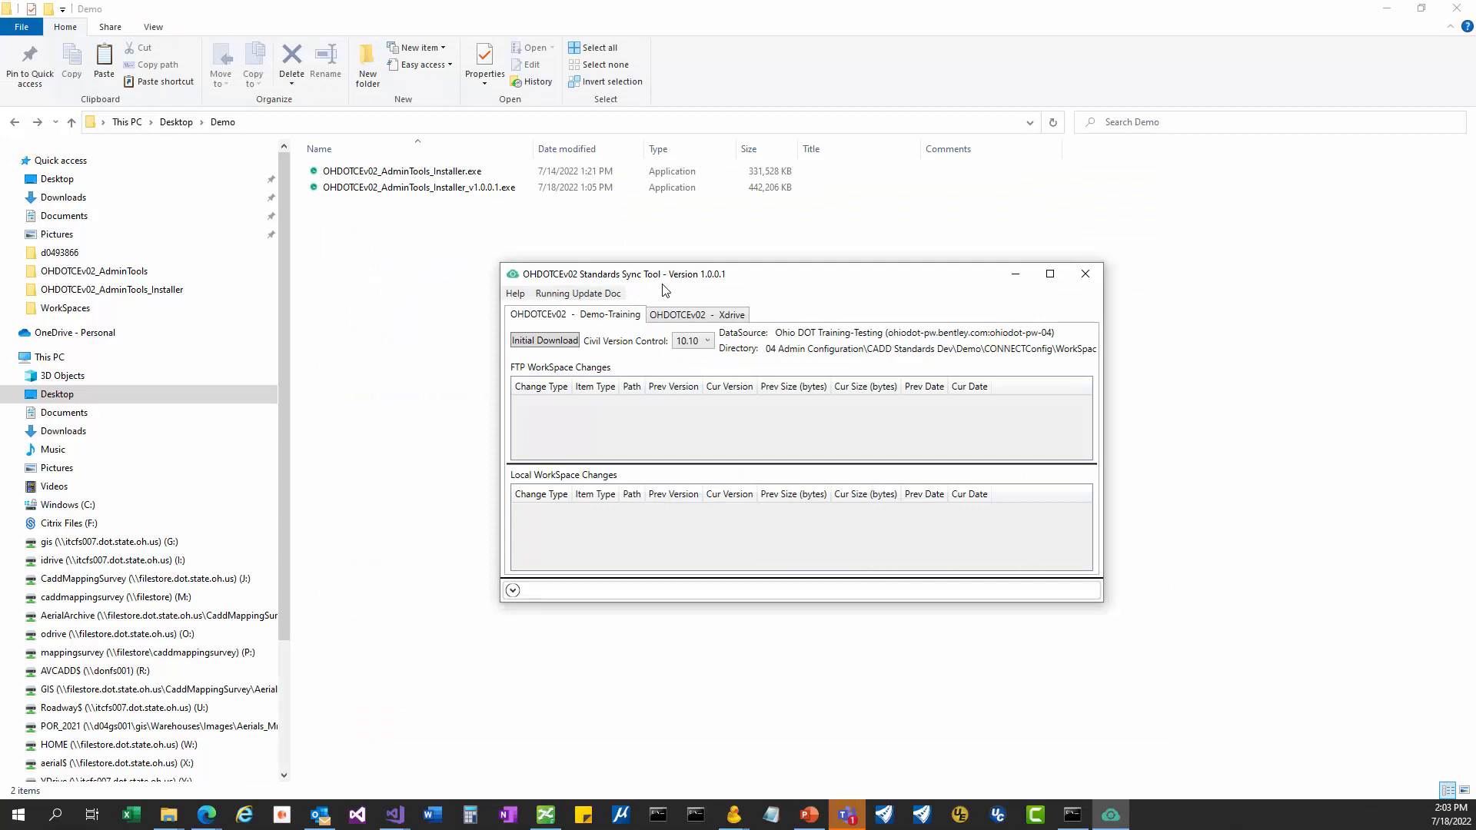
Step: Compare the Xdrive and Demo-Training workspace entries in the sync tool
left_click(514, 591)
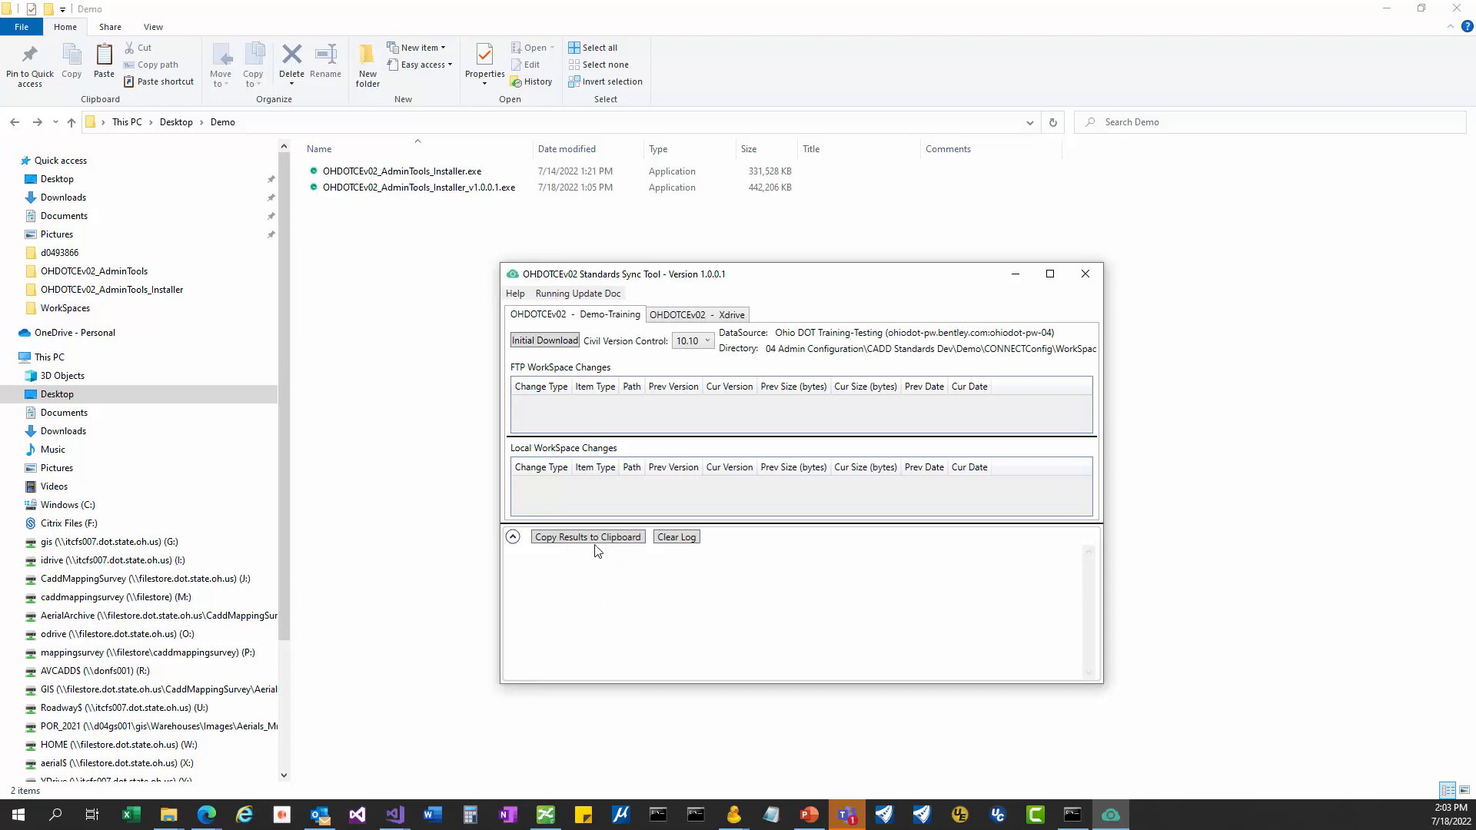
mouse_move(586, 366)
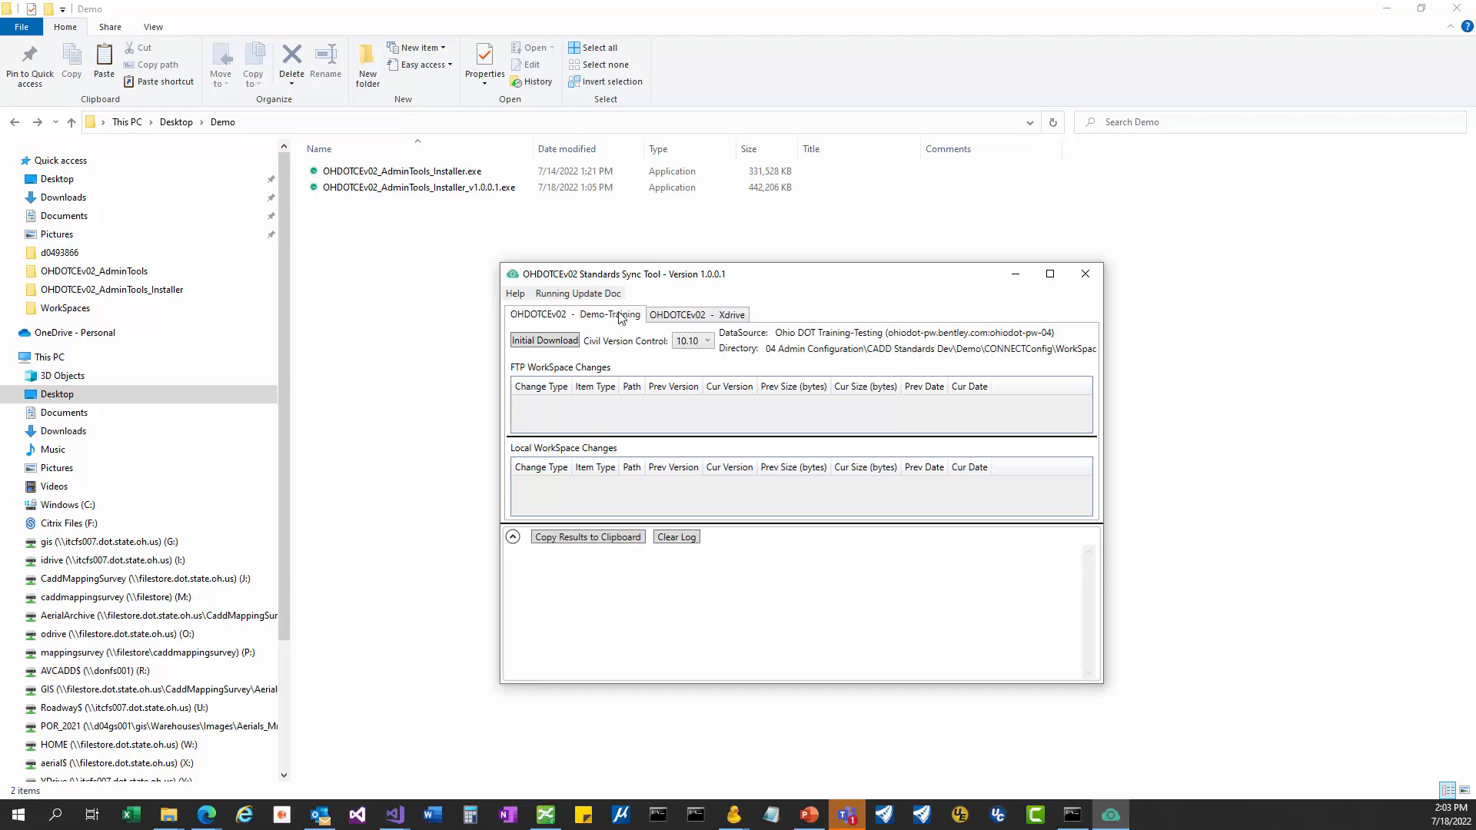
left_click(696, 313)
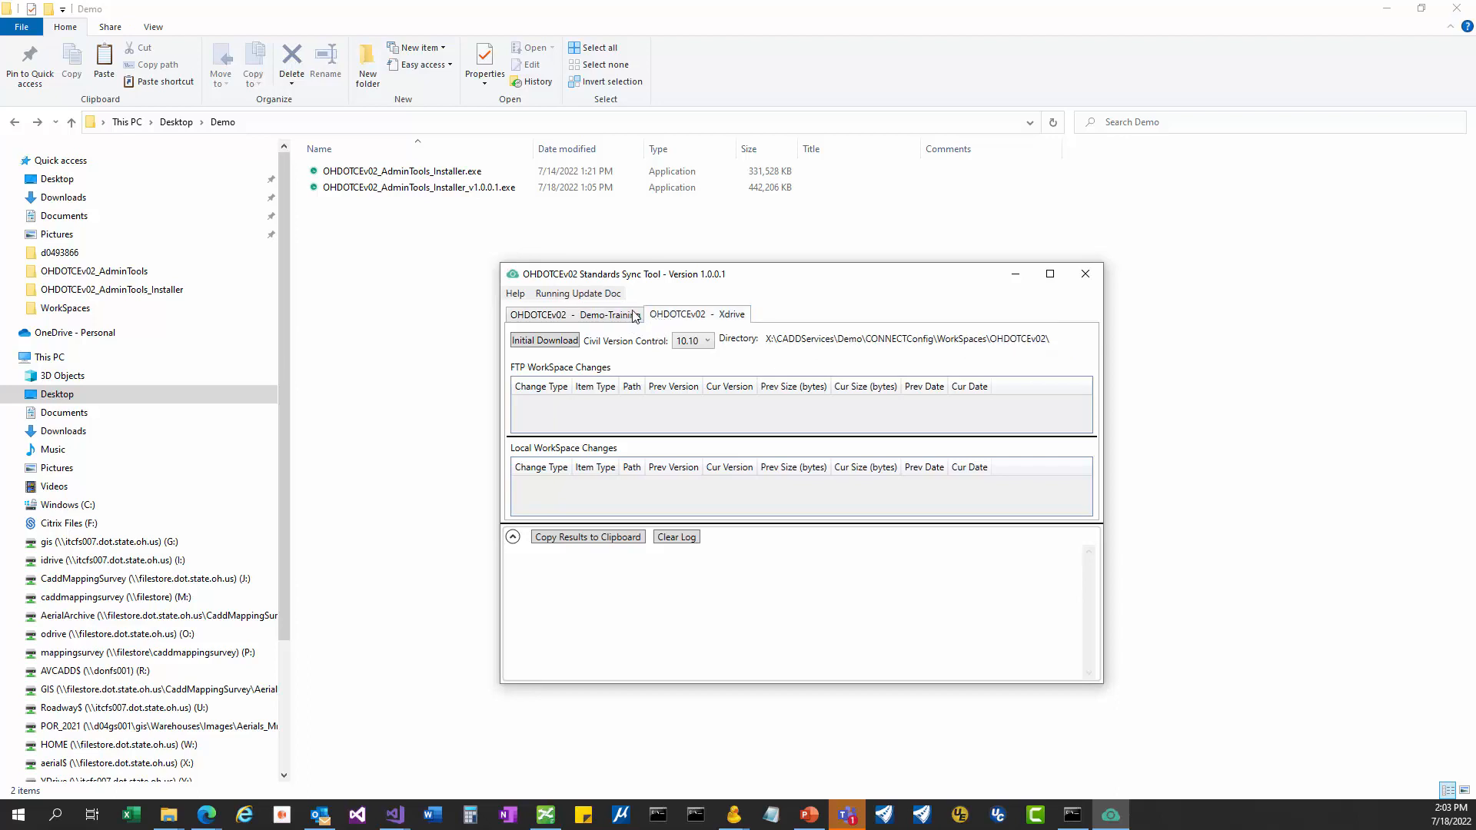
left_click(572, 314)
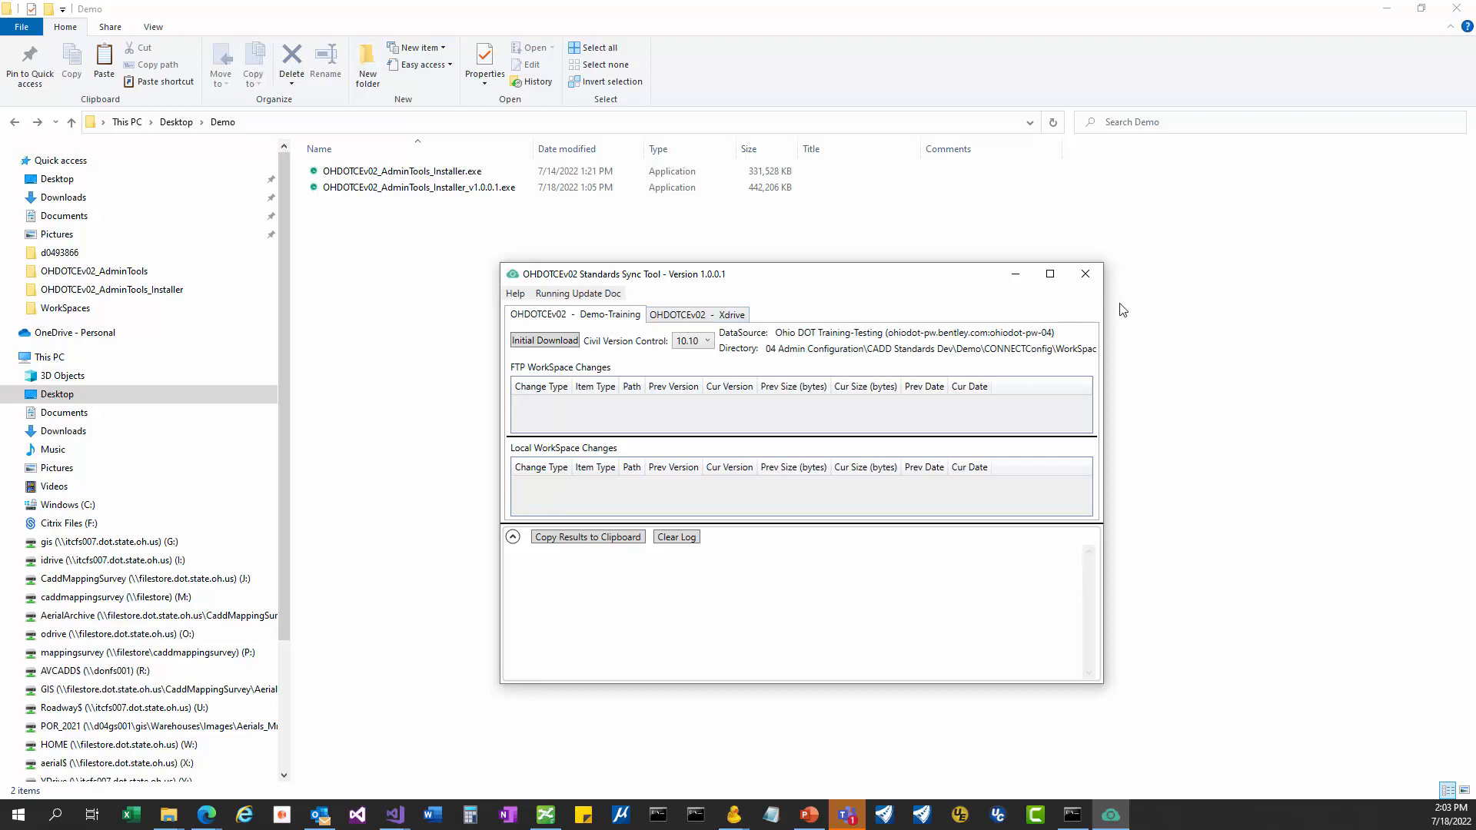
mouse_move(576, 326)
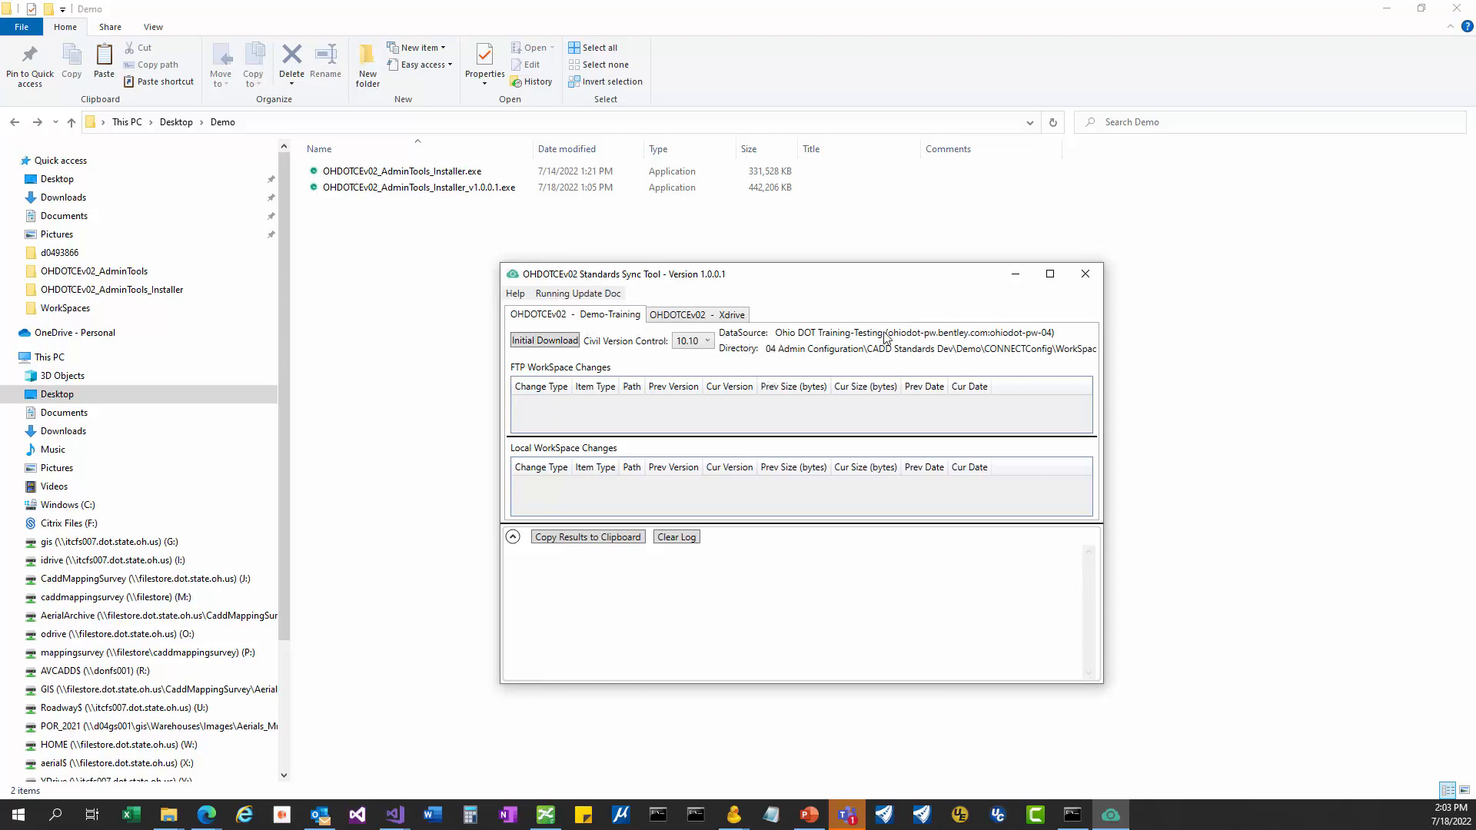
mouse_move(1031, 349)
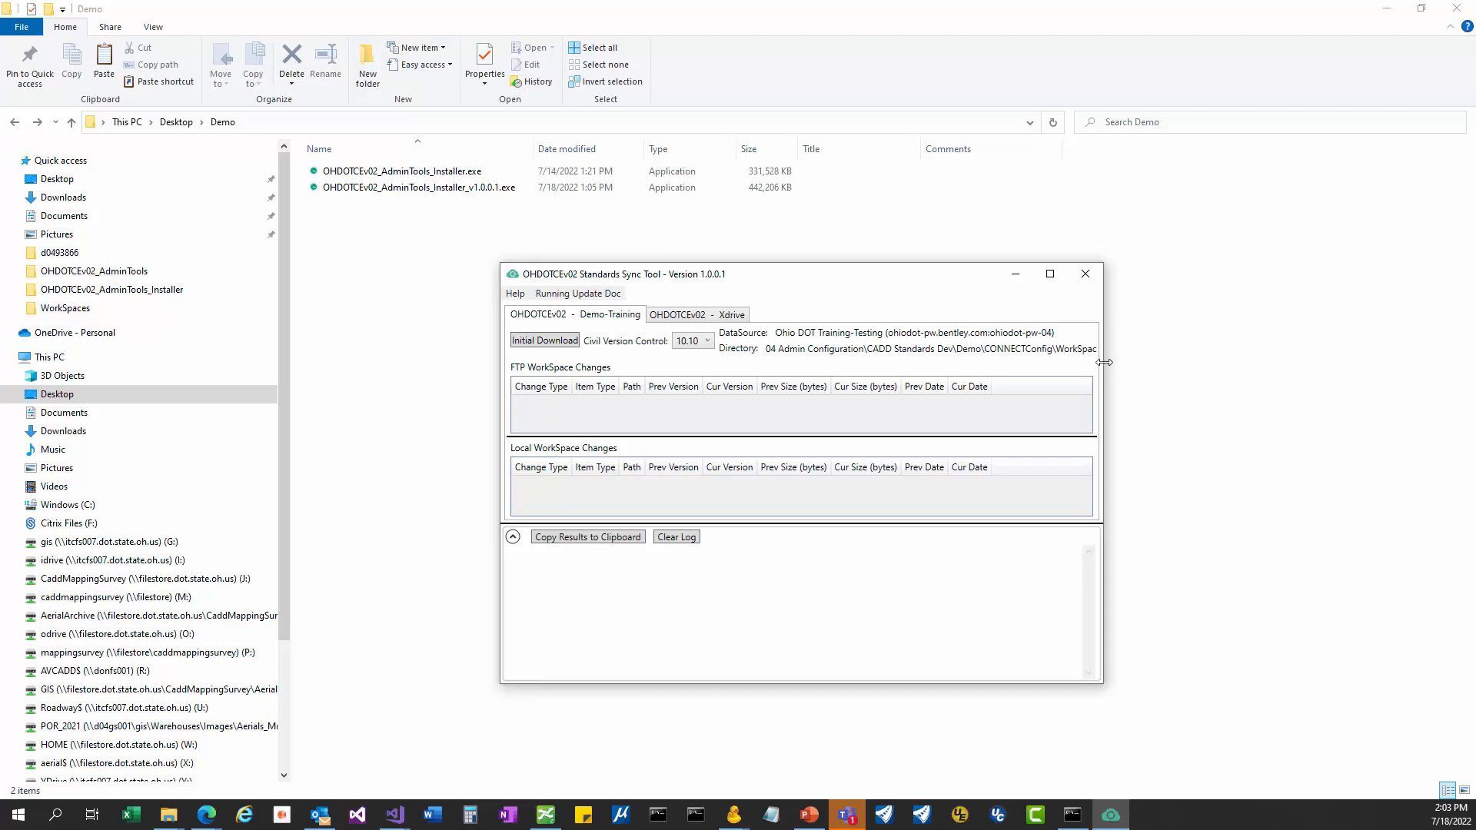
Step: Widen the window and show the Xdrive entry's full CADDServices directory path
left_click_drag(1099, 362, 1224, 363)
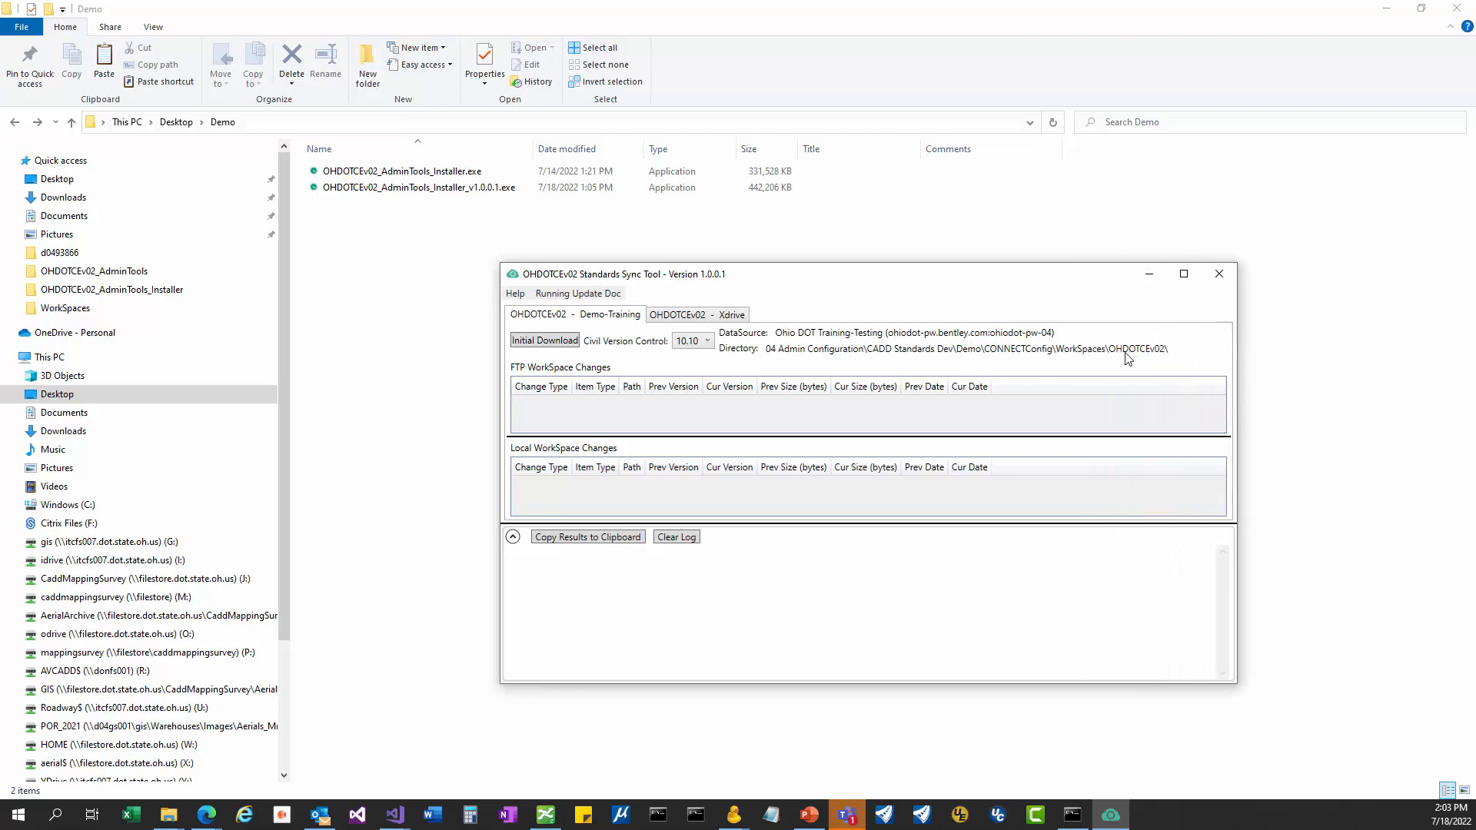
mouse_move(792, 341)
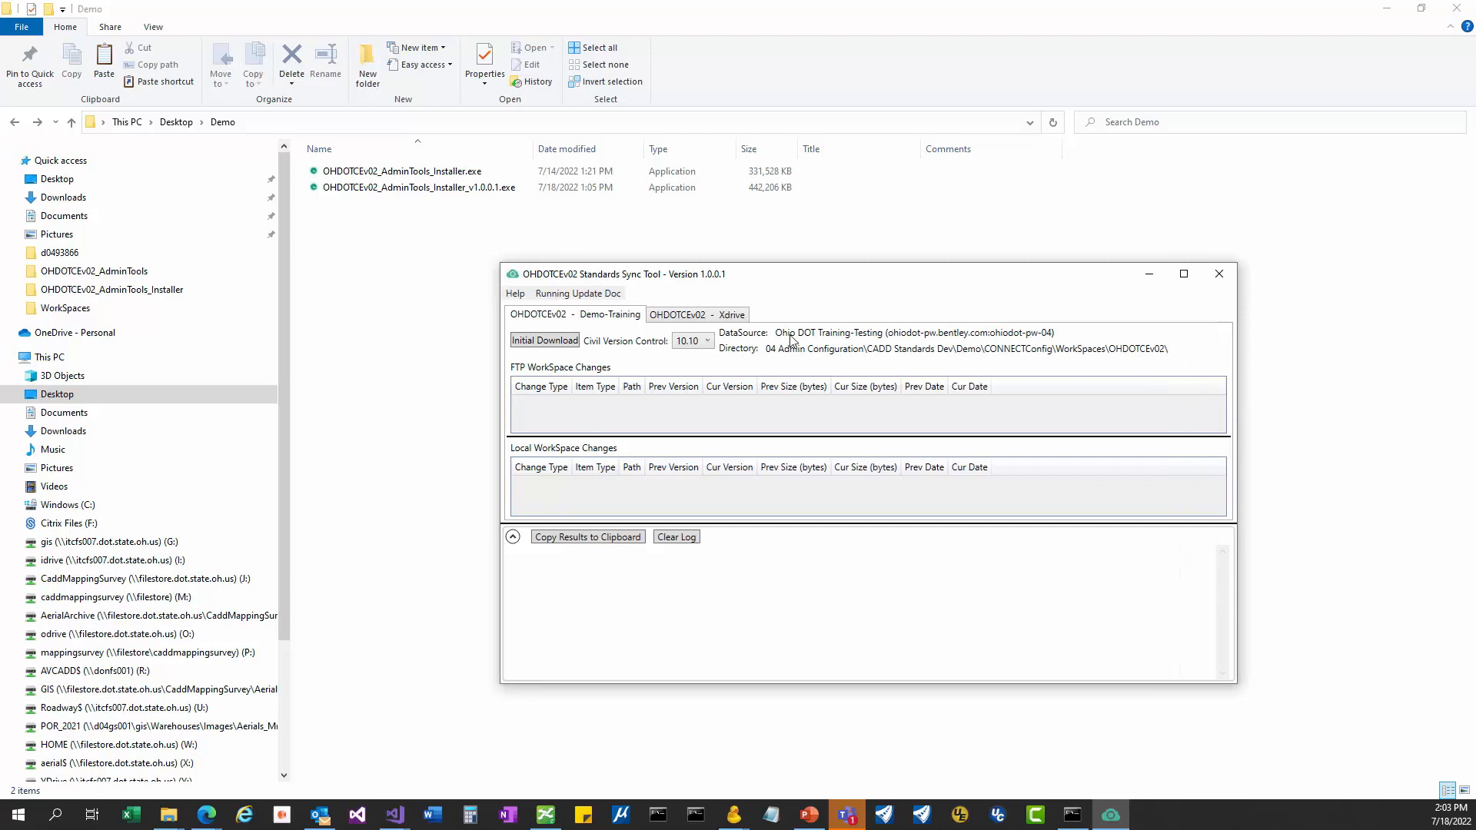
left_click(697, 314)
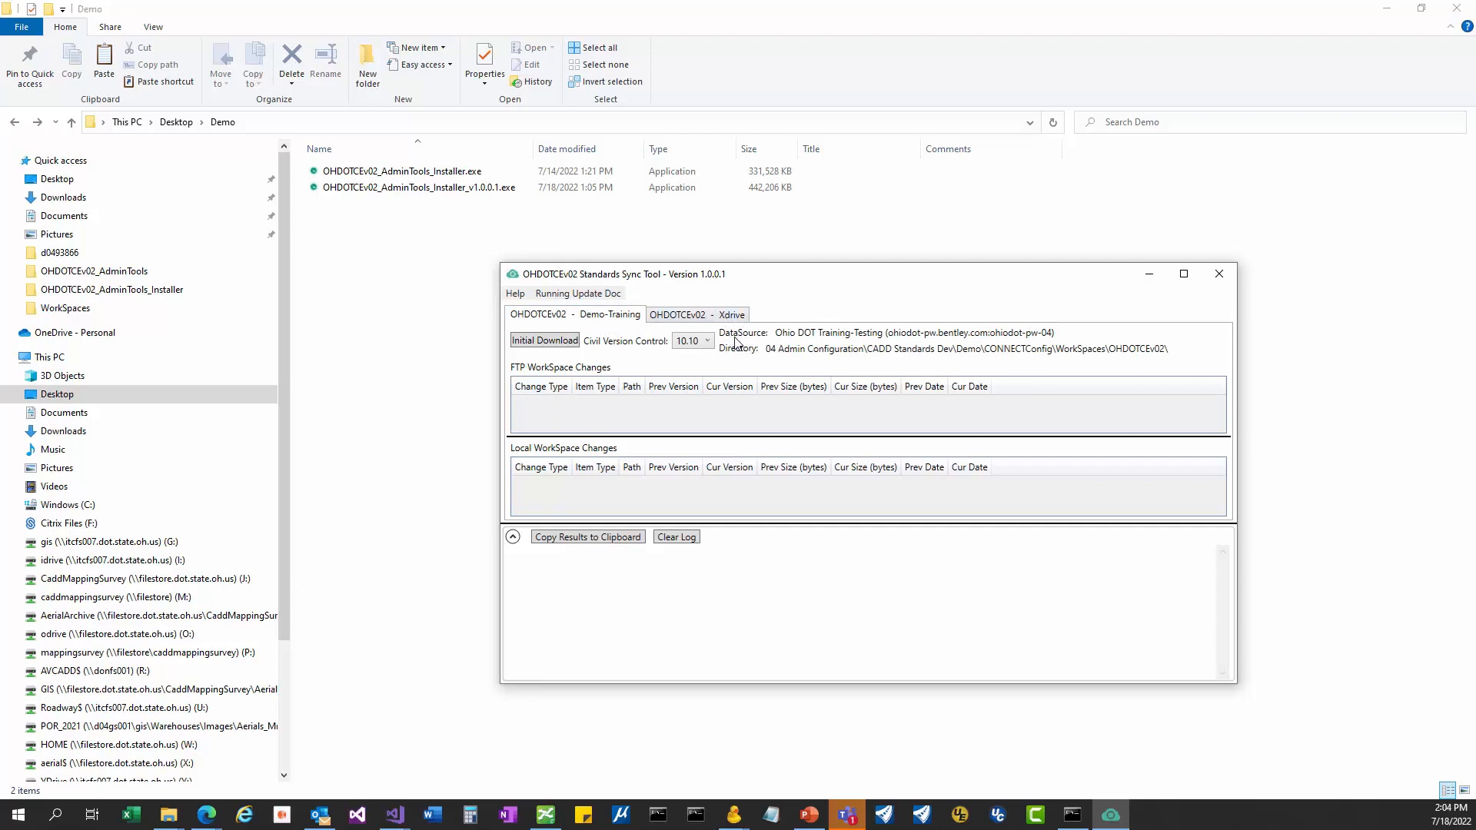
left_click(698, 313)
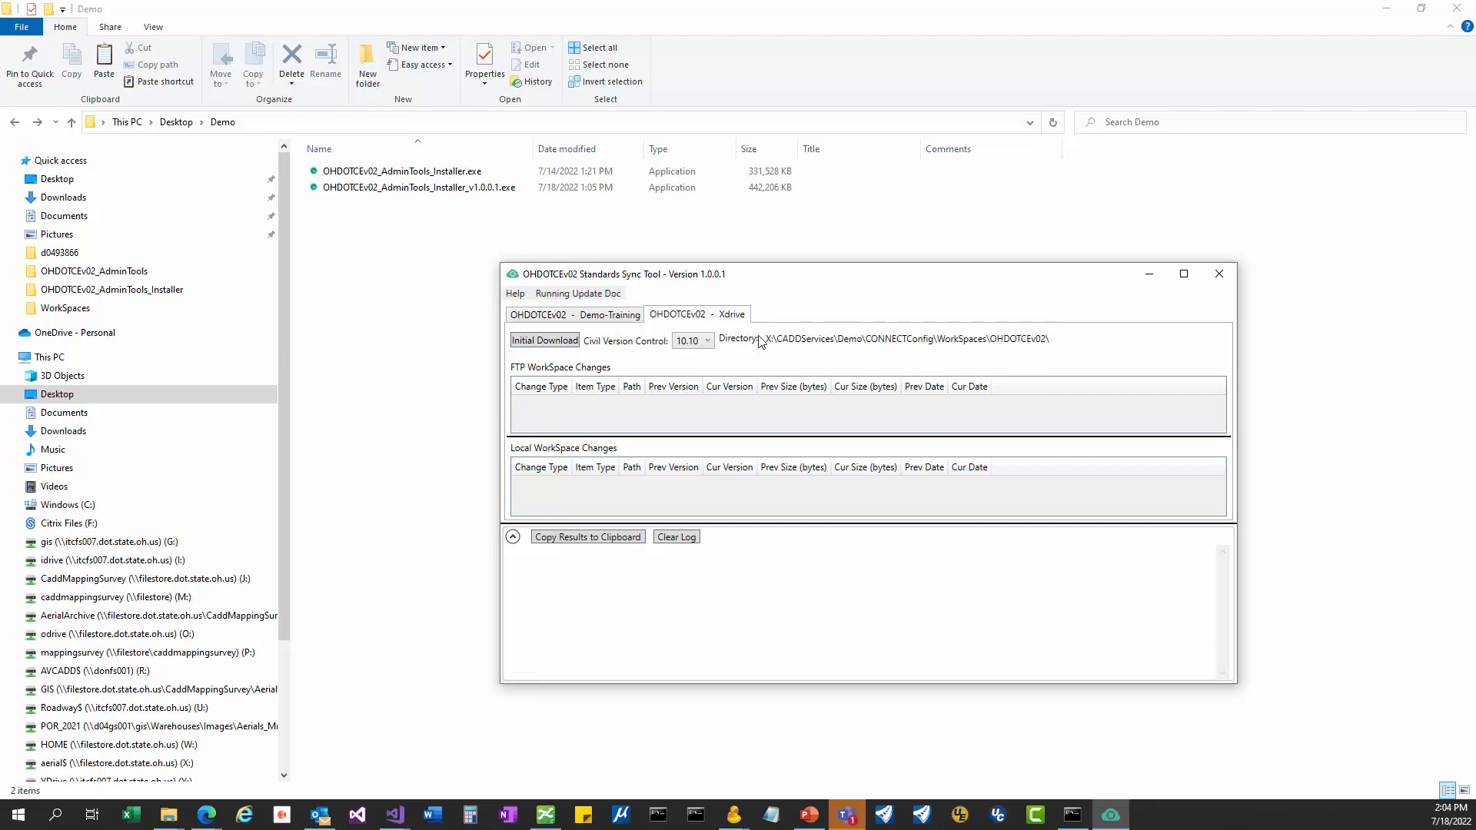
left_click(574, 313)
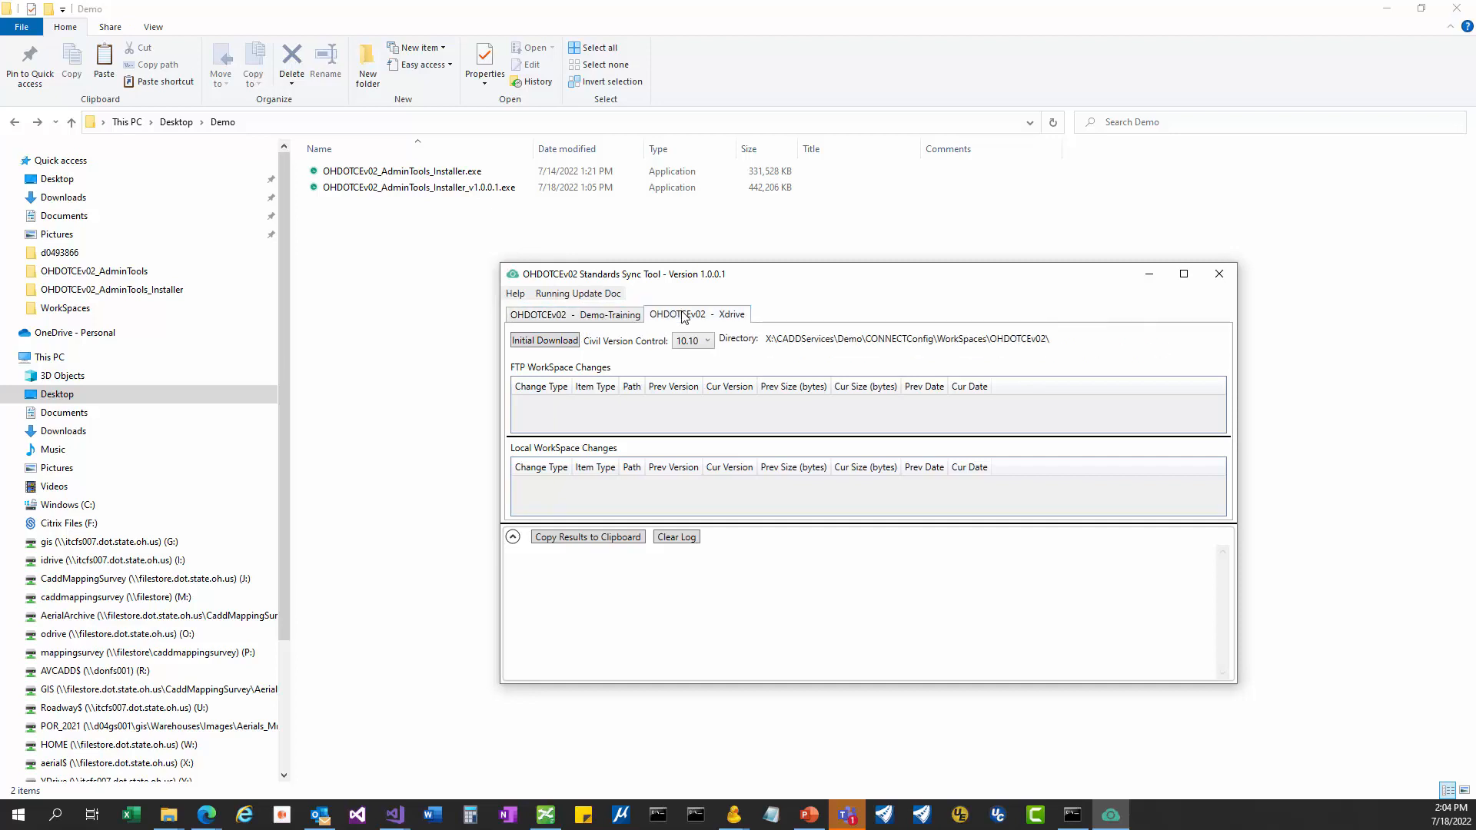
left_click(574, 314)
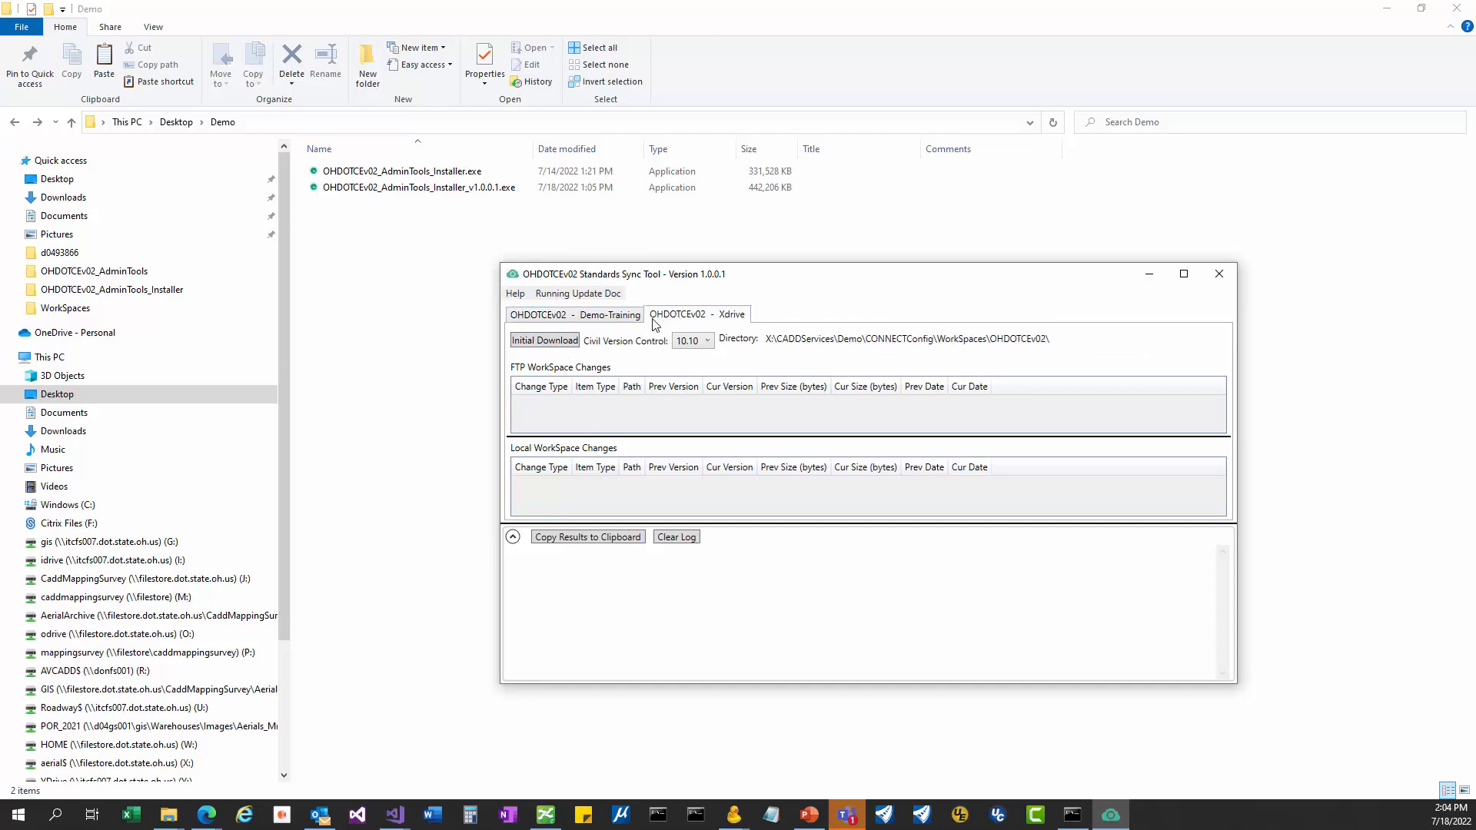
left_click(544, 339)
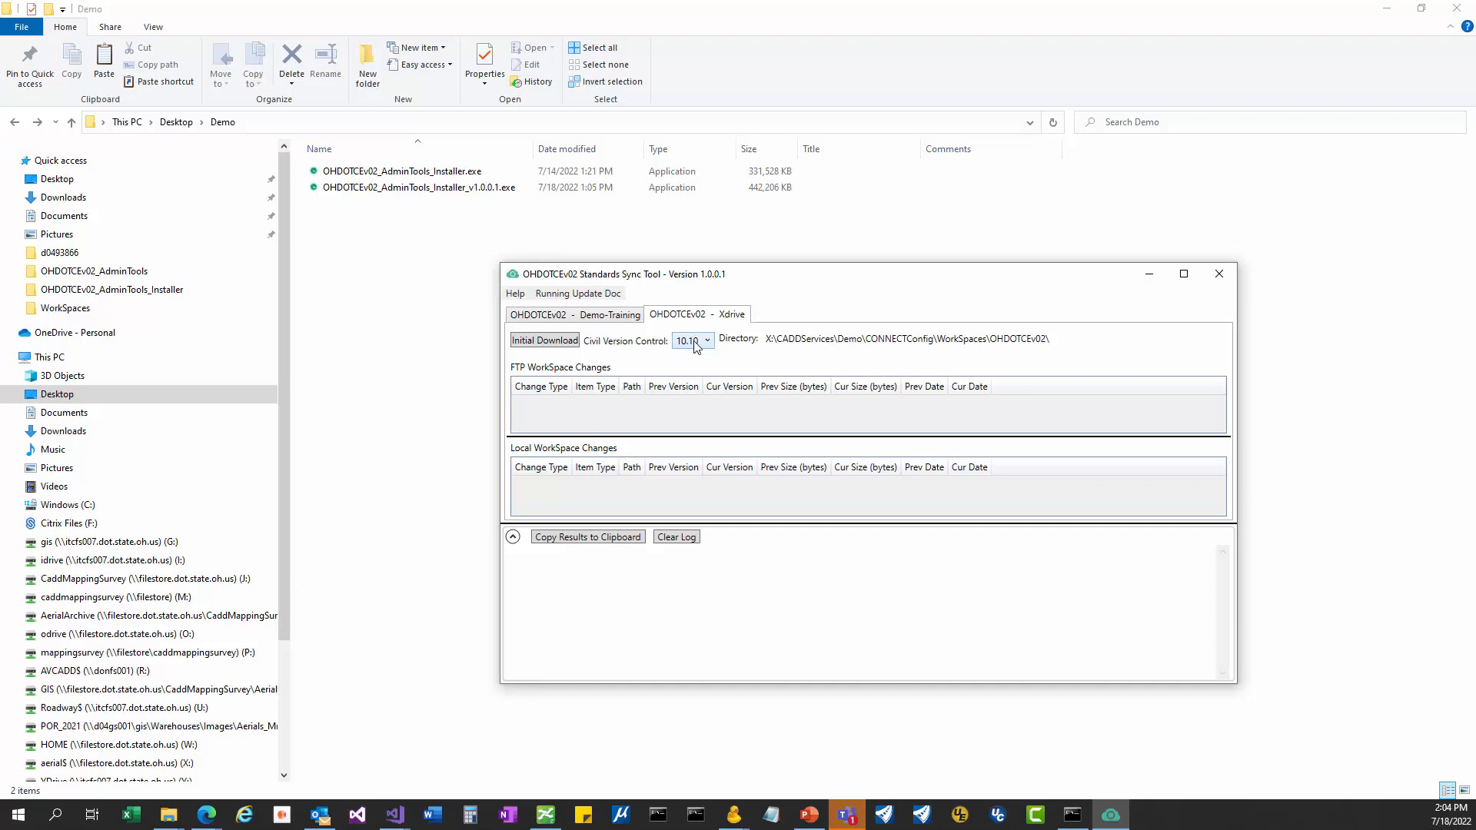
mouse_move(710, 323)
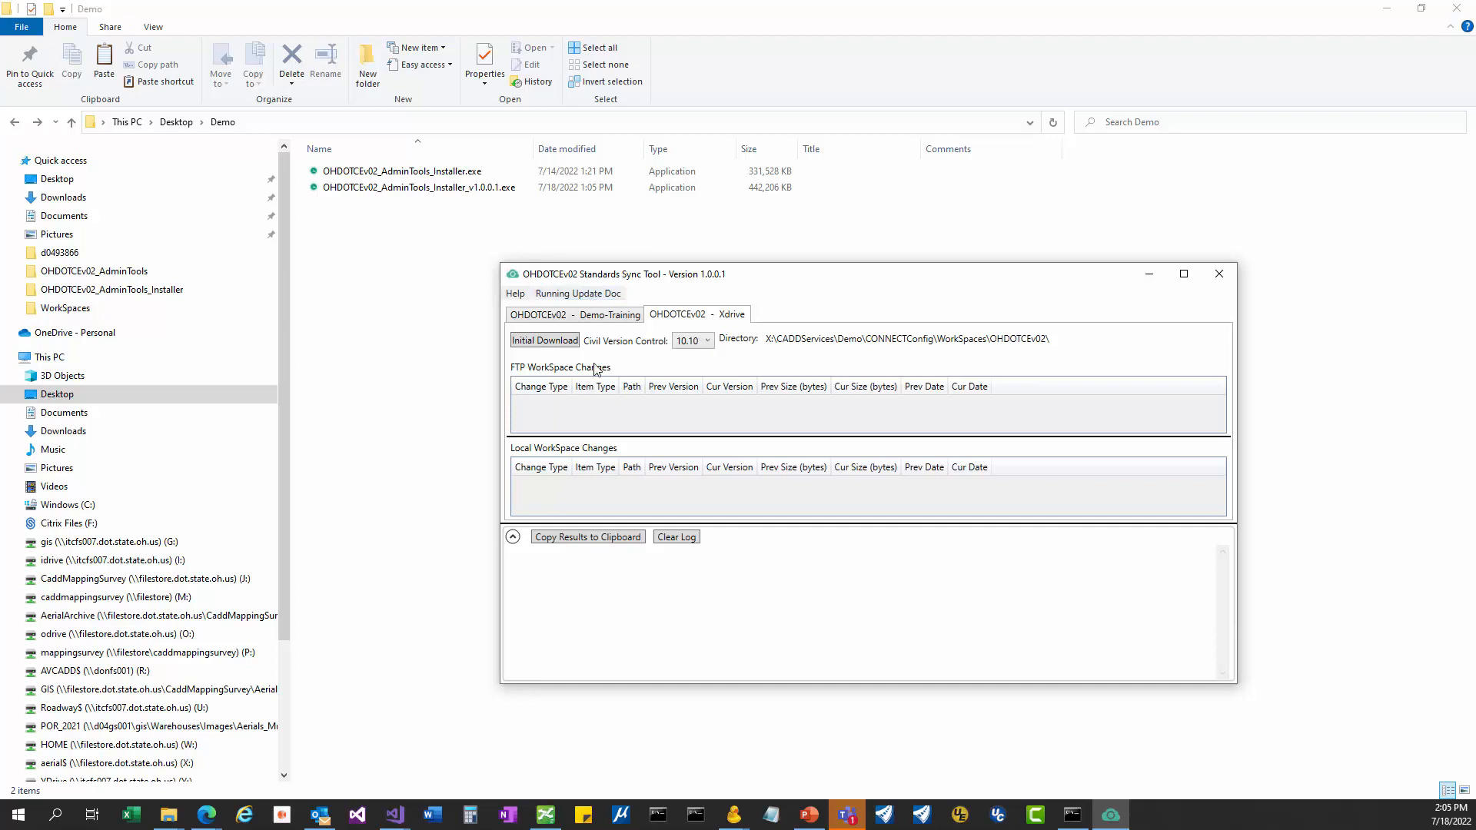
mouse_move(617, 354)
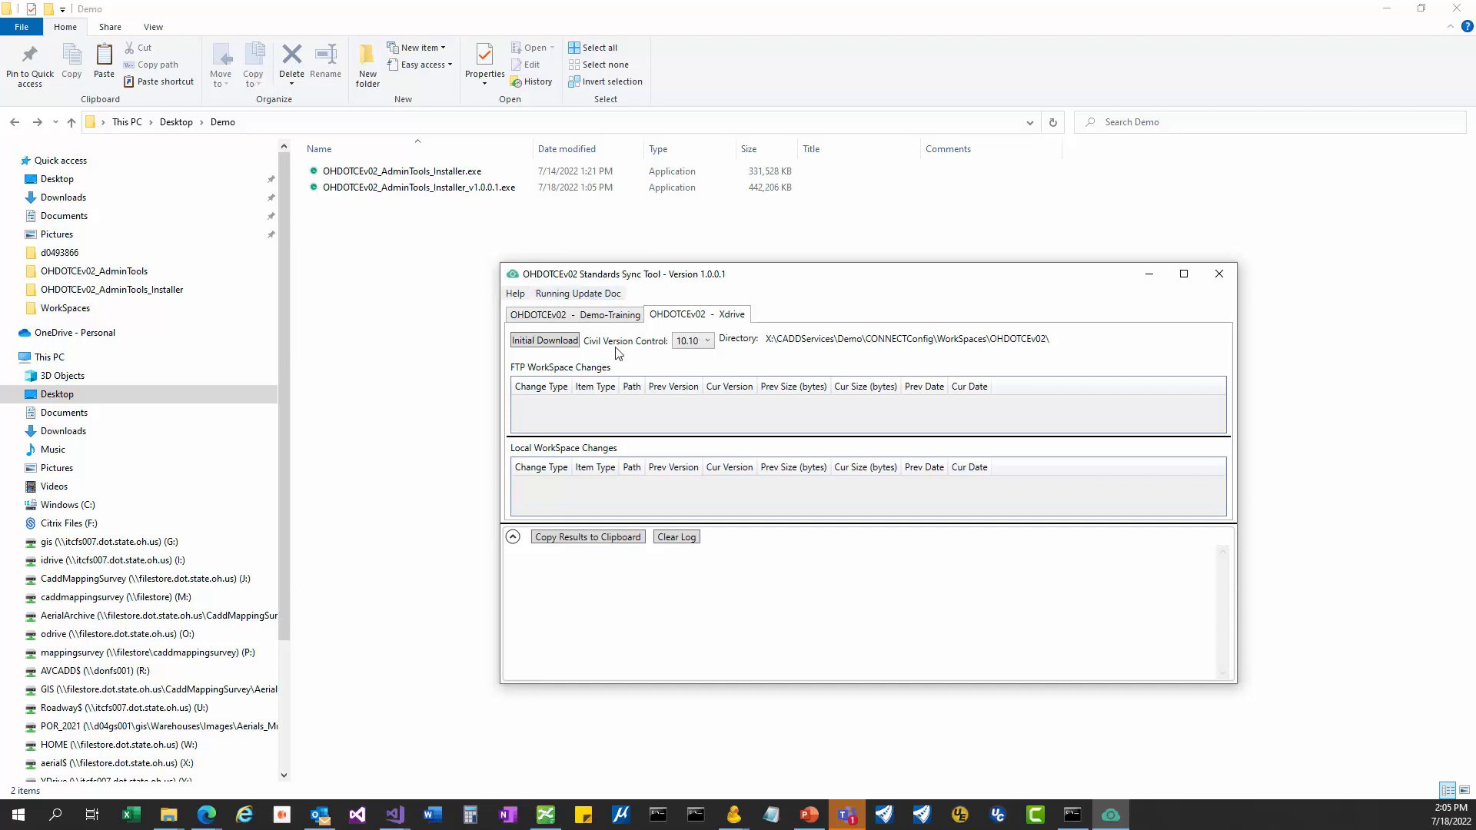
mouse_move(692, 364)
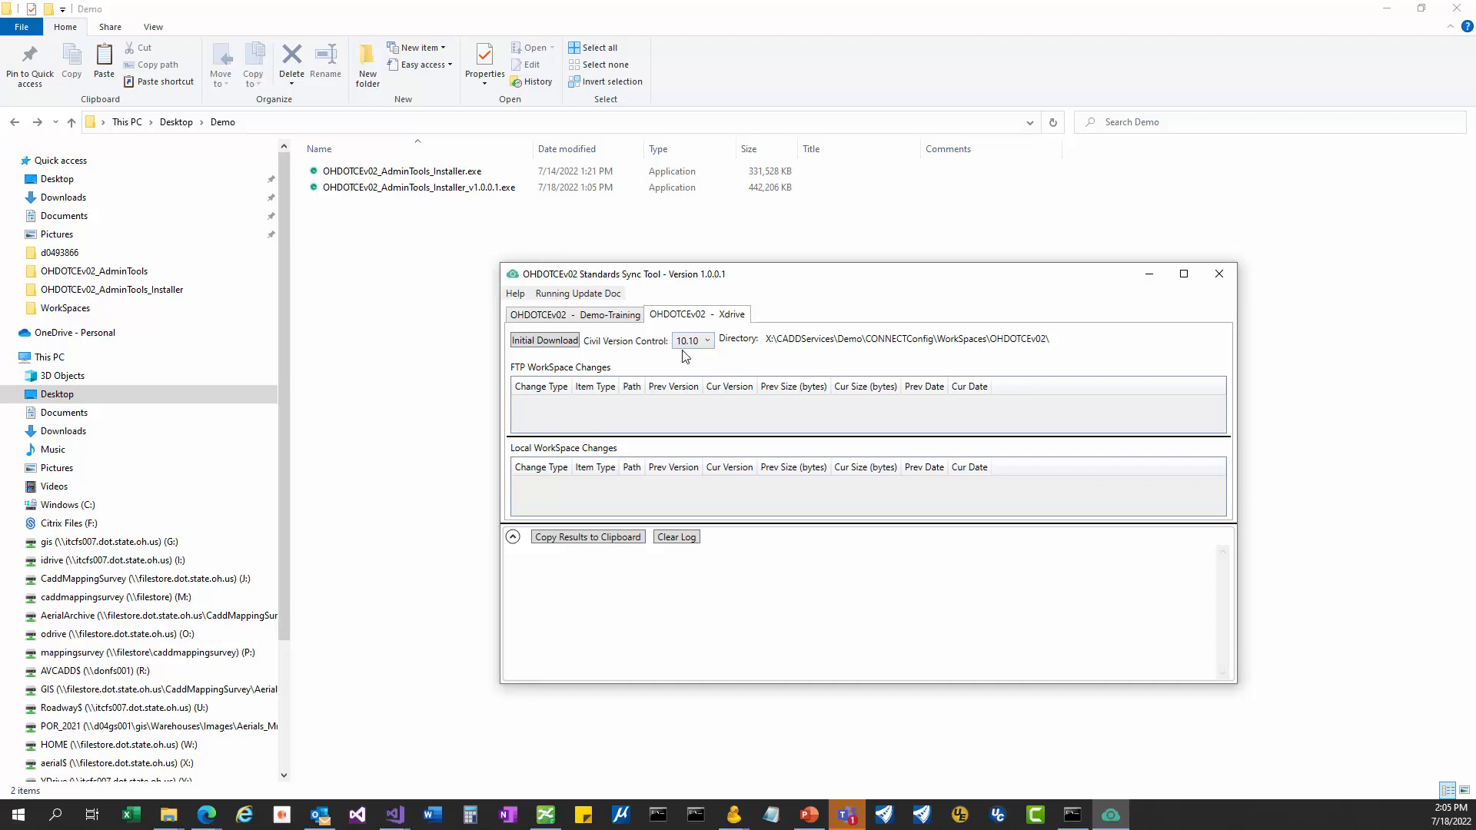
mouse_move(696, 368)
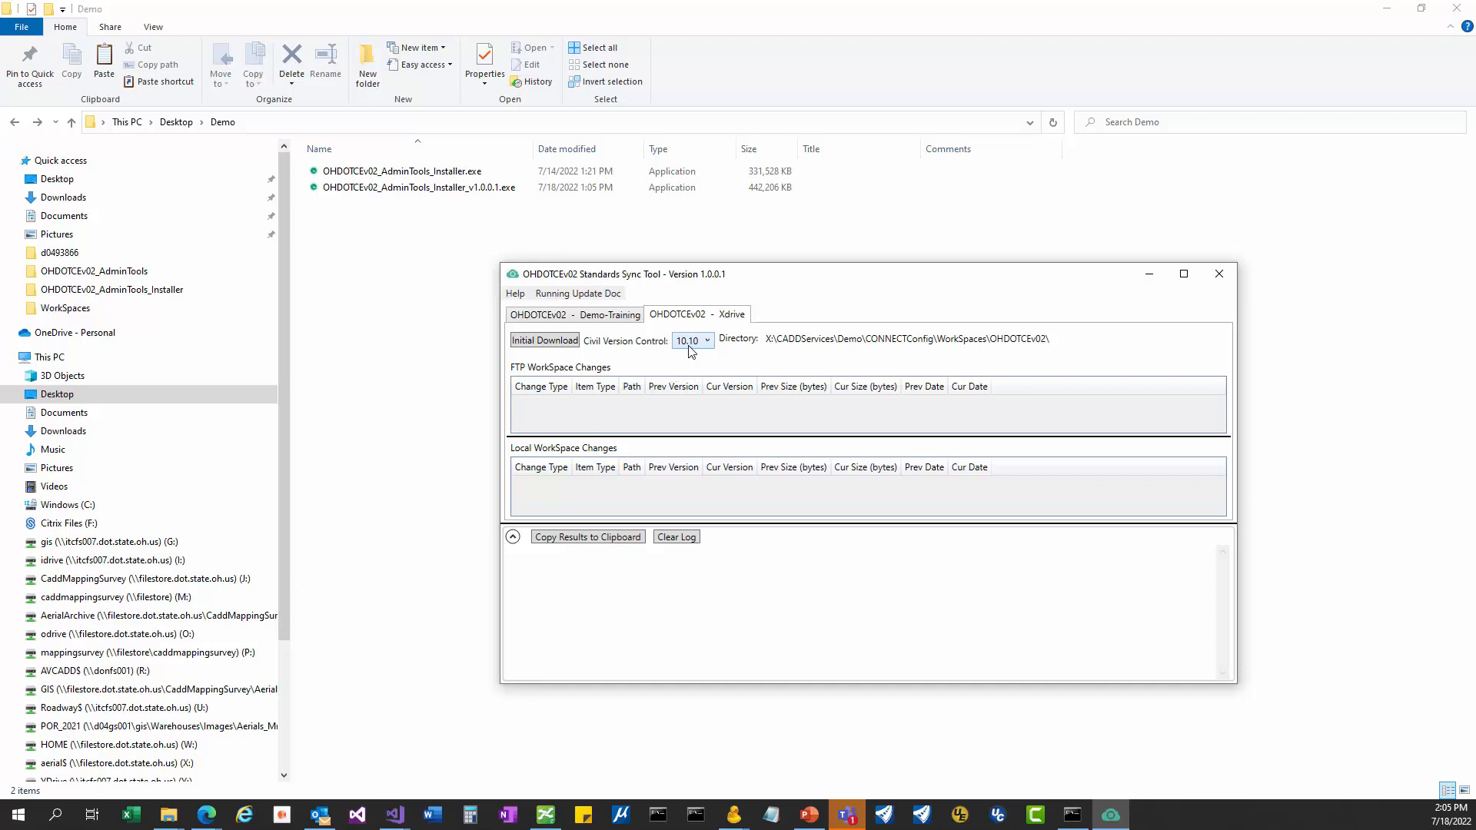
left_click(706, 340)
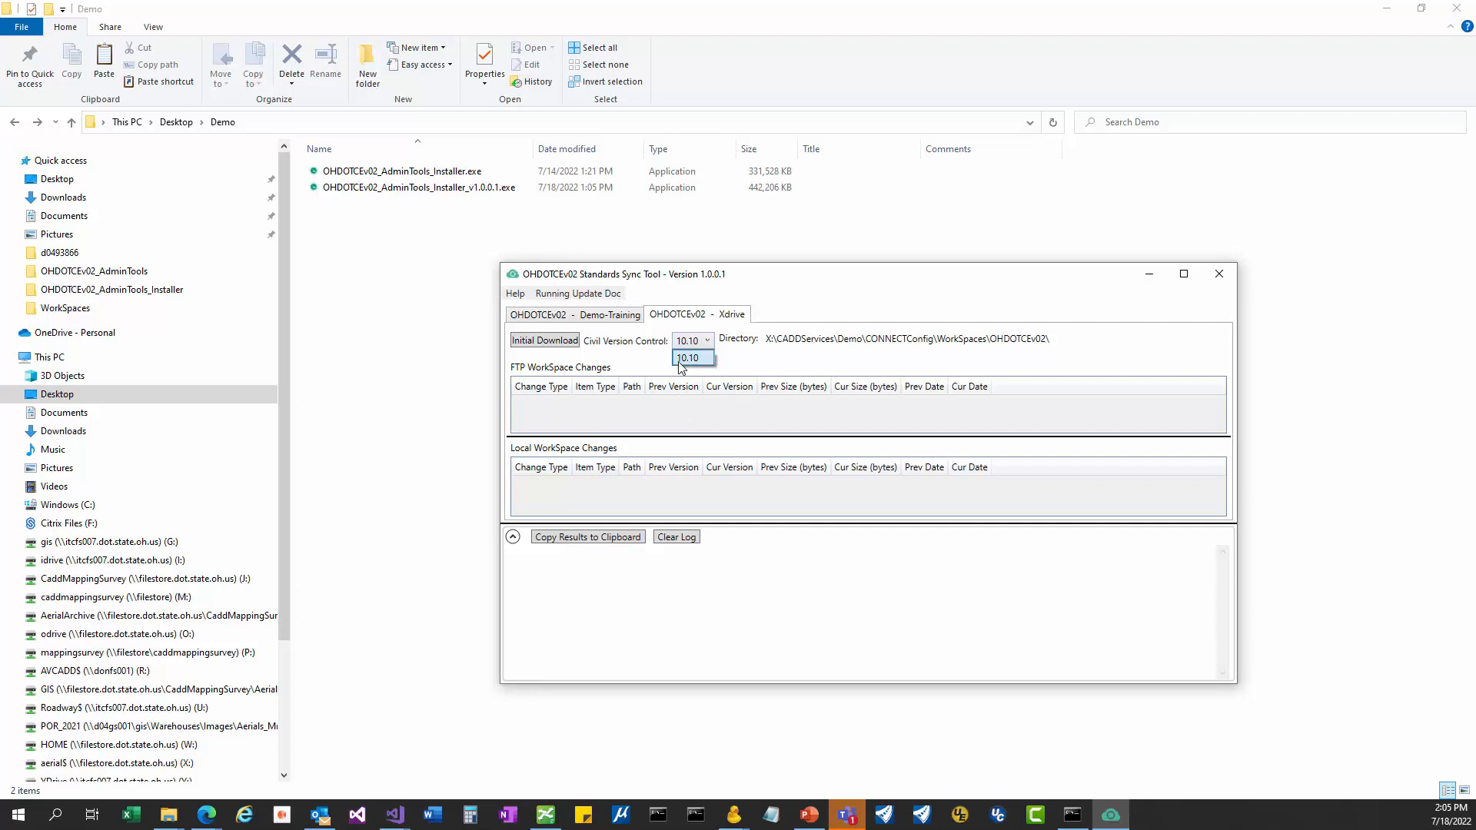
left_click(690, 358)
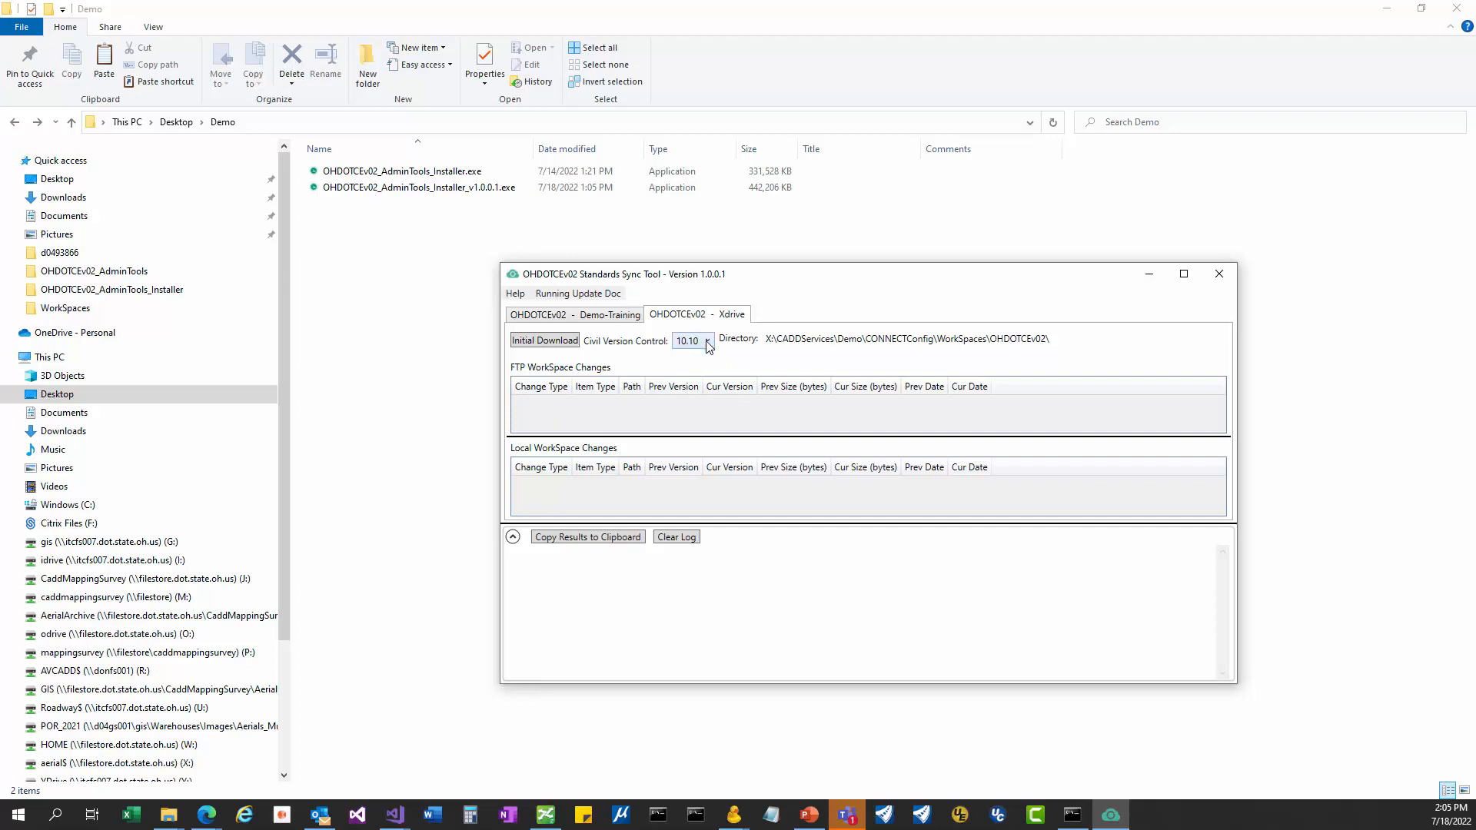
left_click(705, 341)
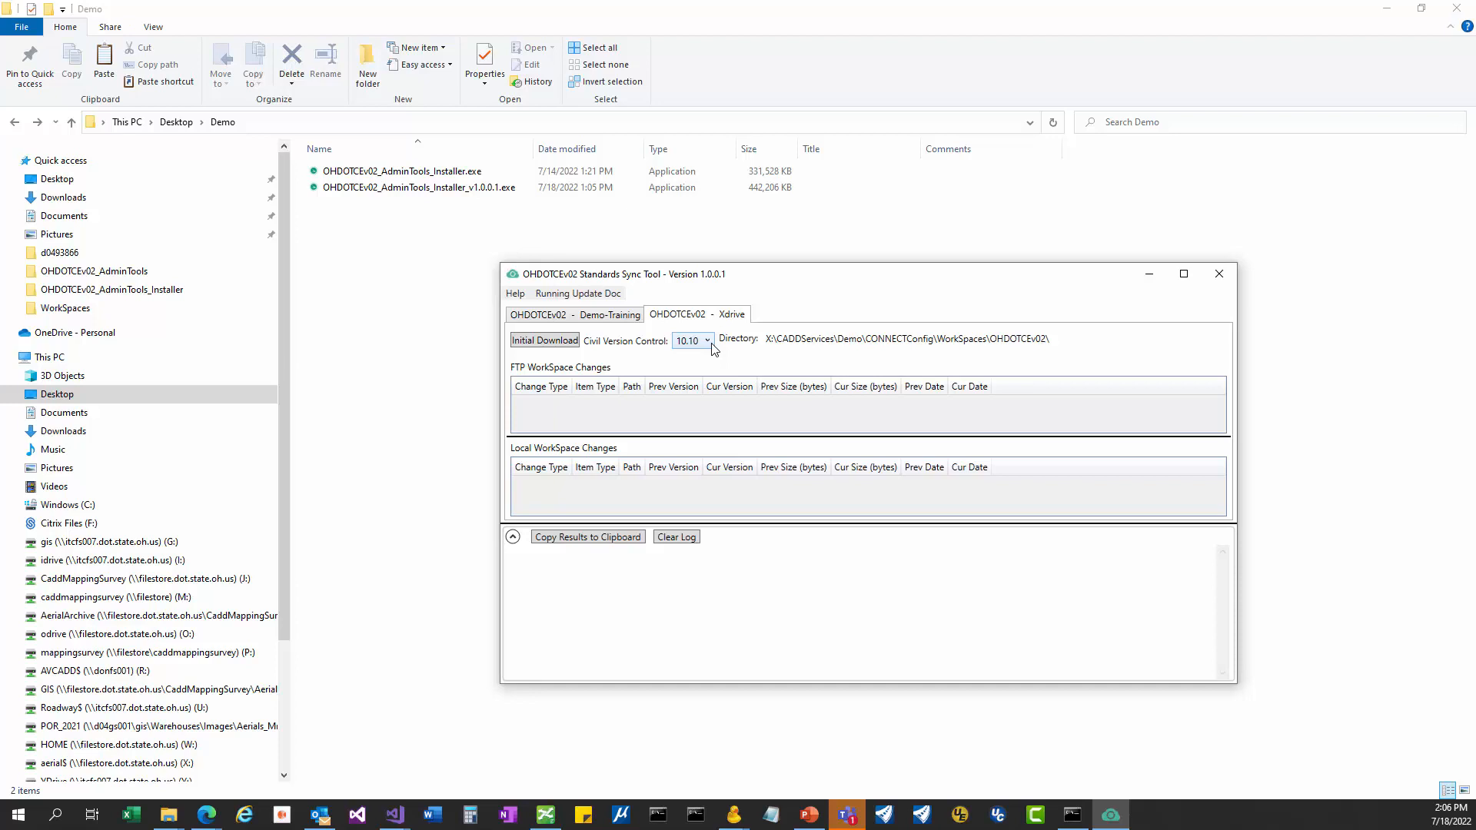
mouse_move(681, 346)
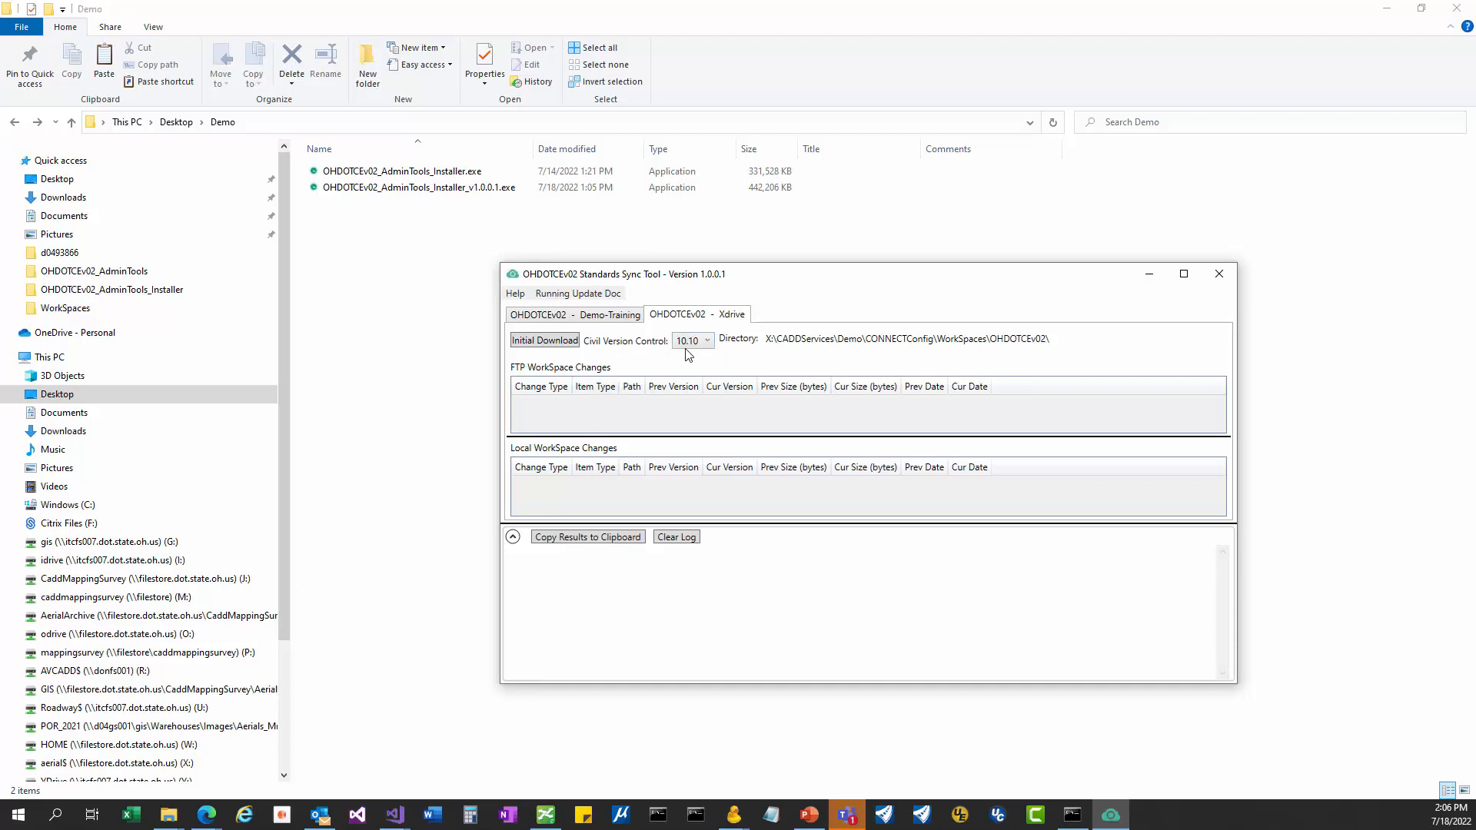
left_click(704, 340)
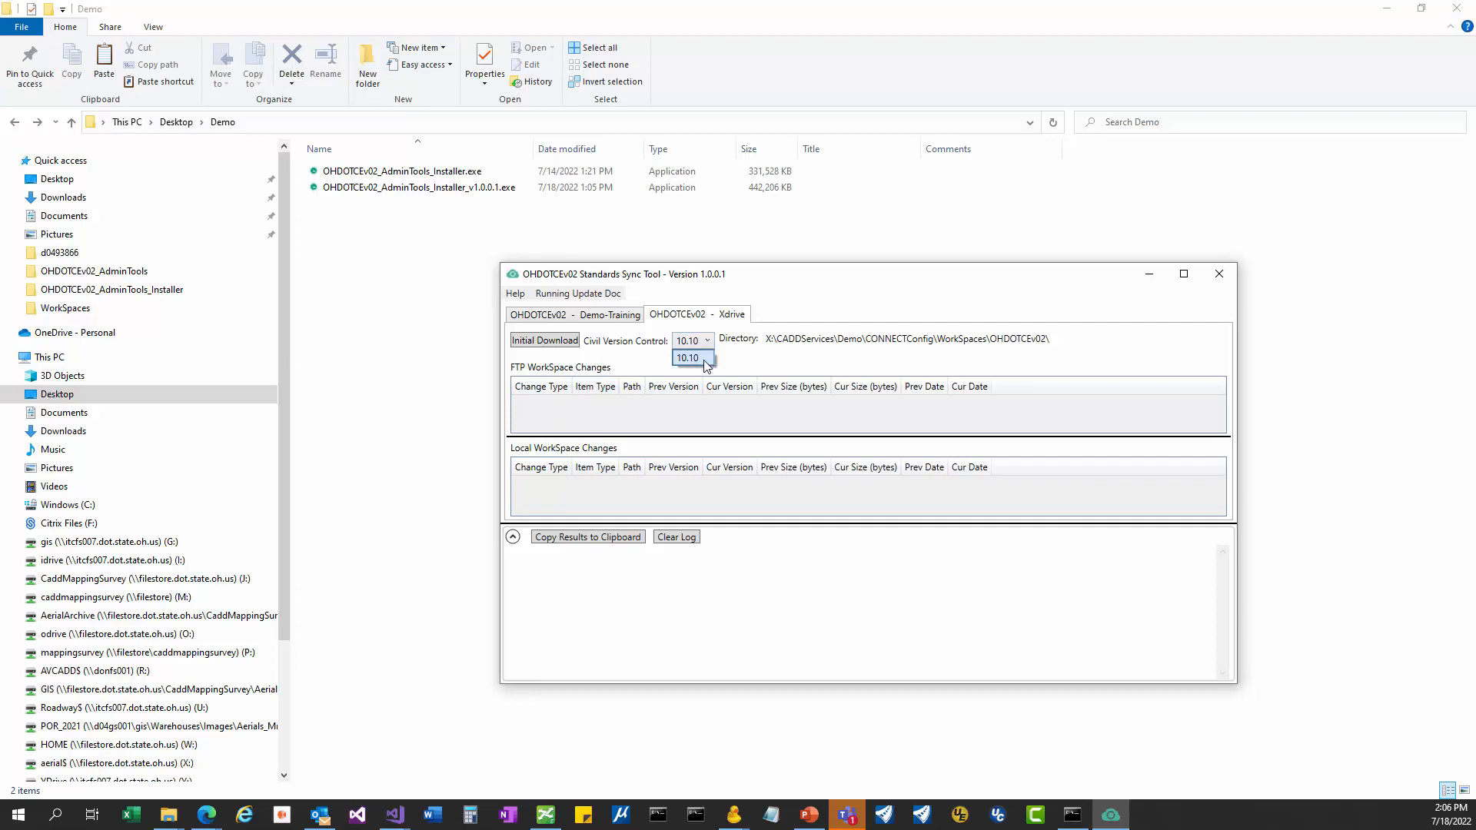
left_click(706, 340)
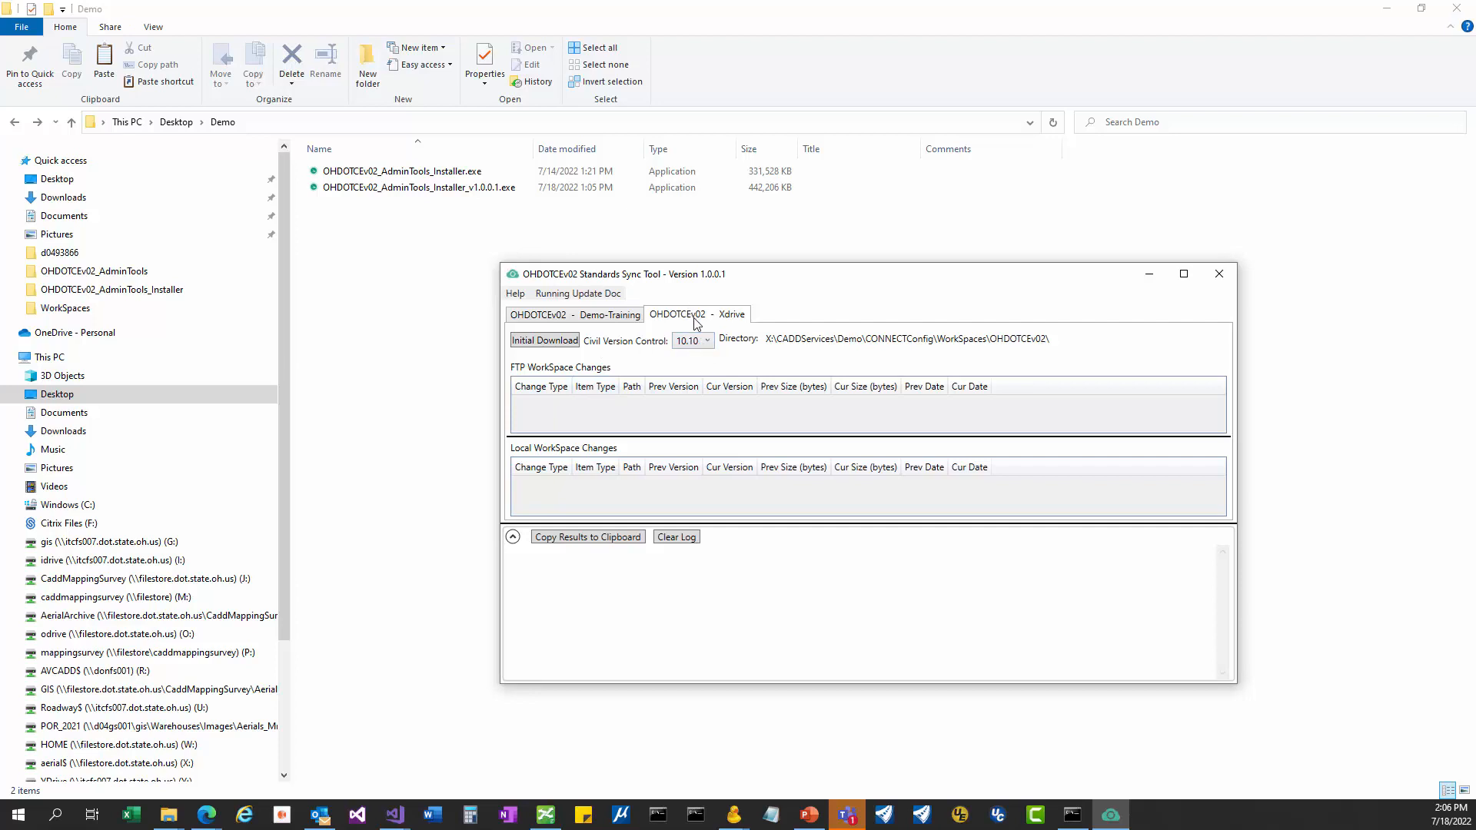
mouse_move(753, 367)
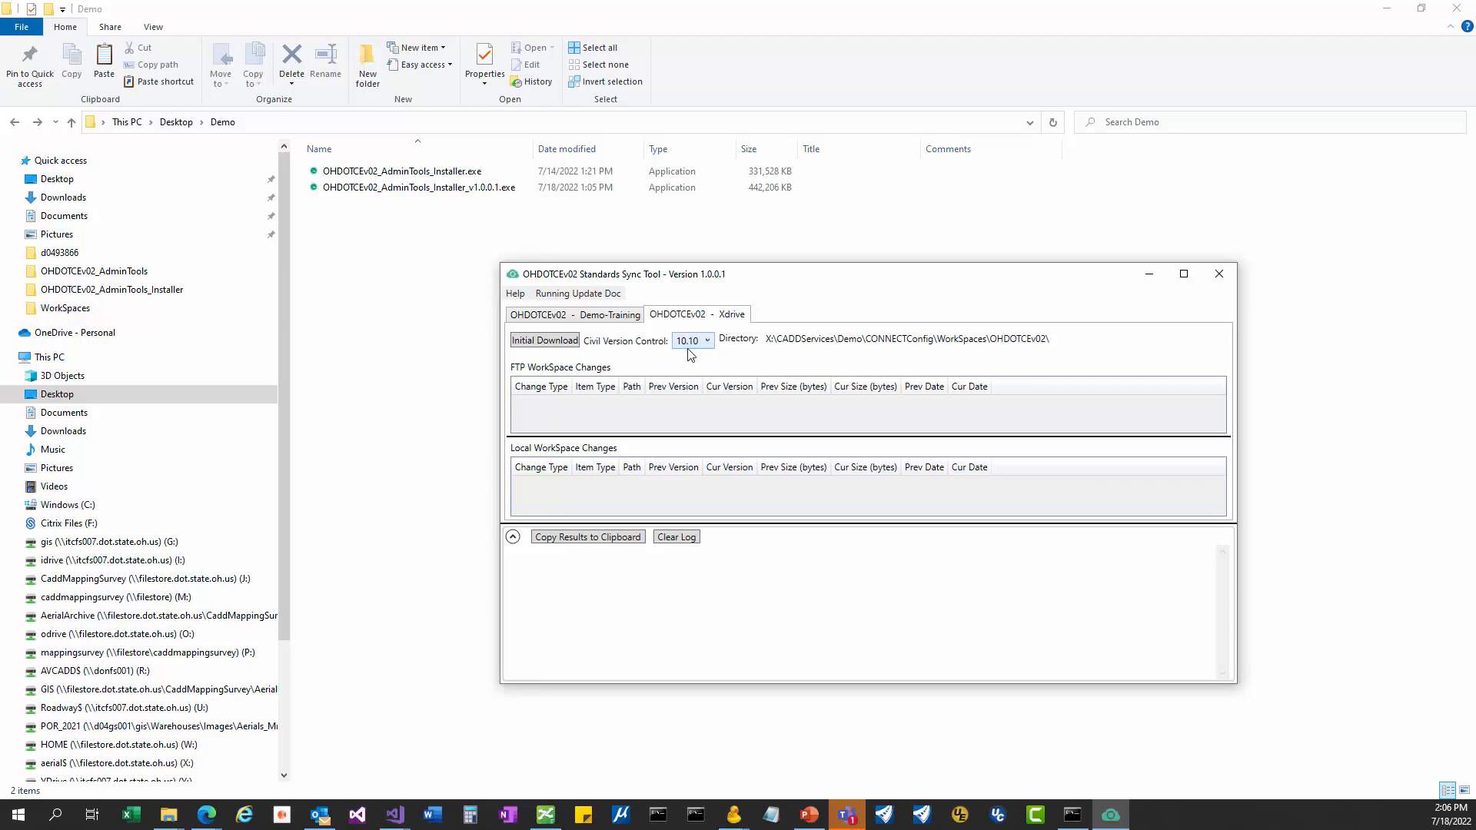
mouse_move(775, 319)
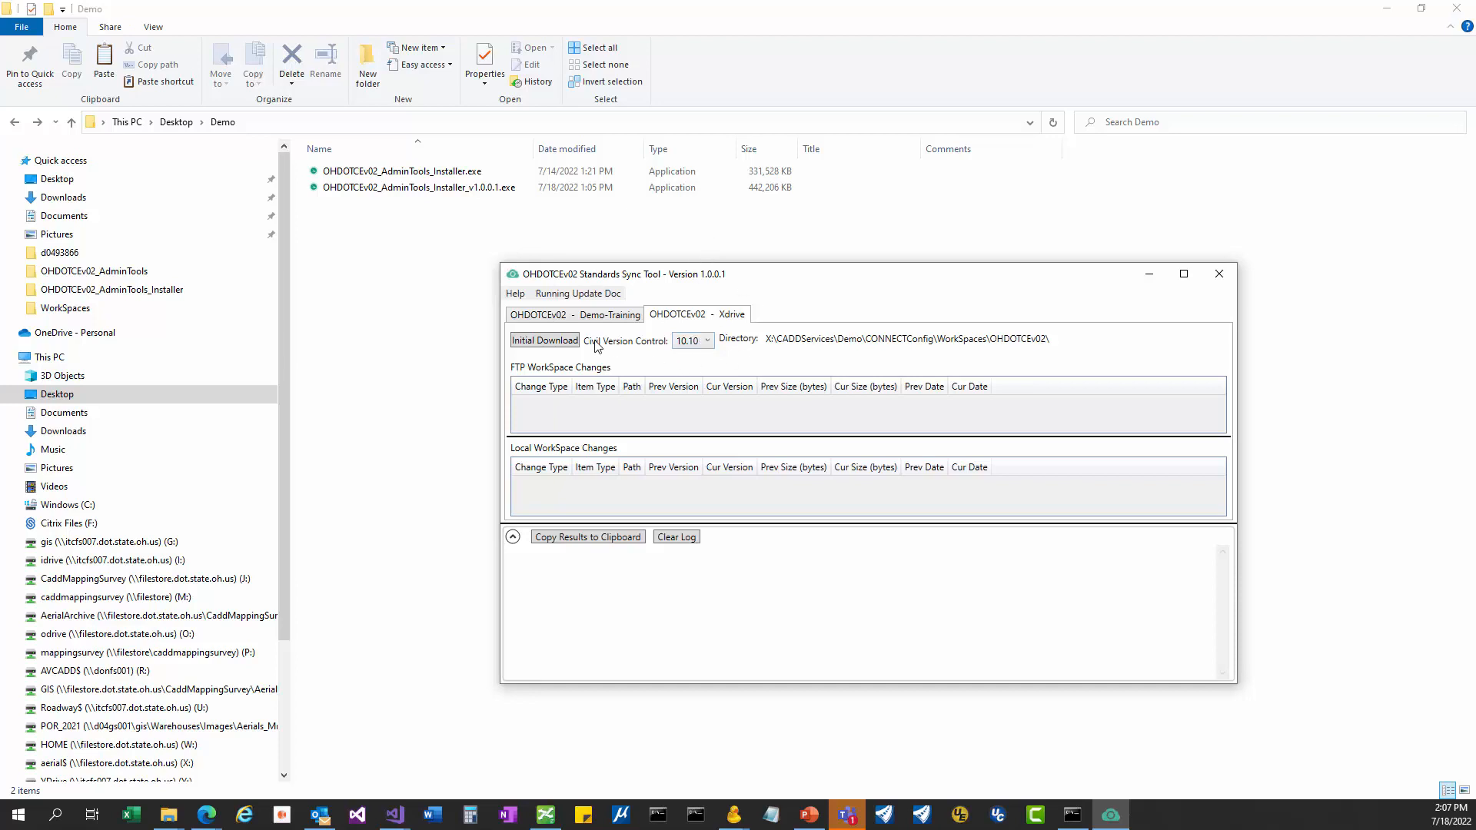
Step: Start the initial standards download, fetching Standards10.10.zip into the workspace
left_click(544, 340)
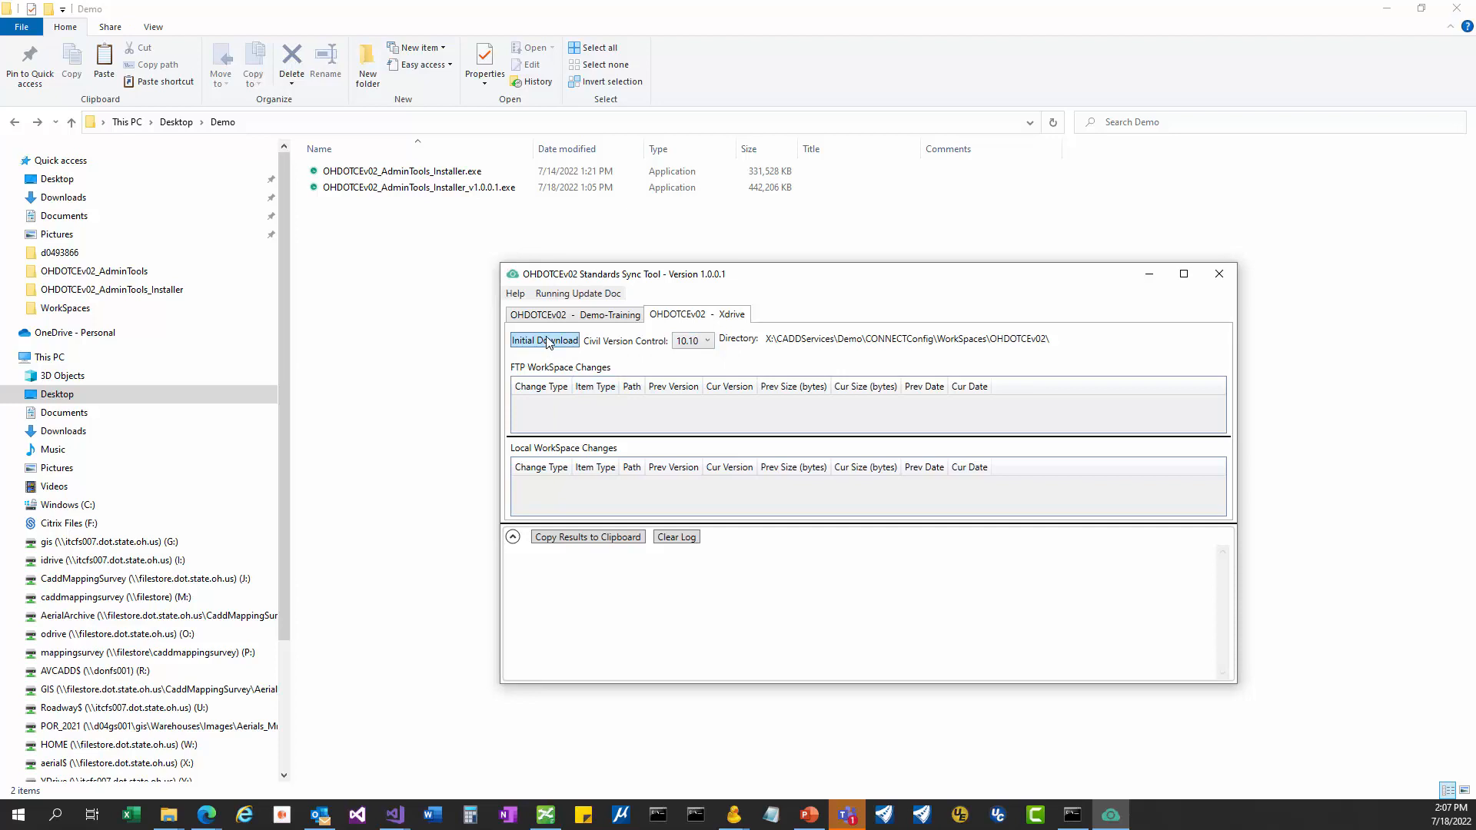
left_click(543, 339)
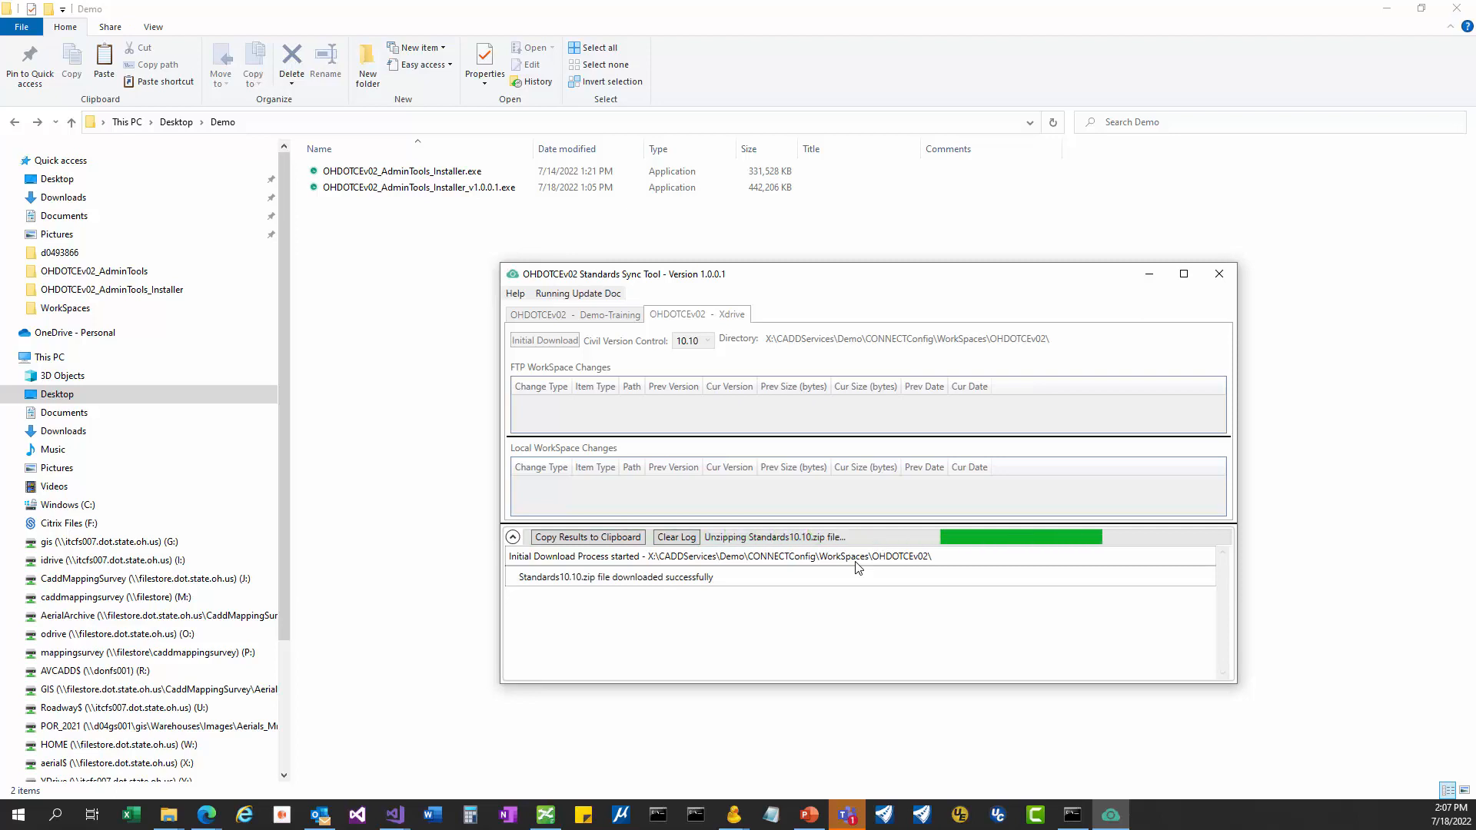
mouse_move(831, 598)
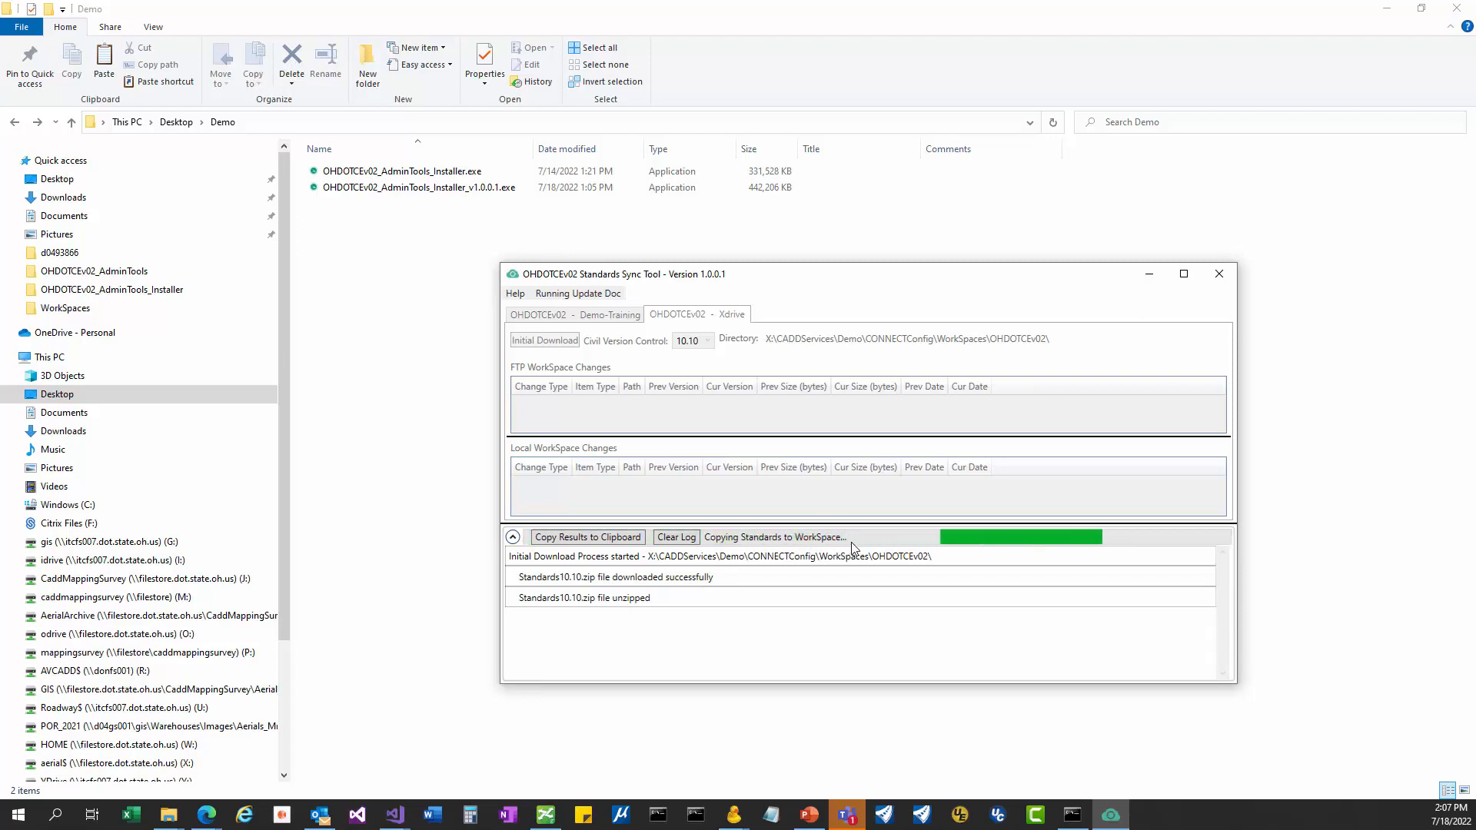
mouse_move(1017, 355)
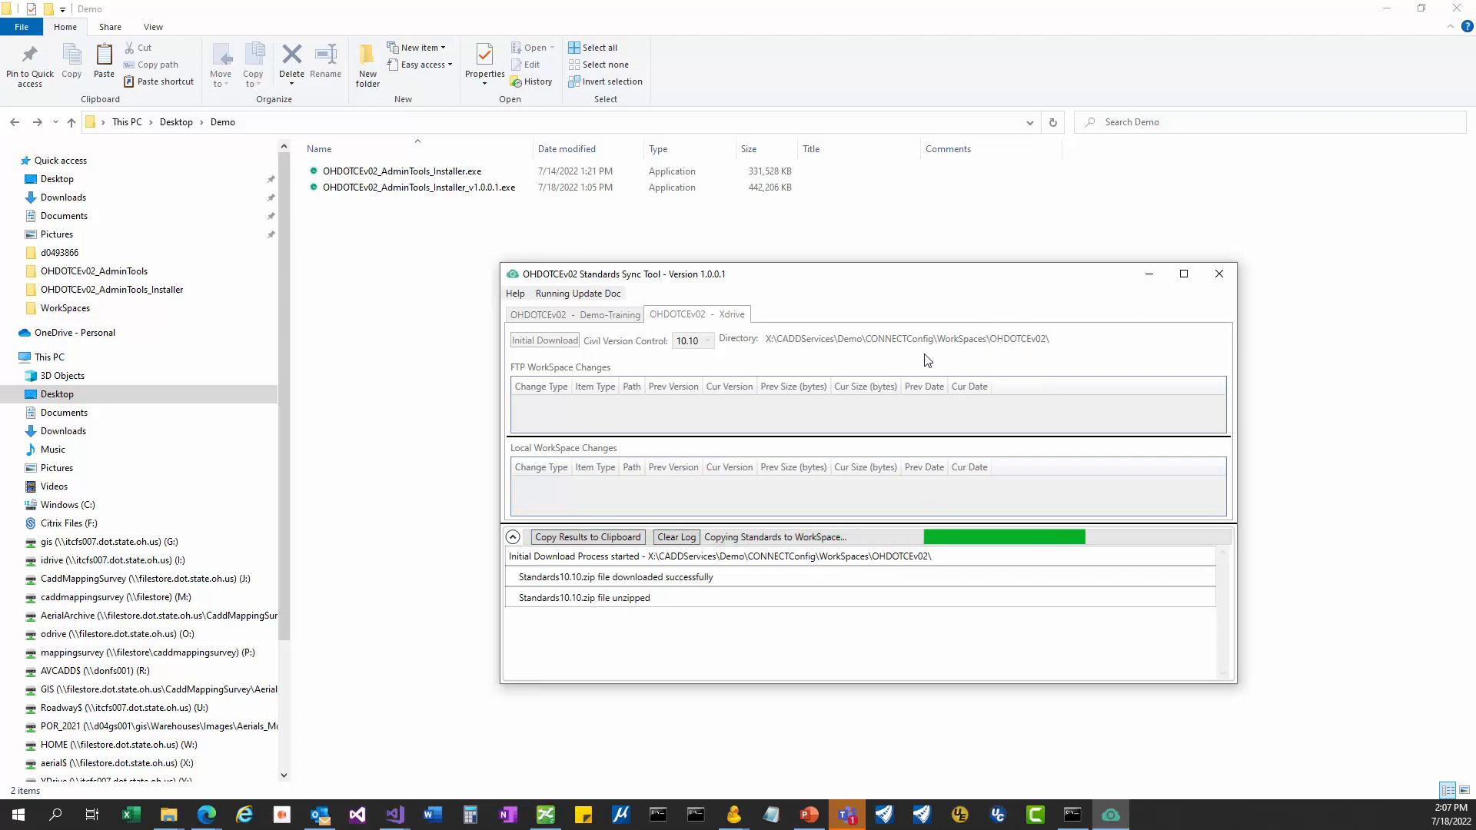
mouse_move(455, 797)
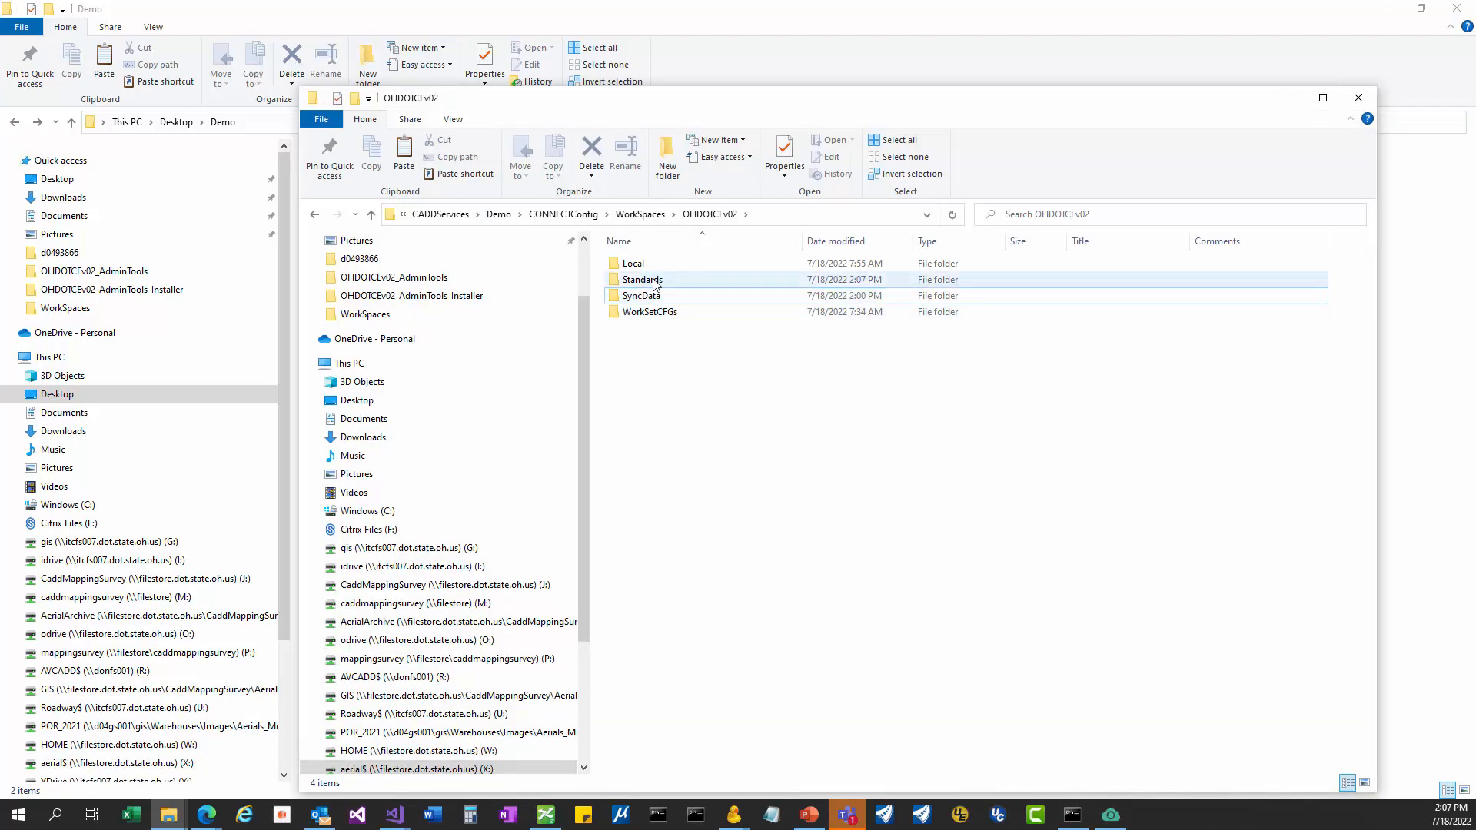
Step: Open the new Standards folder in the workspace directory
double_click(641, 280)
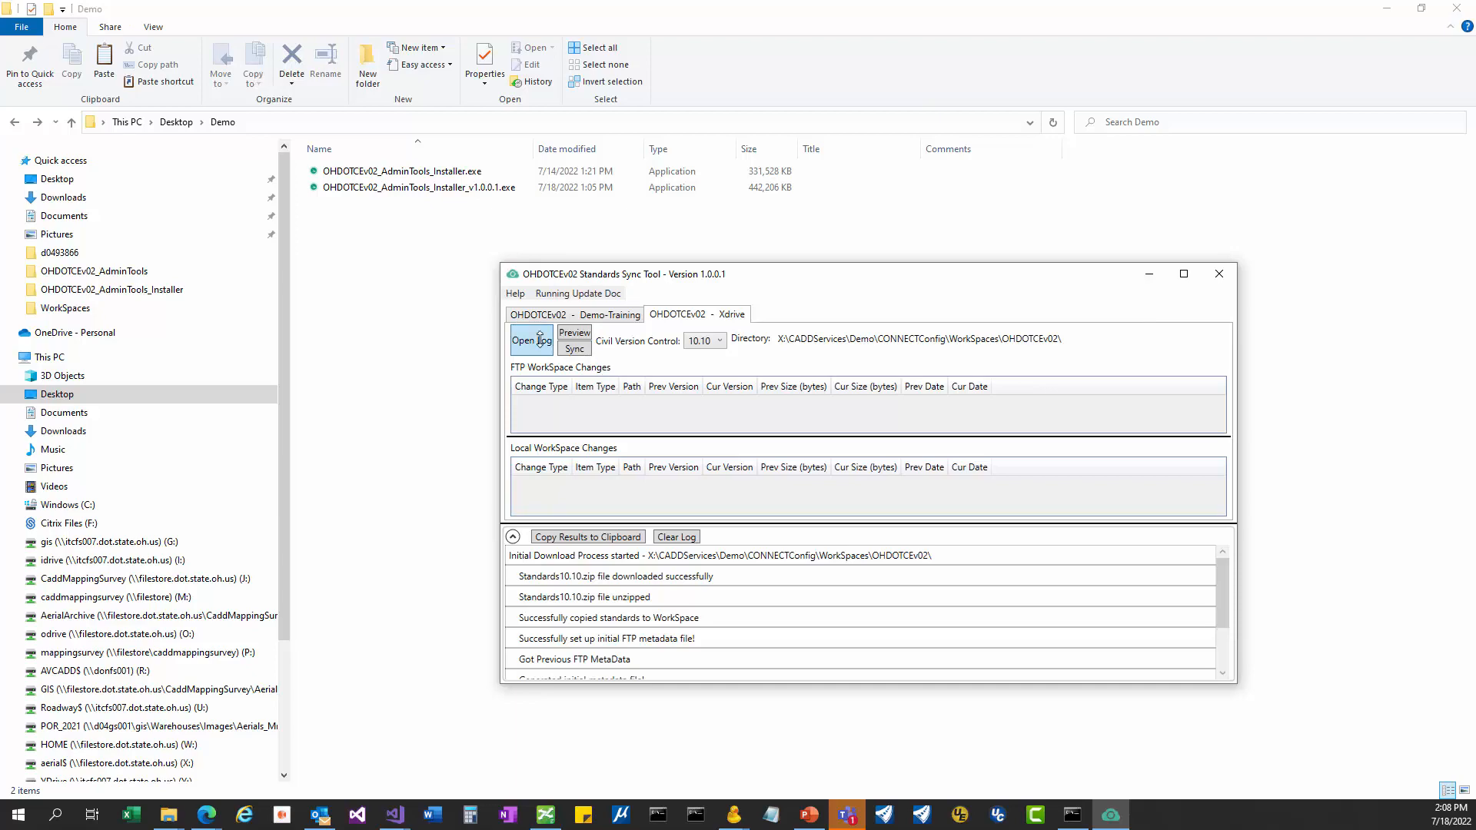
Step: Open SyncLog.txt in Notepad showing the completed initial download
left_click(529, 340)
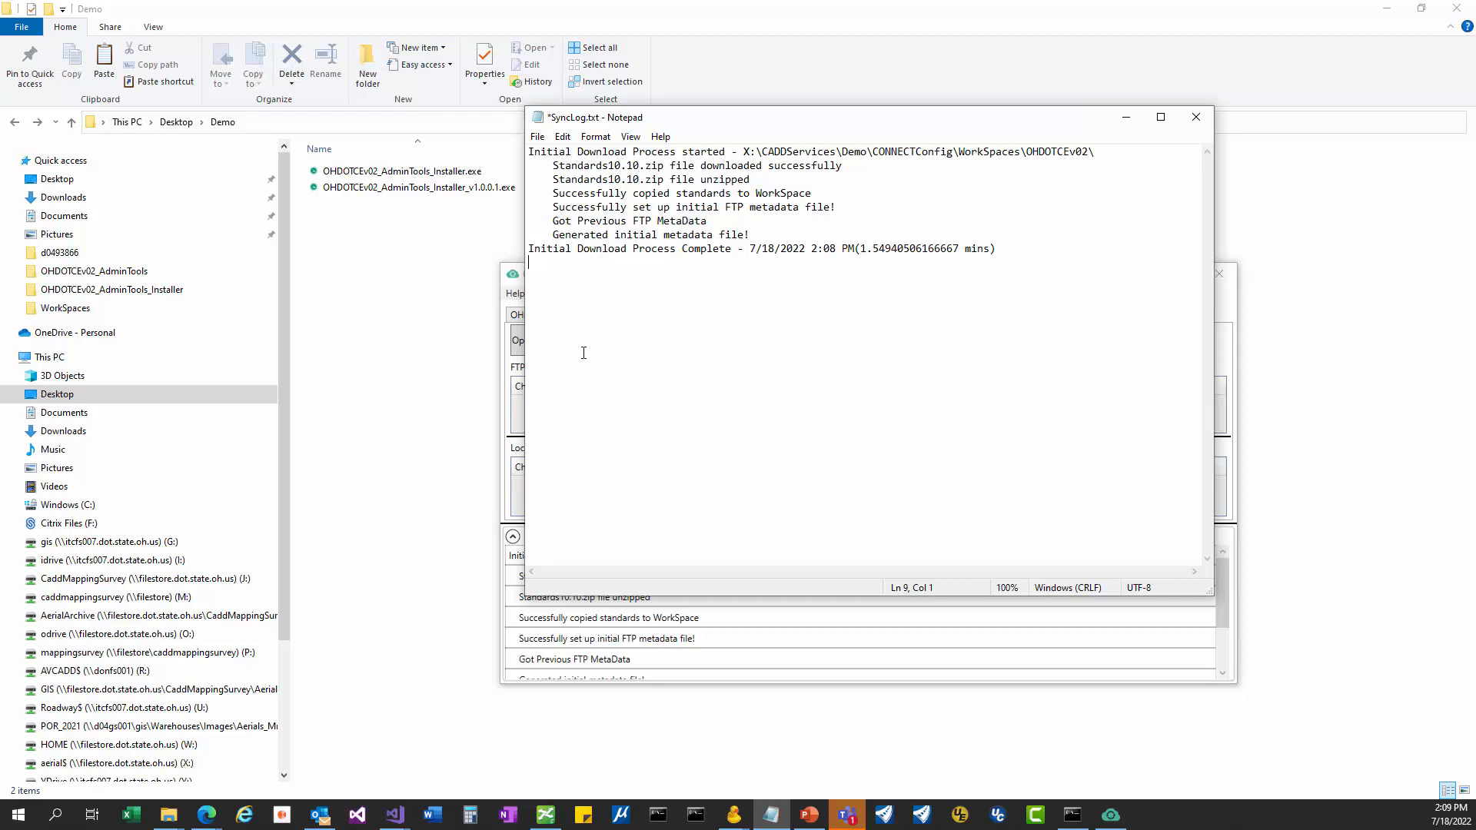
mouse_move(677, 481)
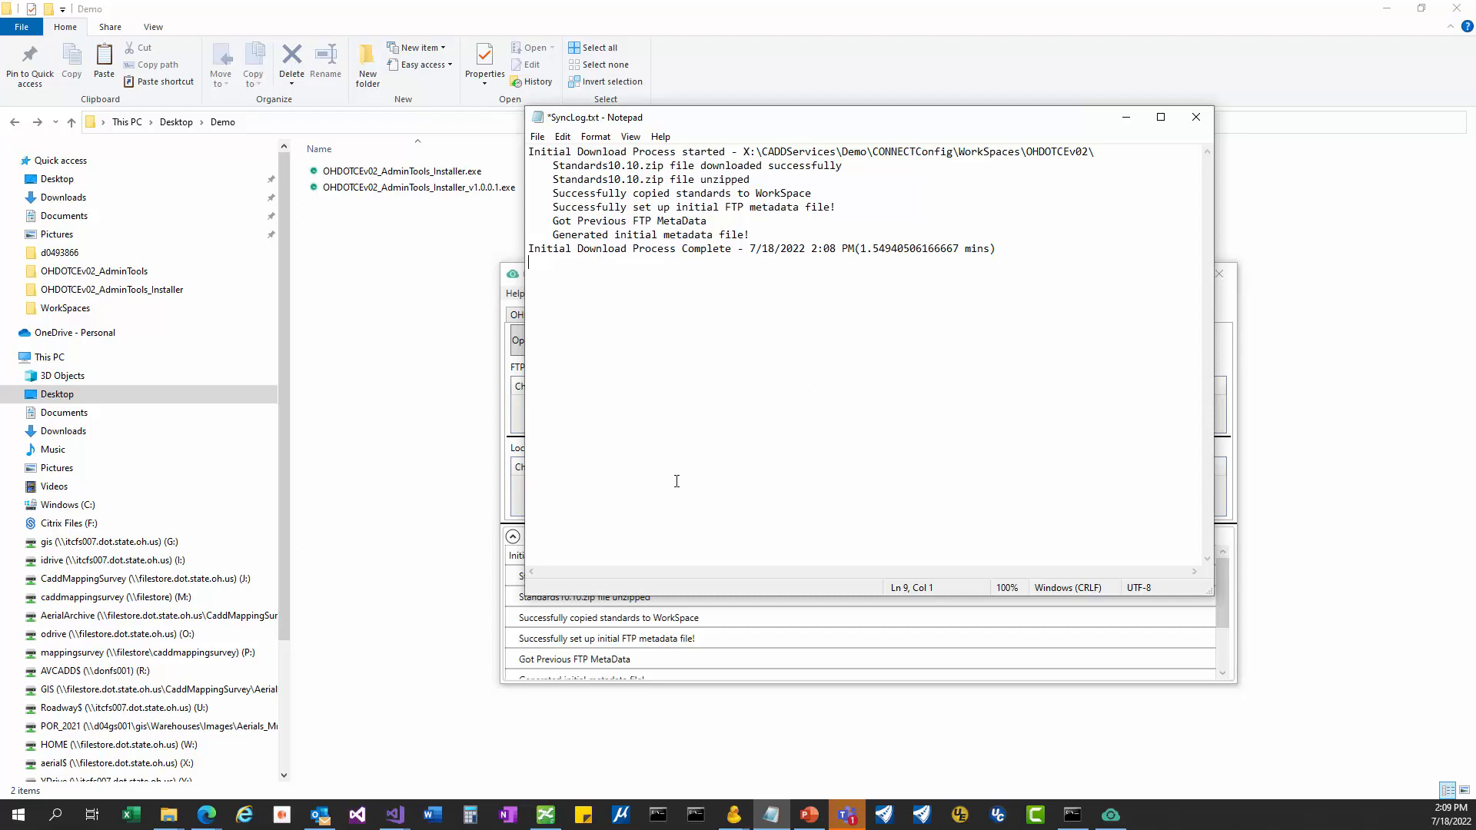
mouse_move(521, 155)
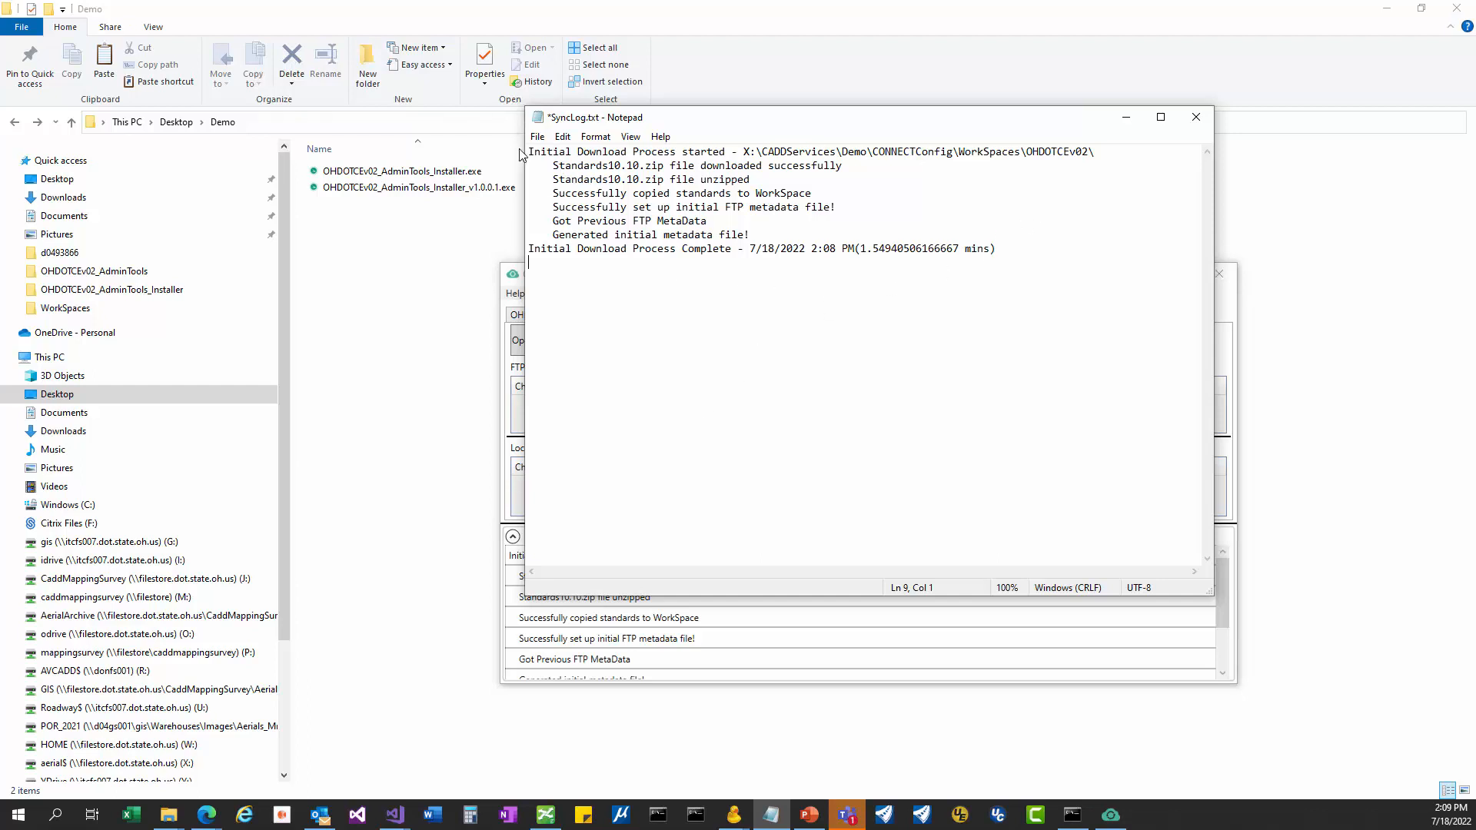
triple_click(692, 207)
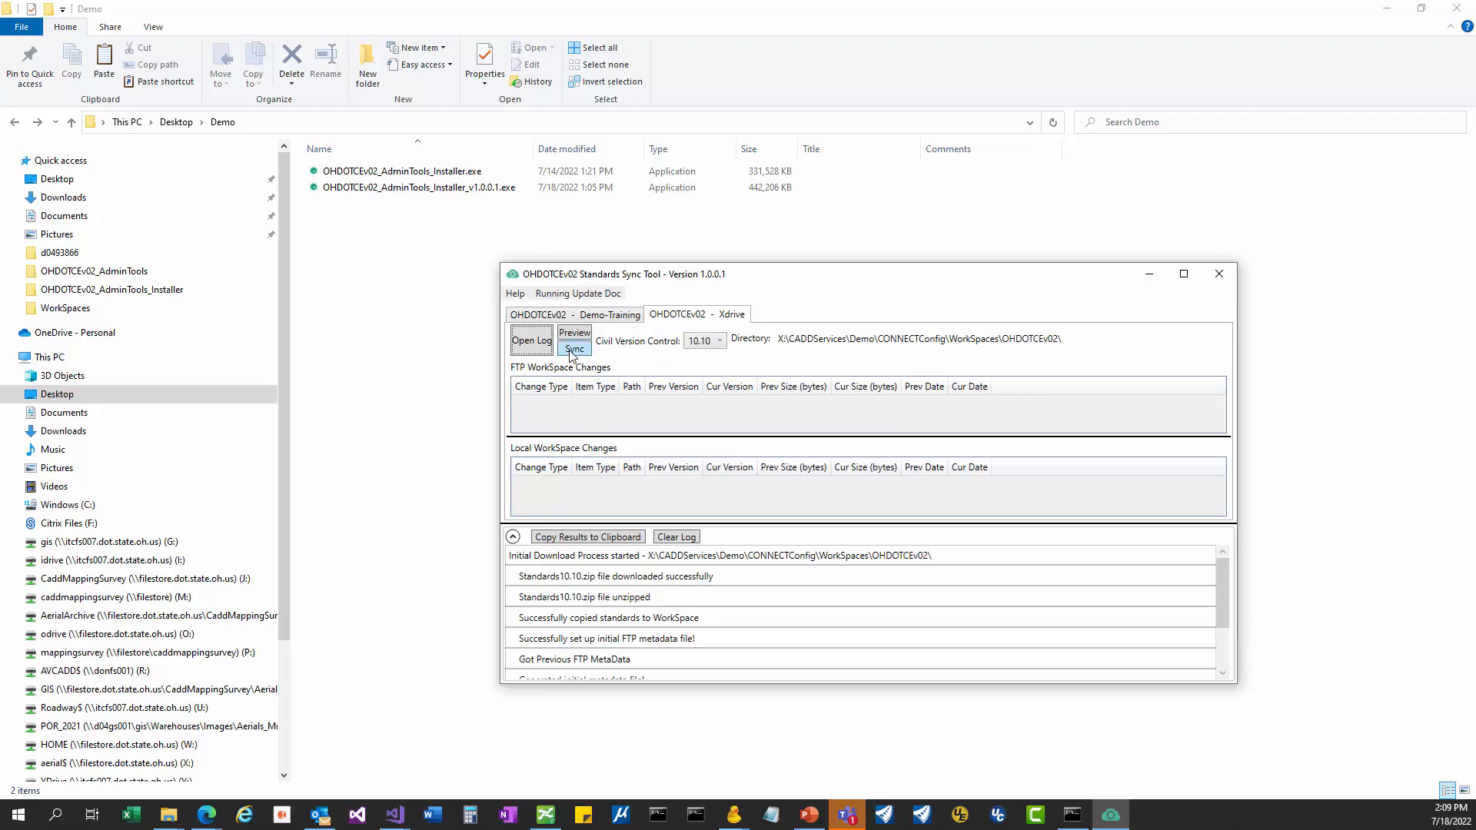
mouse_move(666, 366)
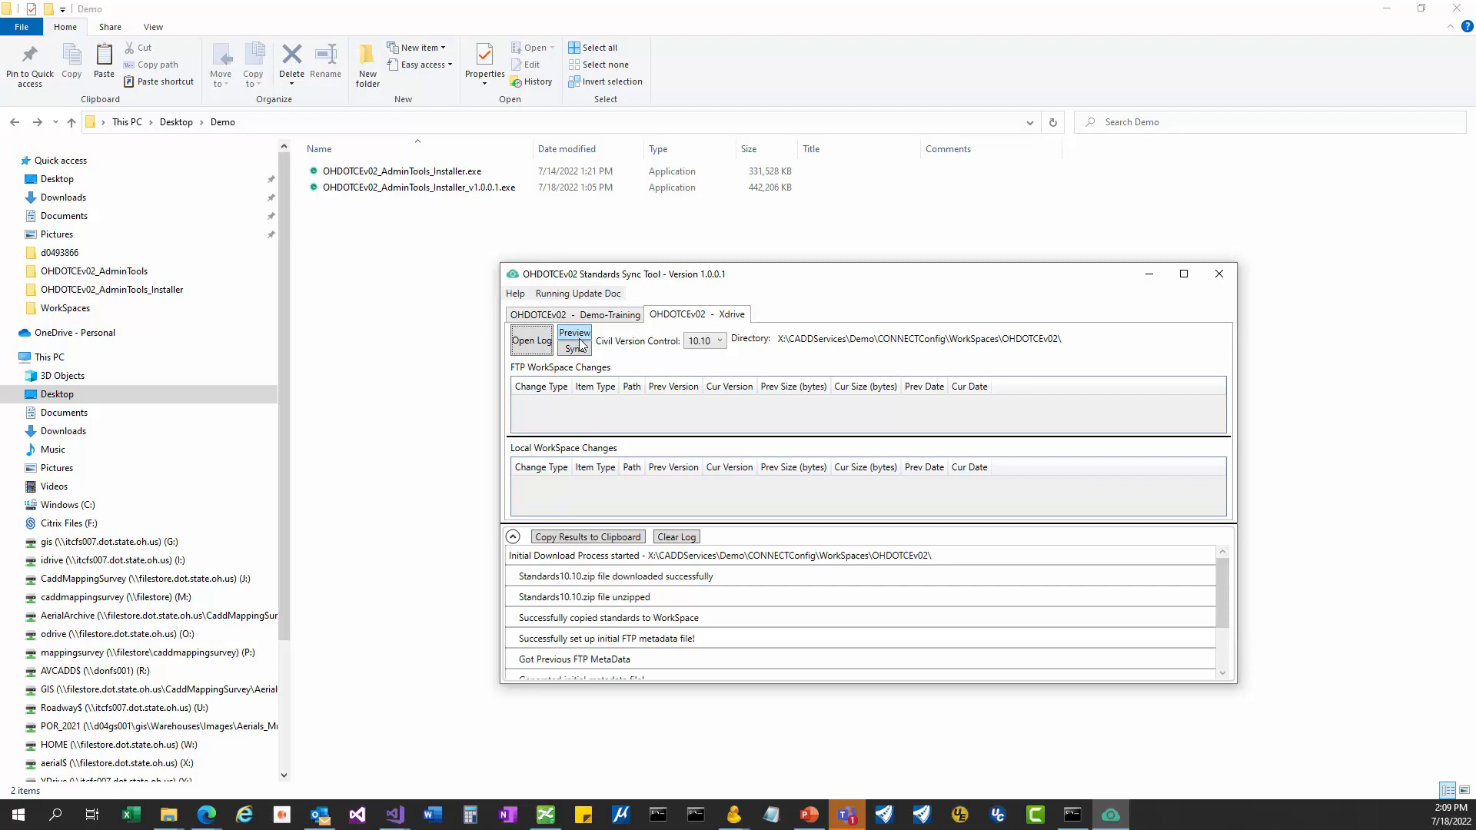
mouse_move(647, 342)
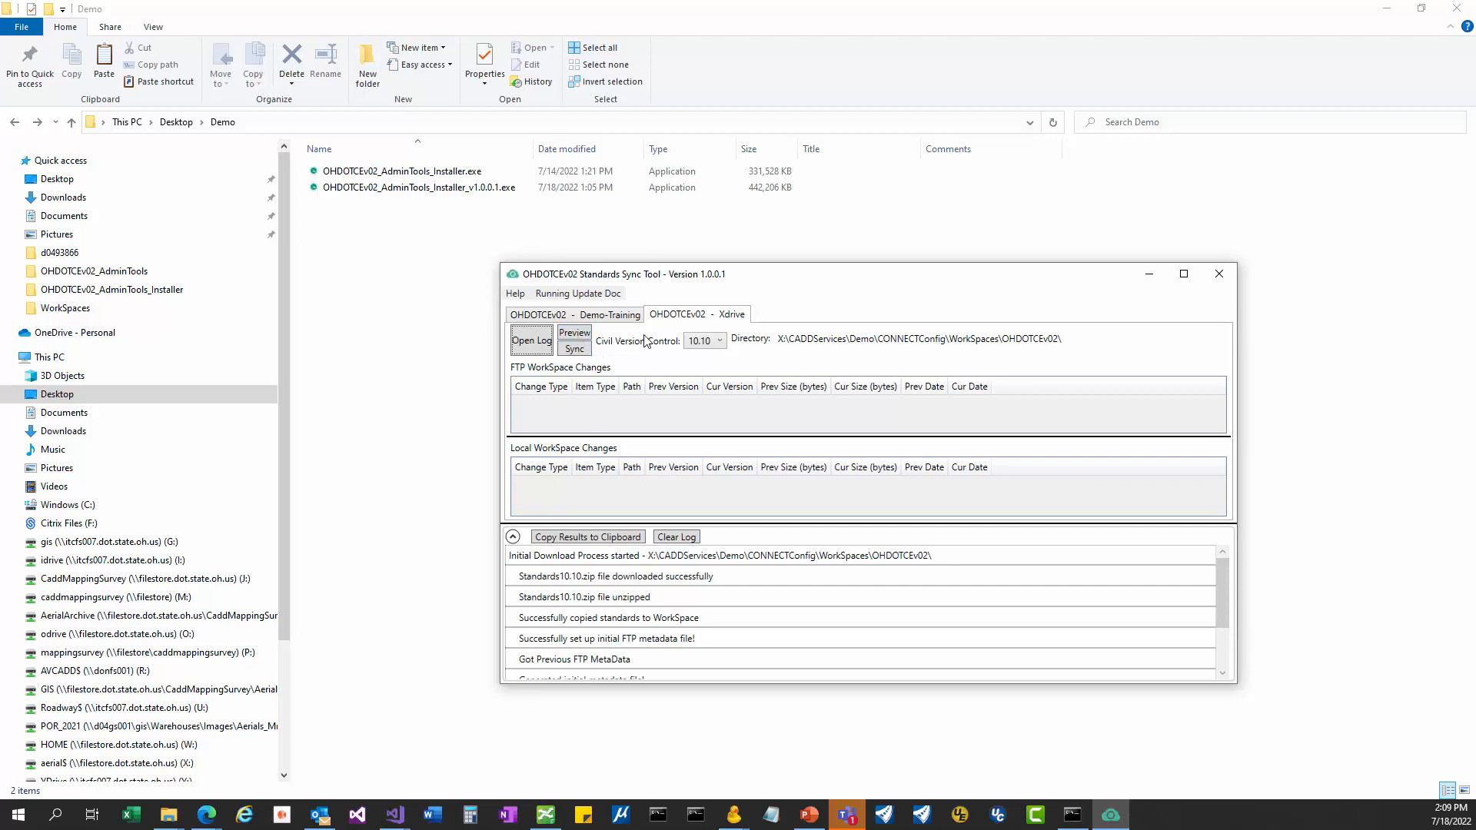
mouse_move(506, 381)
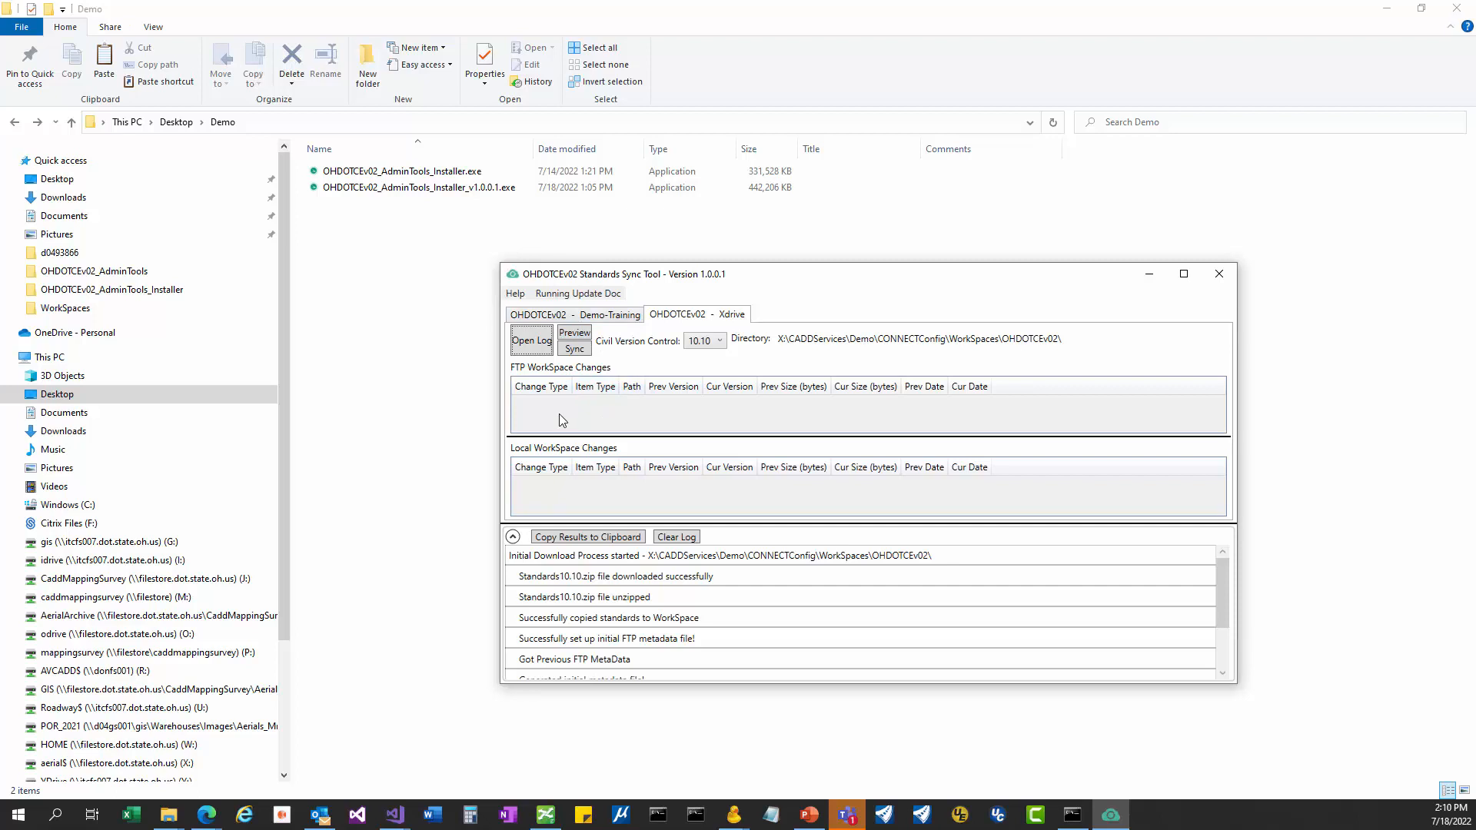
mouse_move(589, 431)
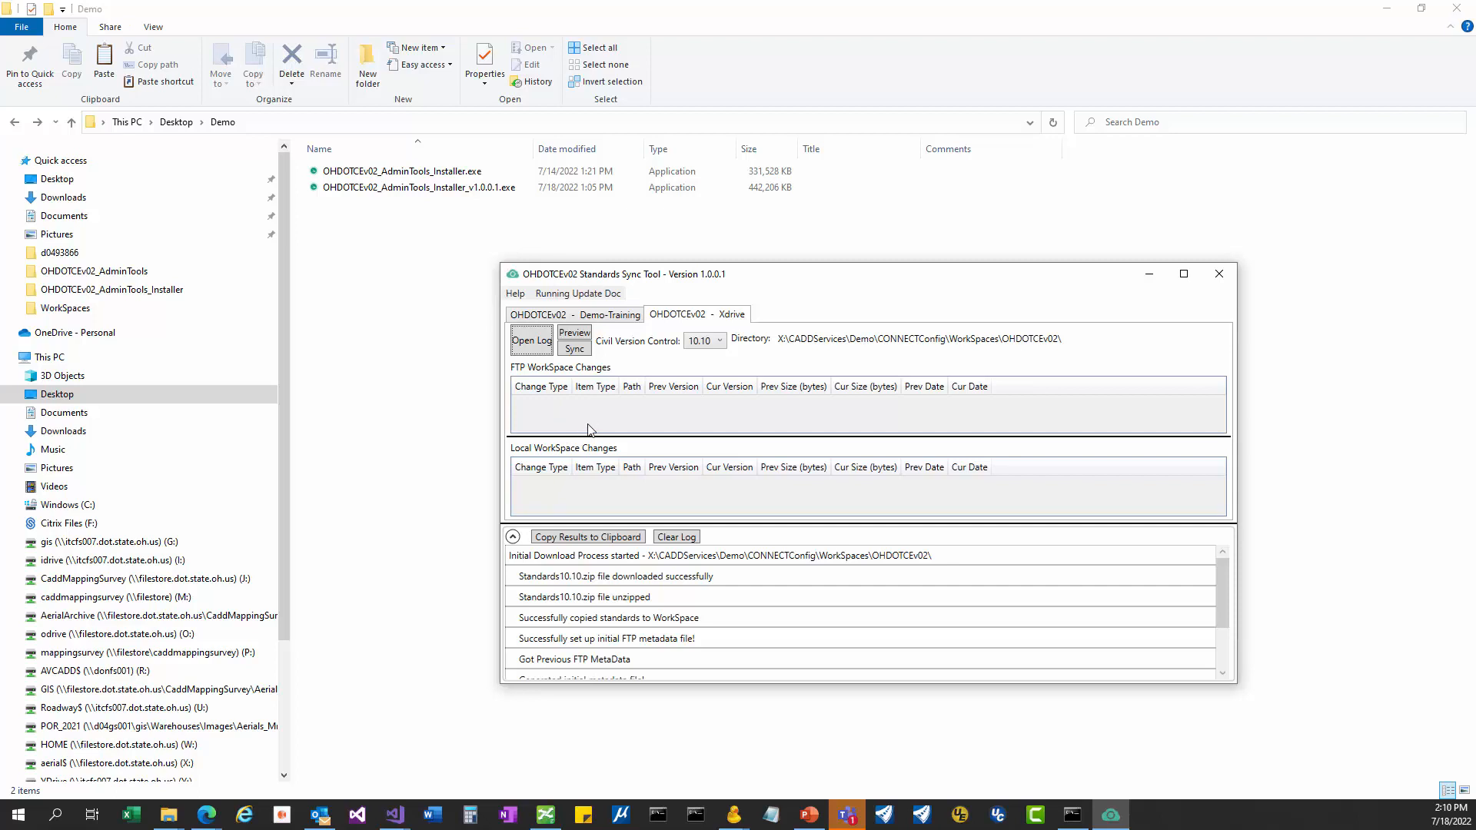
mouse_move(602, 404)
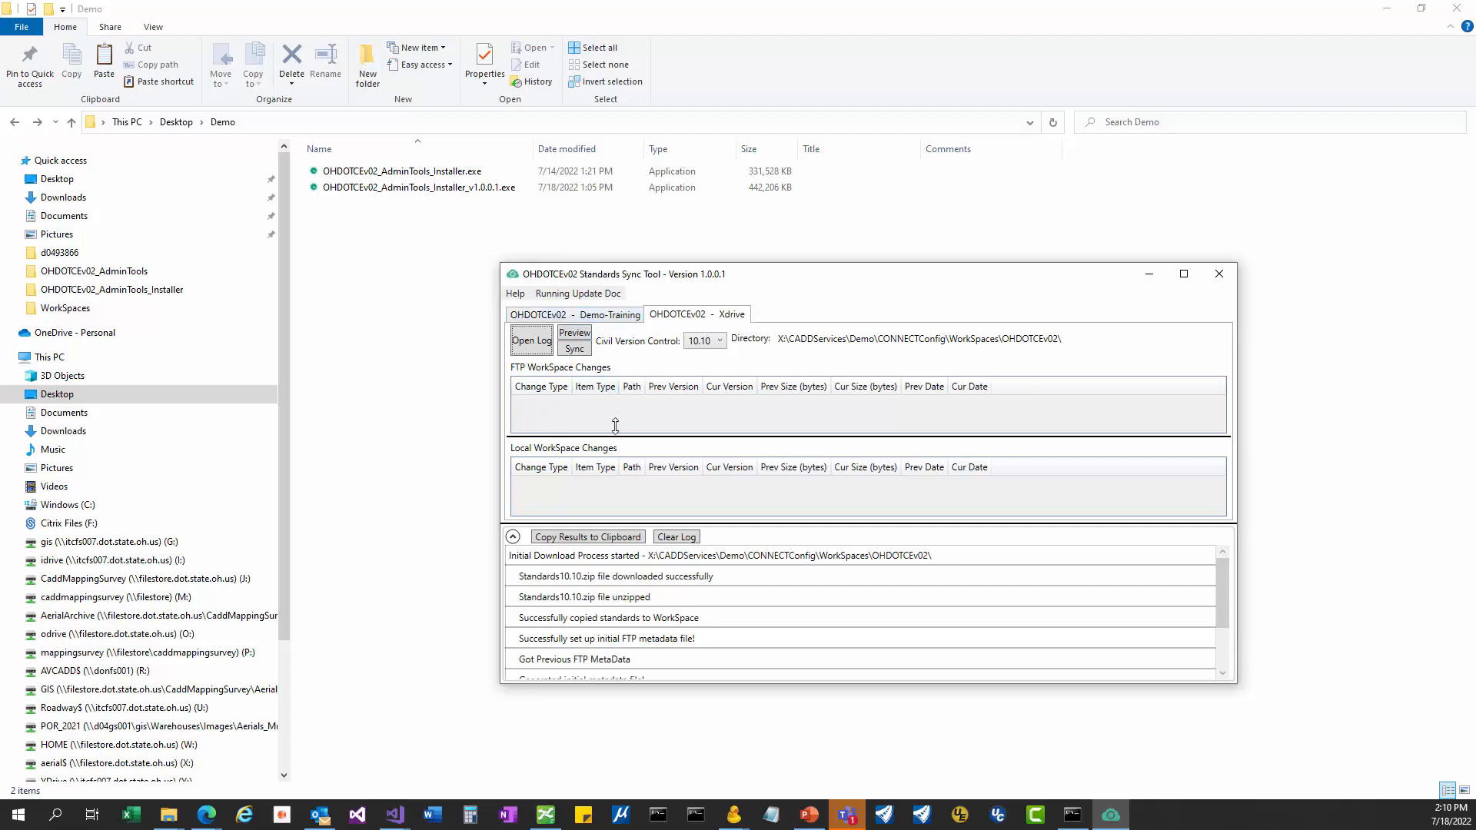
mouse_move(617, 426)
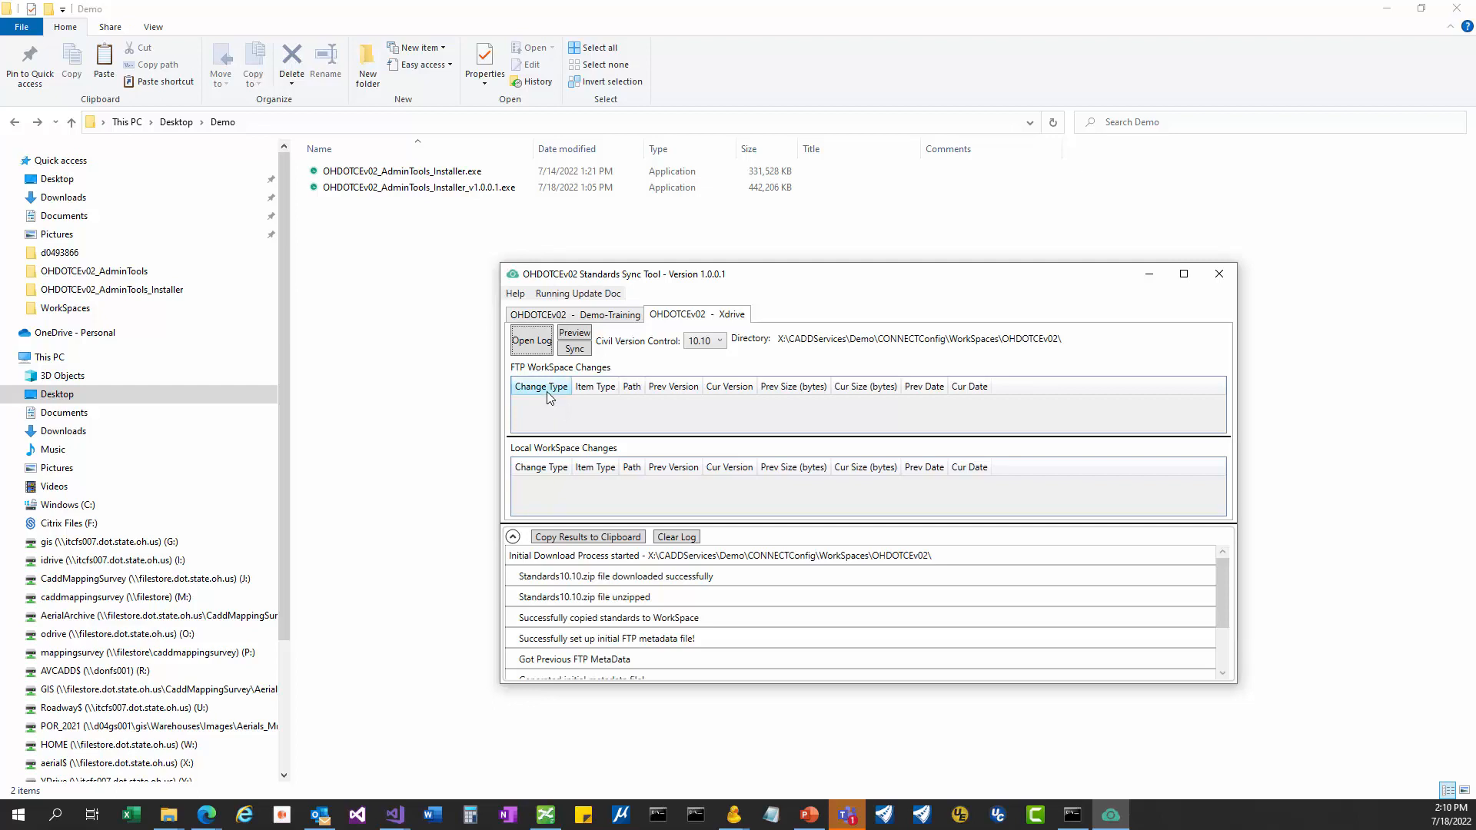
mouse_move(595, 386)
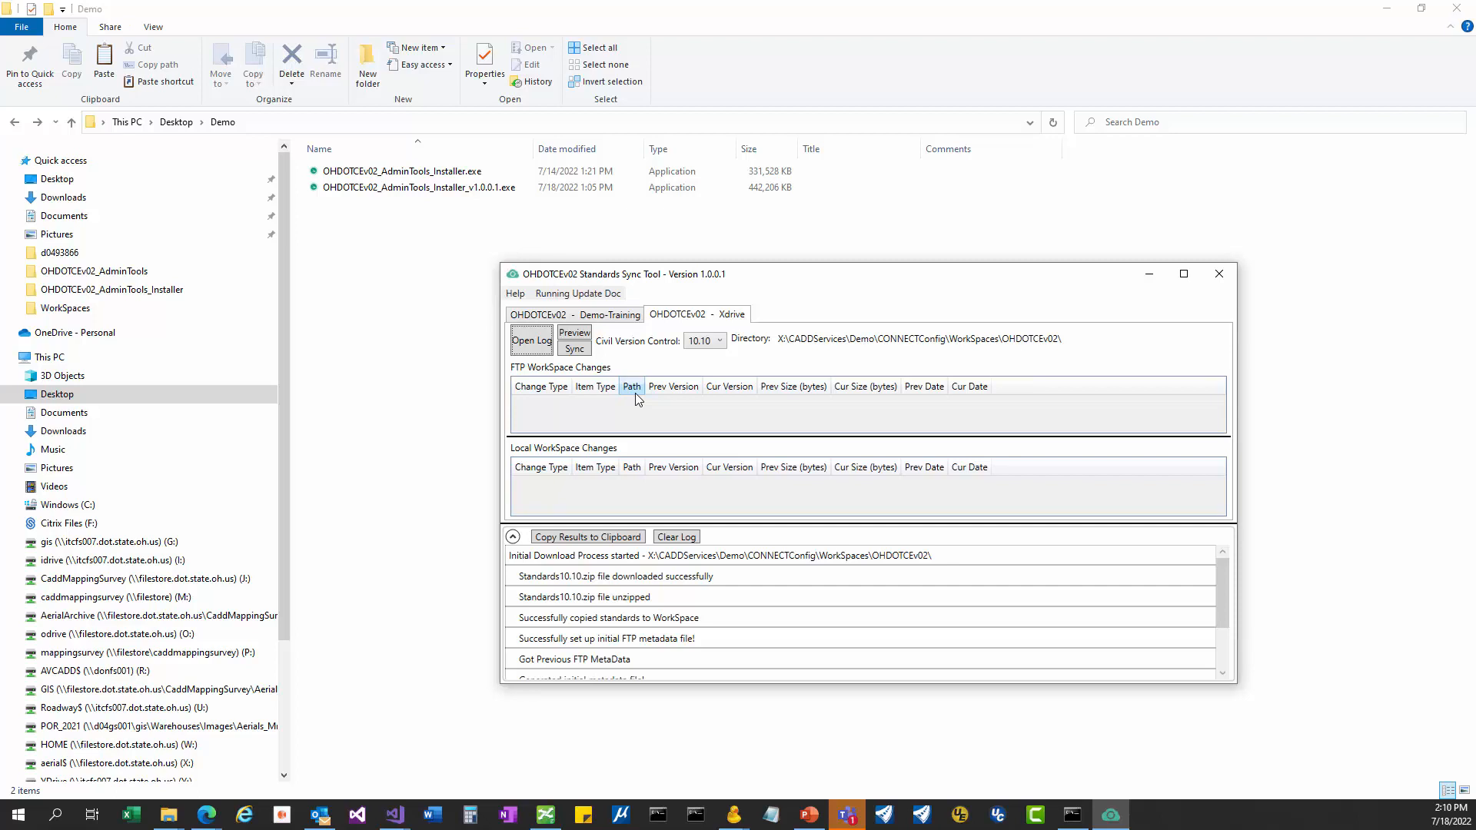
mouse_move(656, 415)
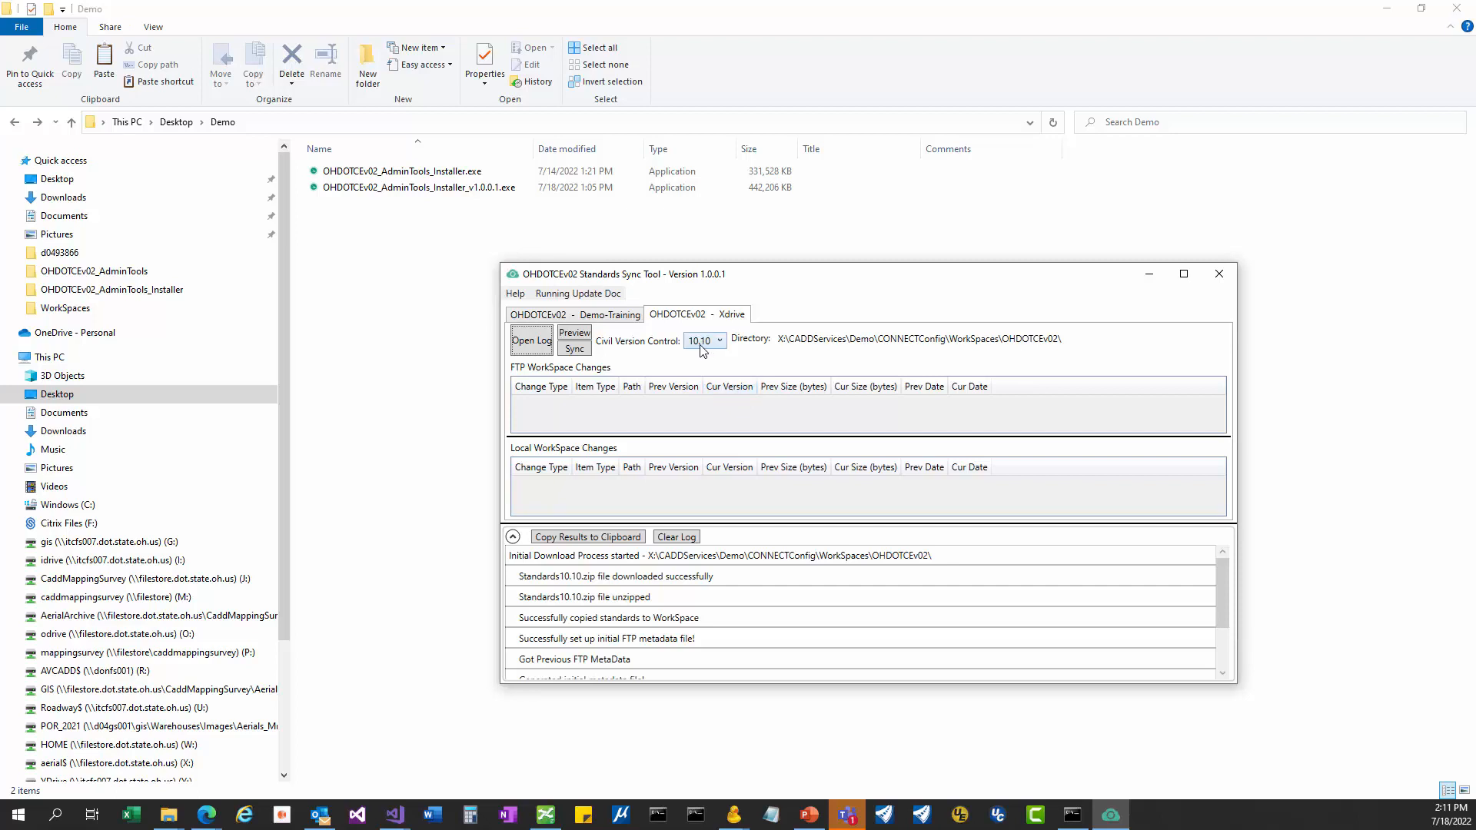
mouse_move(621, 451)
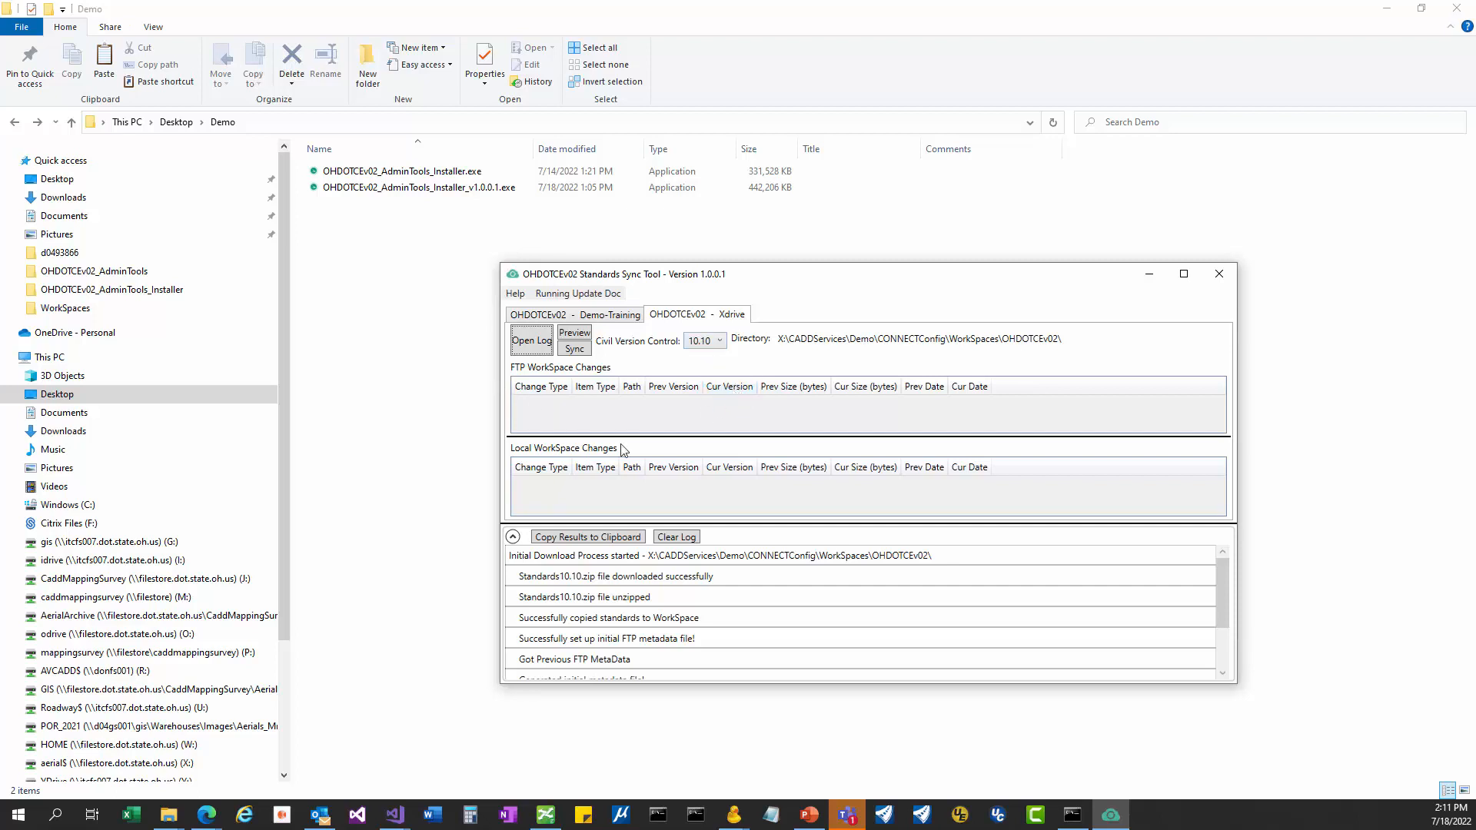
mouse_move(709, 414)
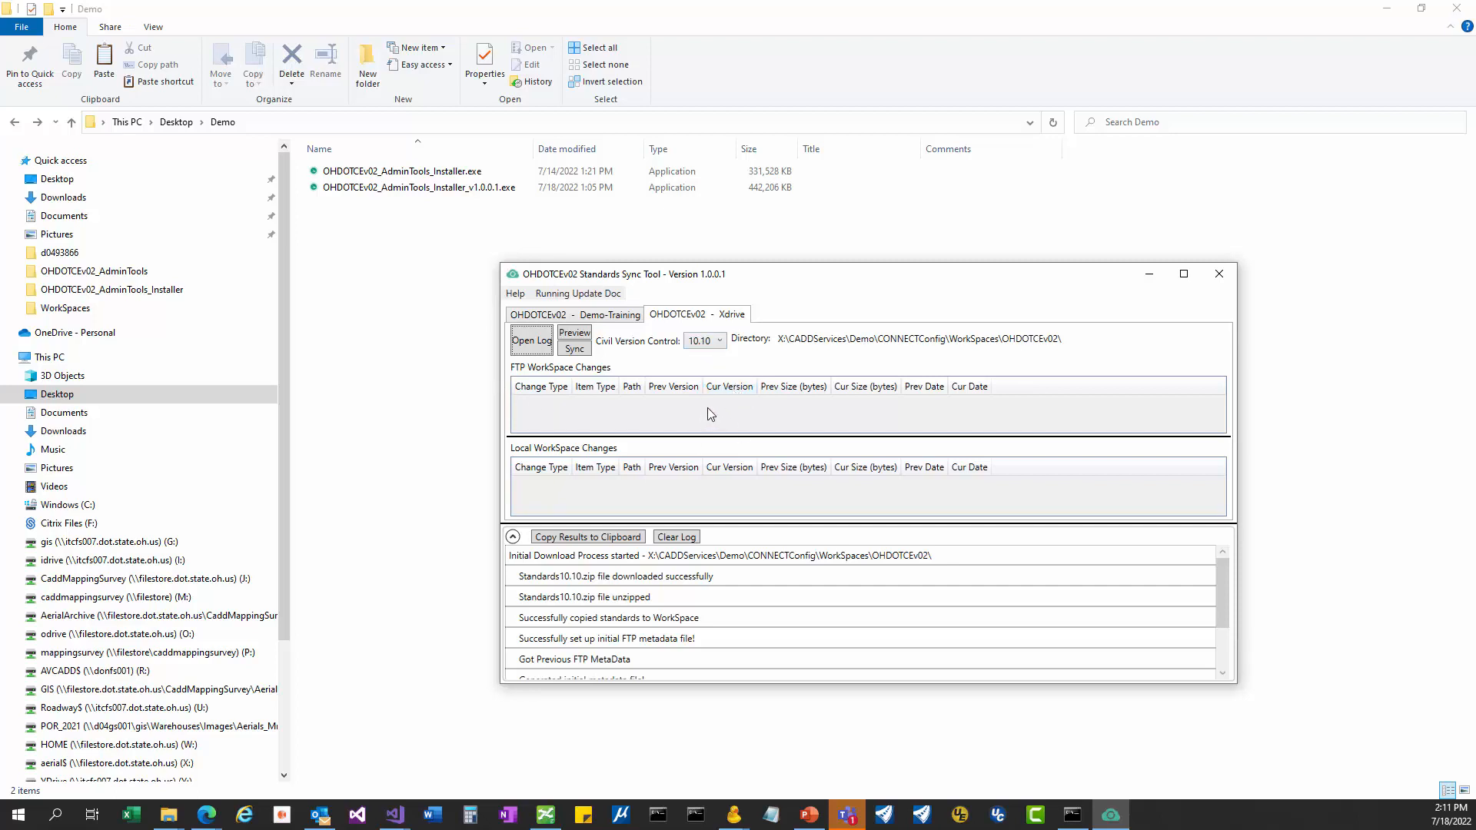
mouse_move(729, 386)
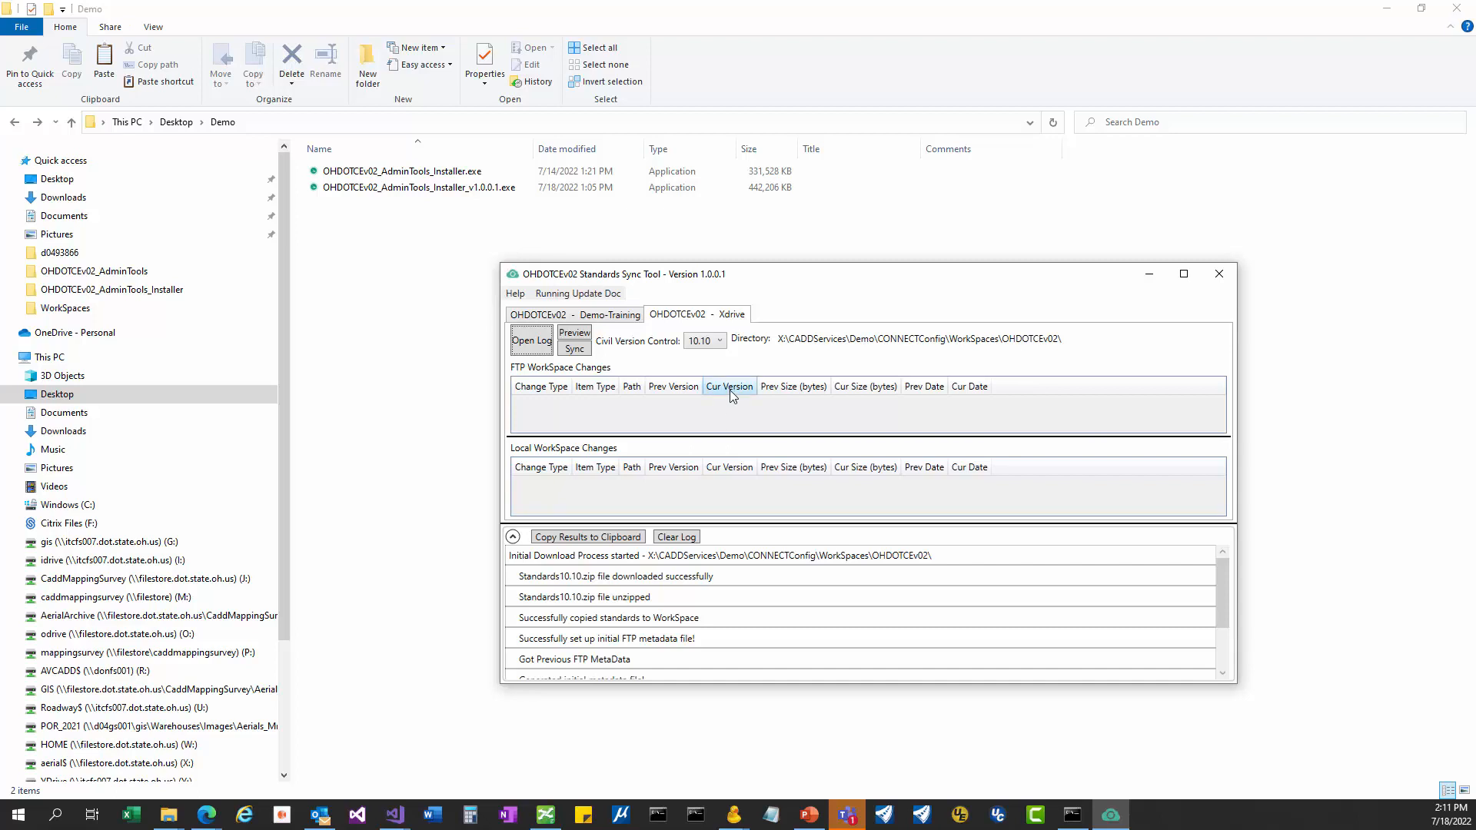
mouse_move(754, 429)
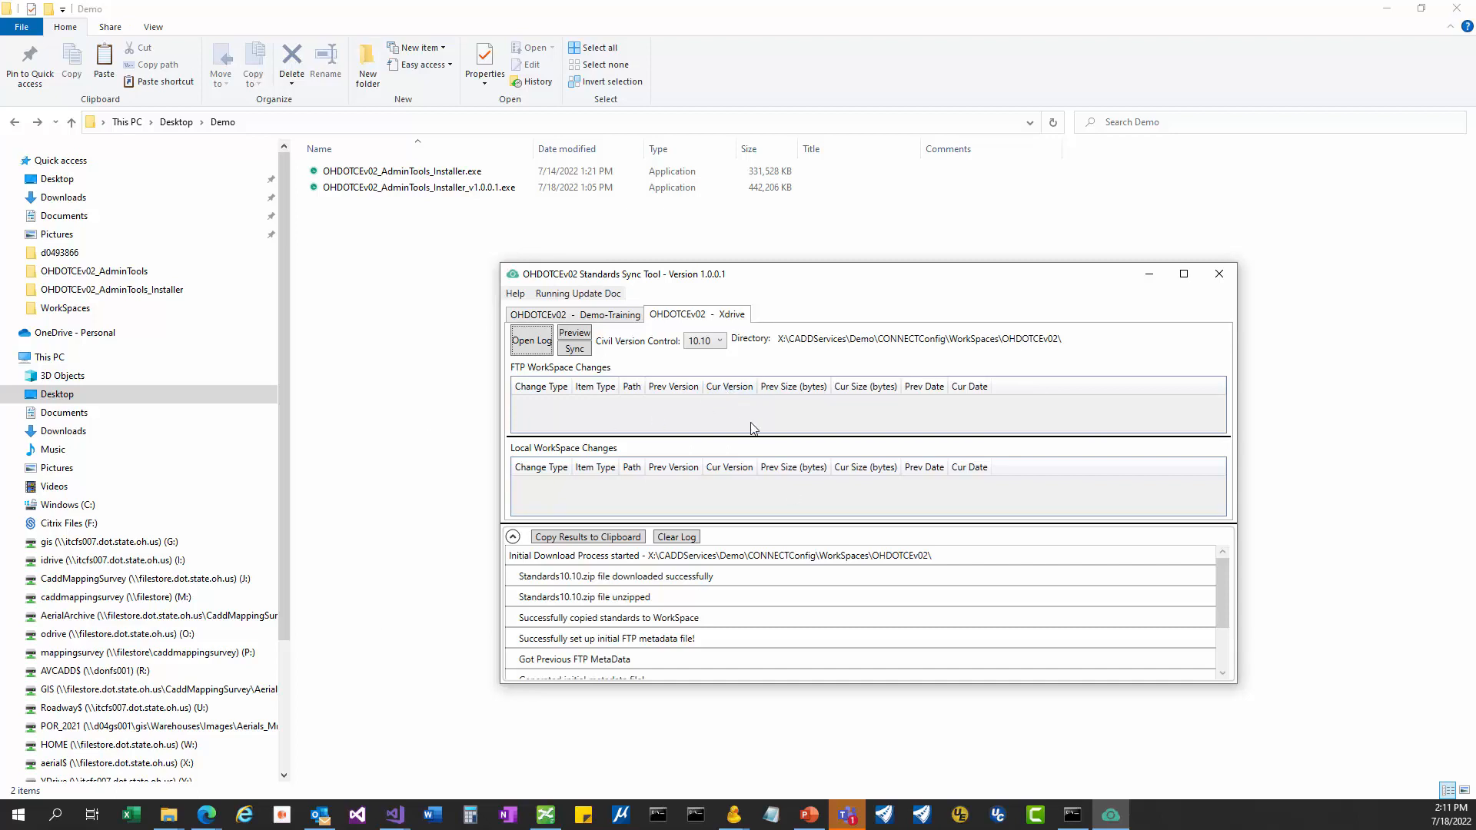
mouse_move(749, 407)
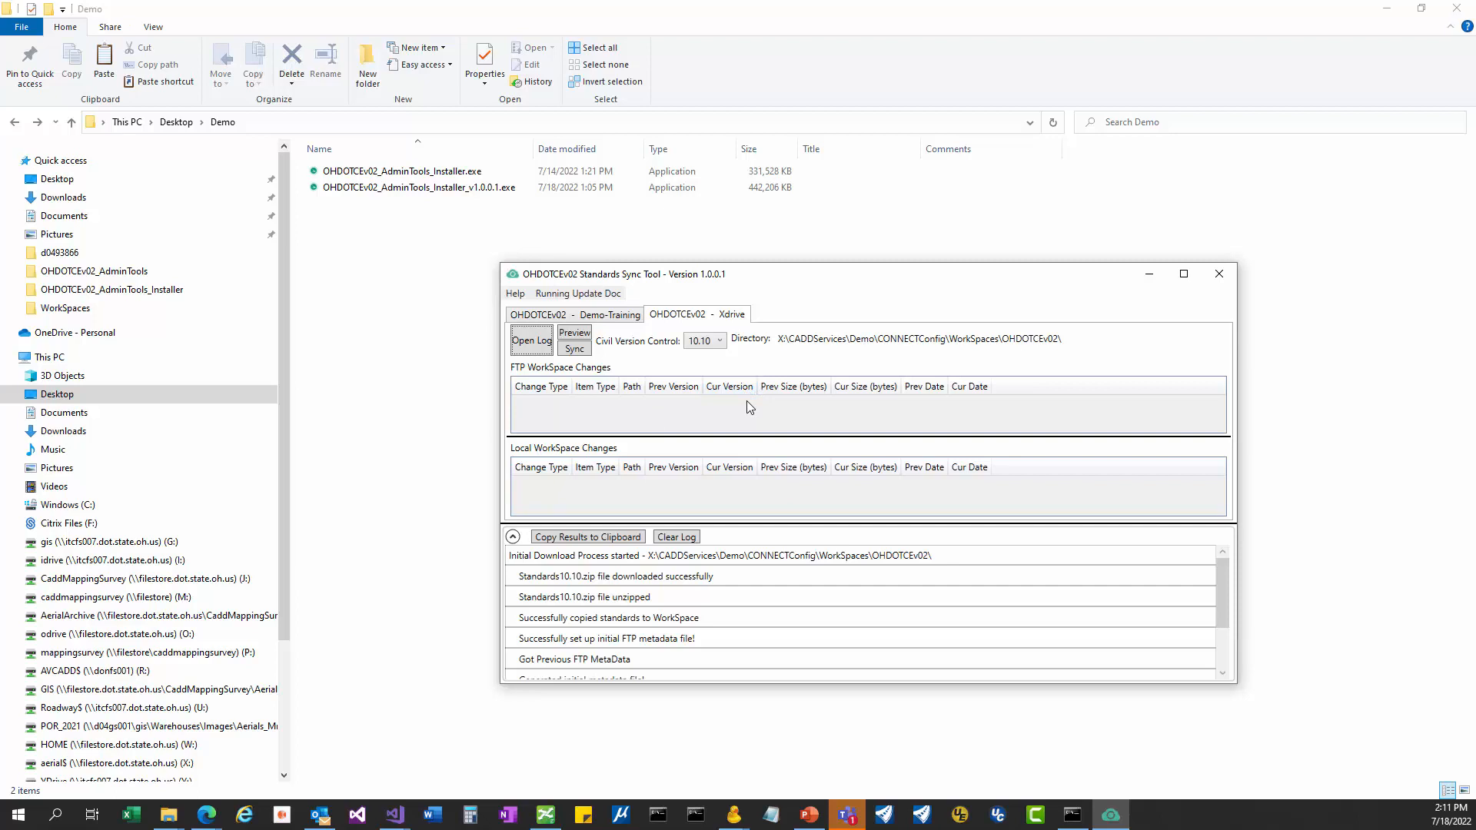
mouse_move(727, 388)
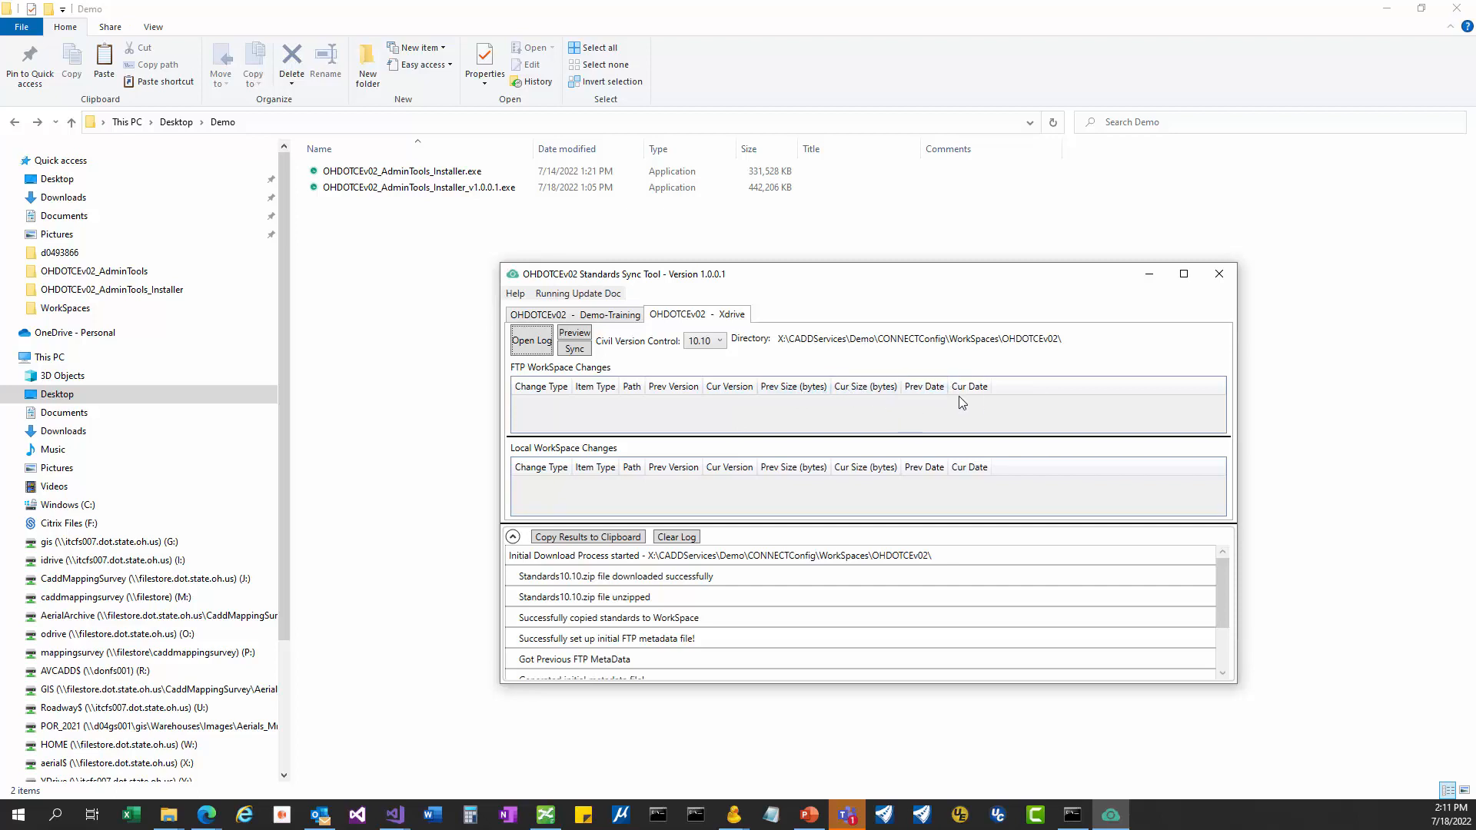
mouse_move(955, 374)
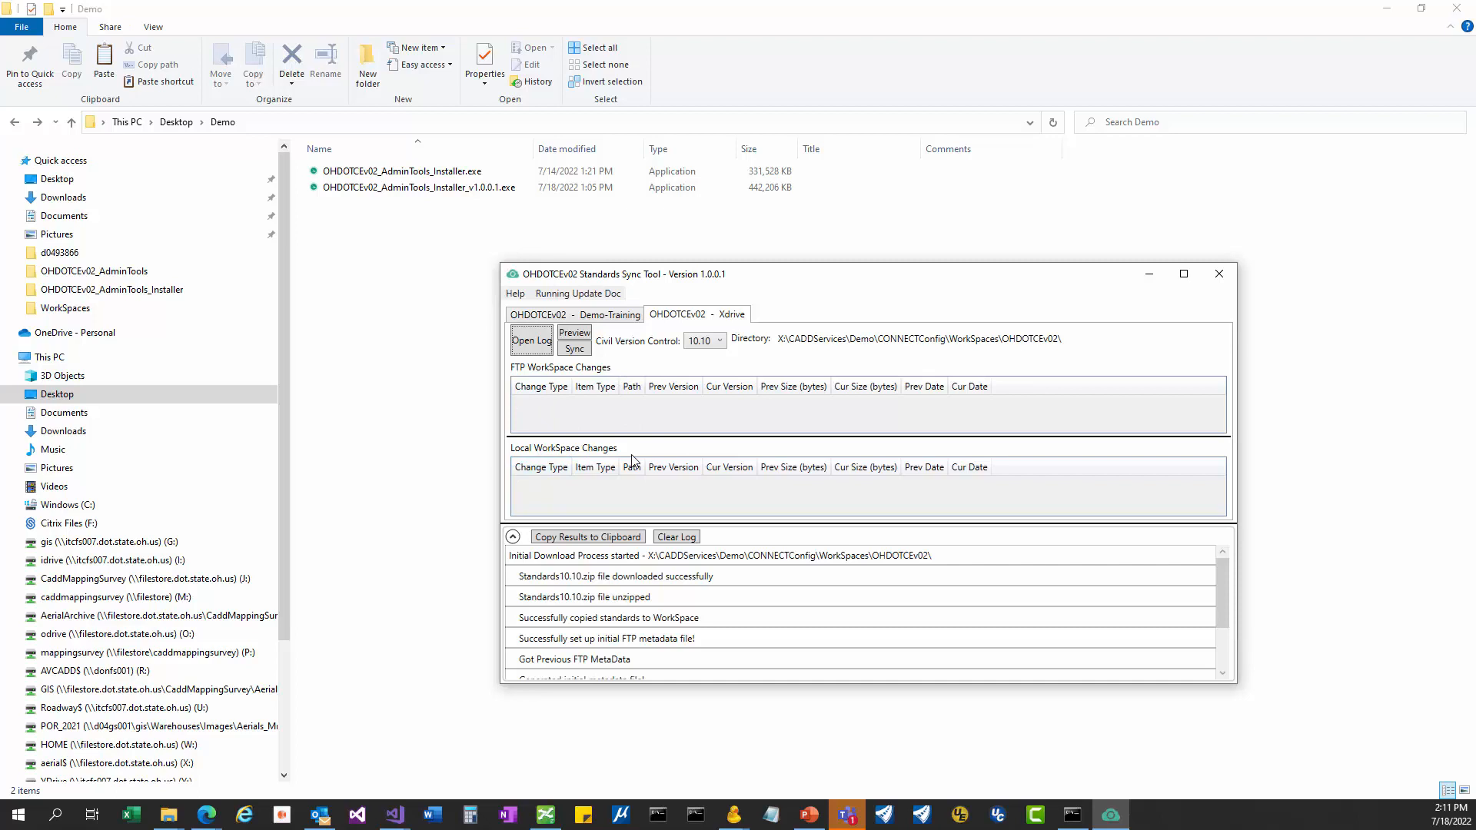
mouse_move(567, 494)
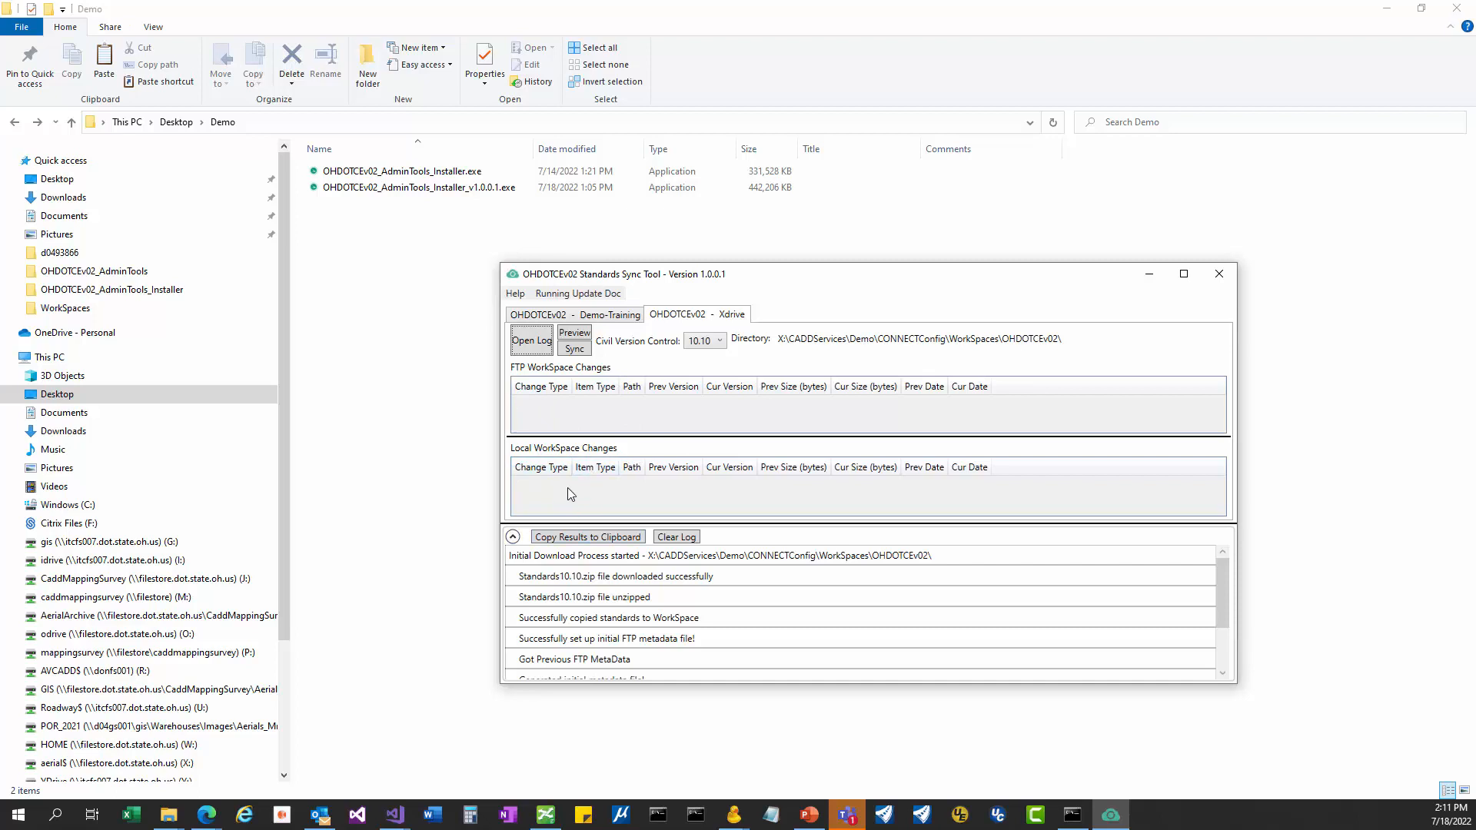
mouse_move(593, 500)
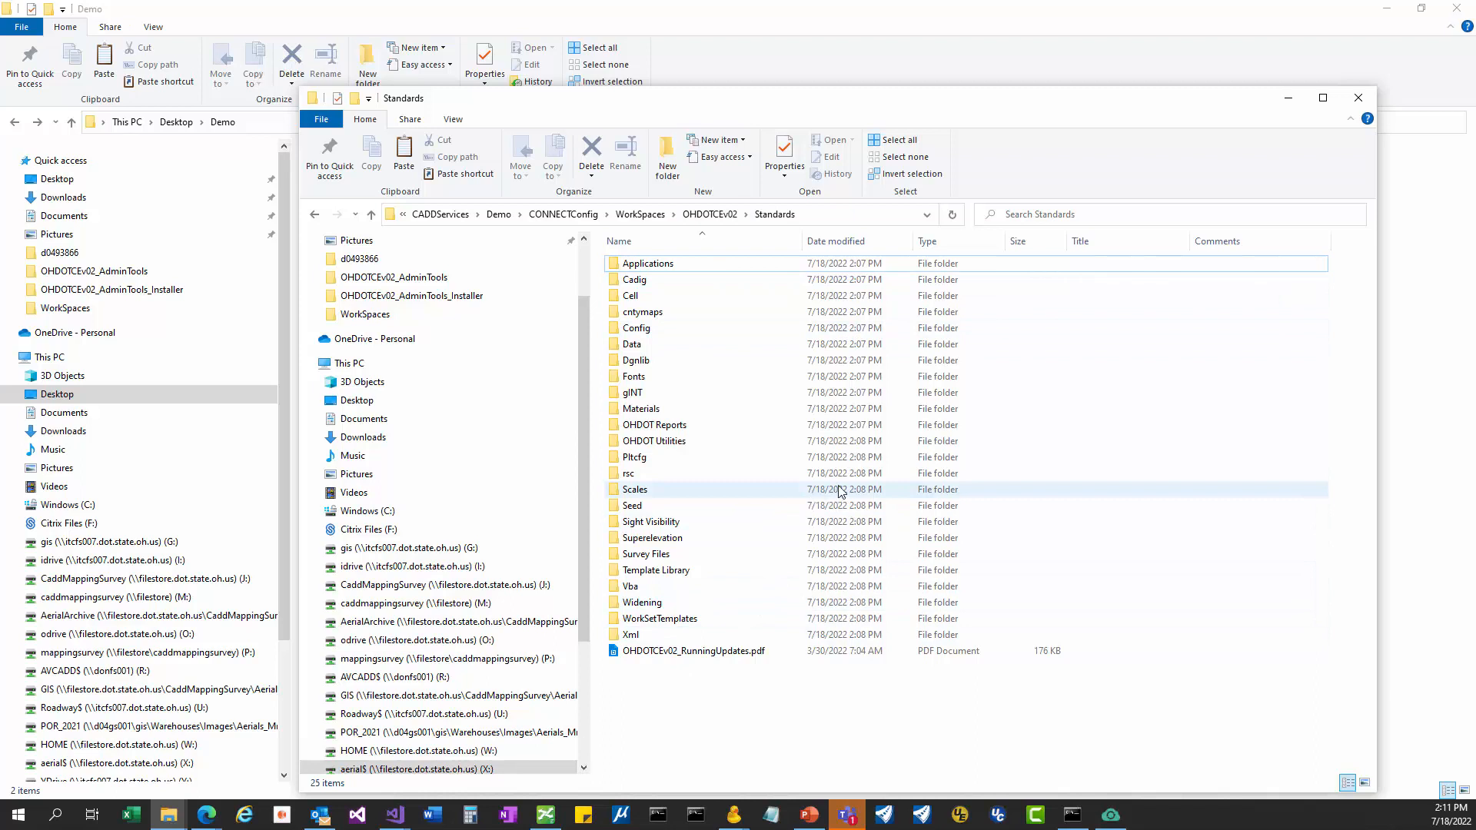
left_click(635, 456)
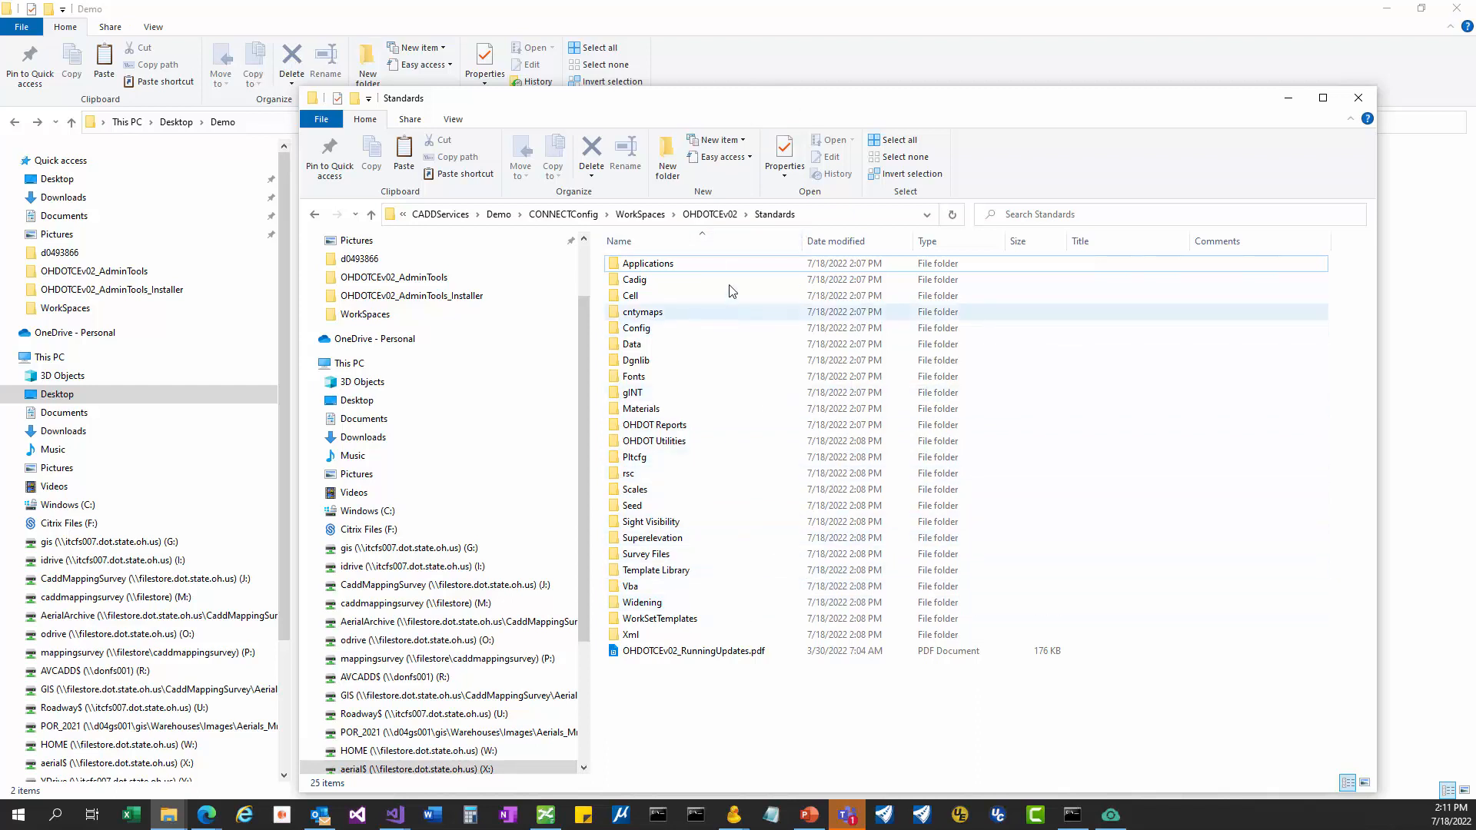
mouse_move(733, 280)
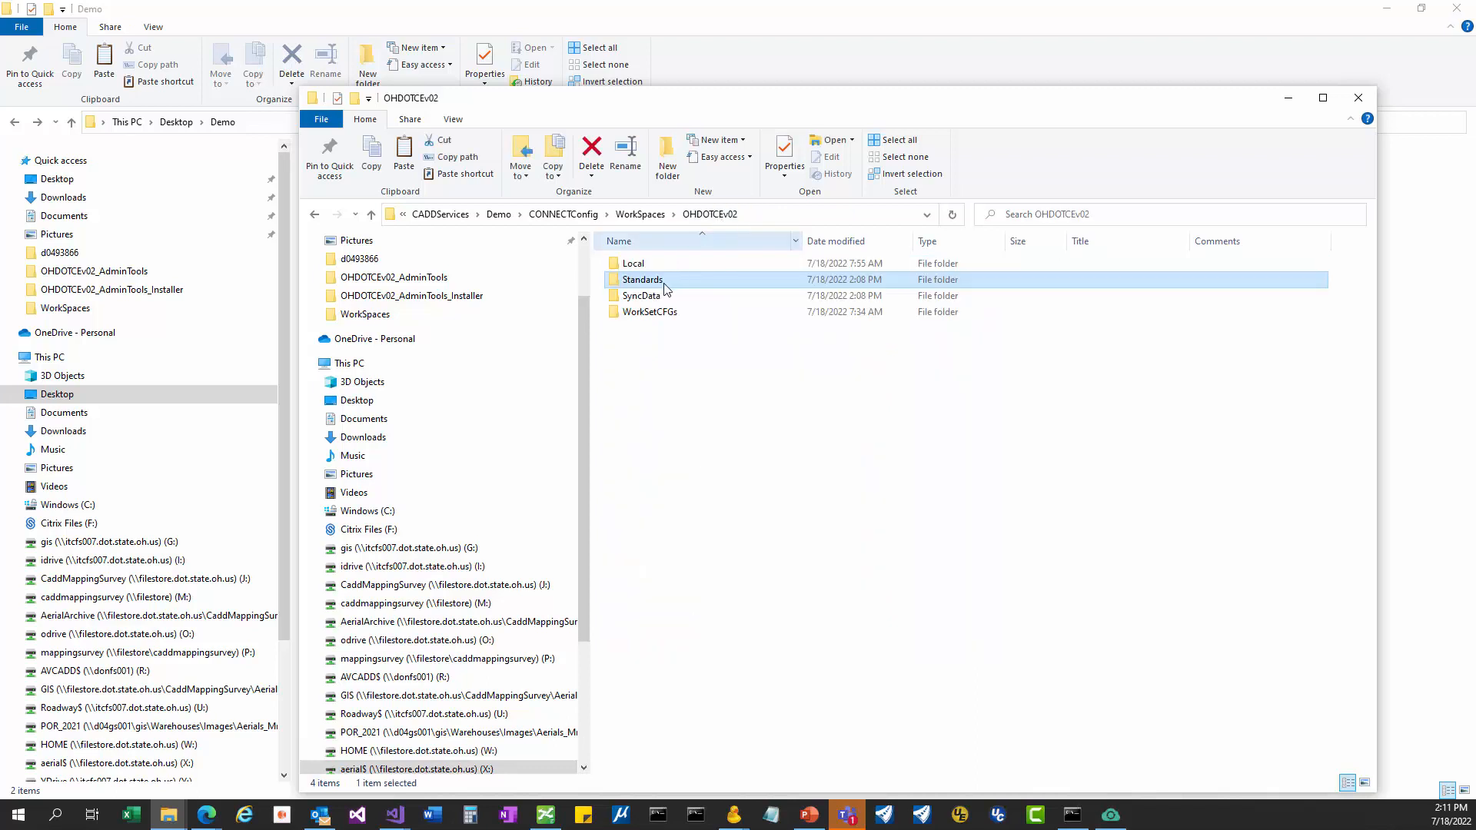
double_click(632, 262)
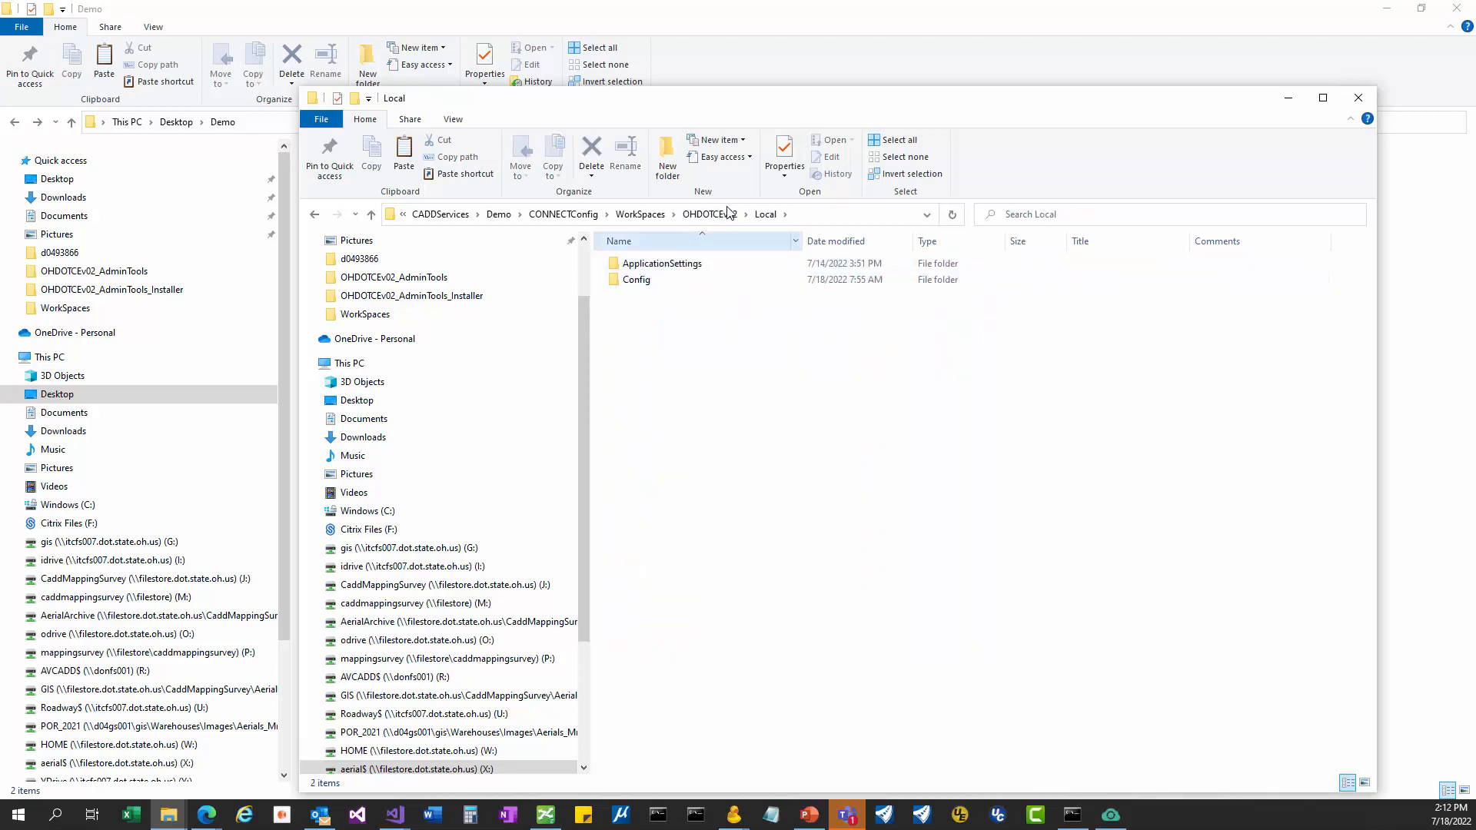
double_click(636, 280)
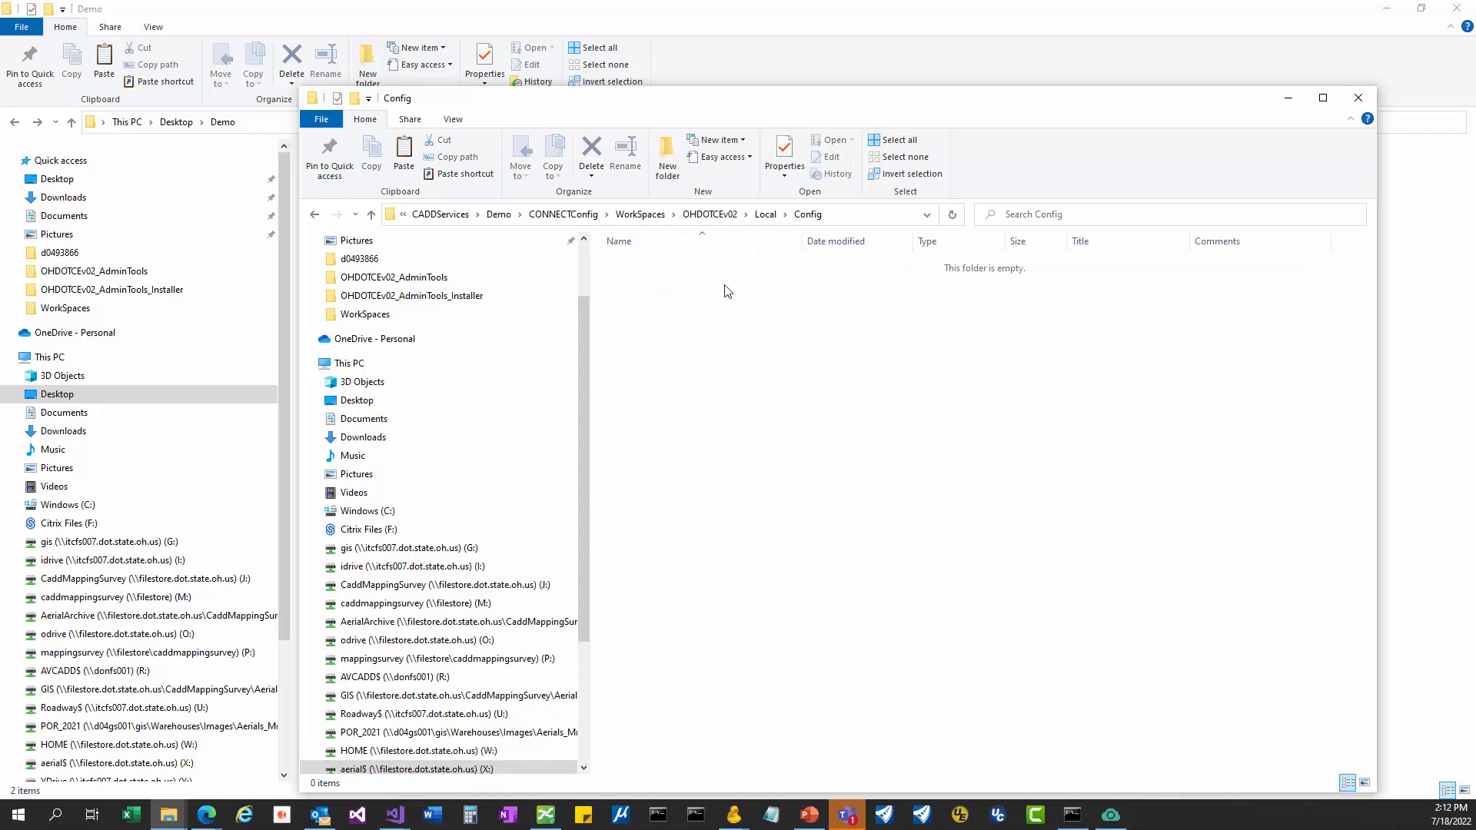
mouse_move(744, 303)
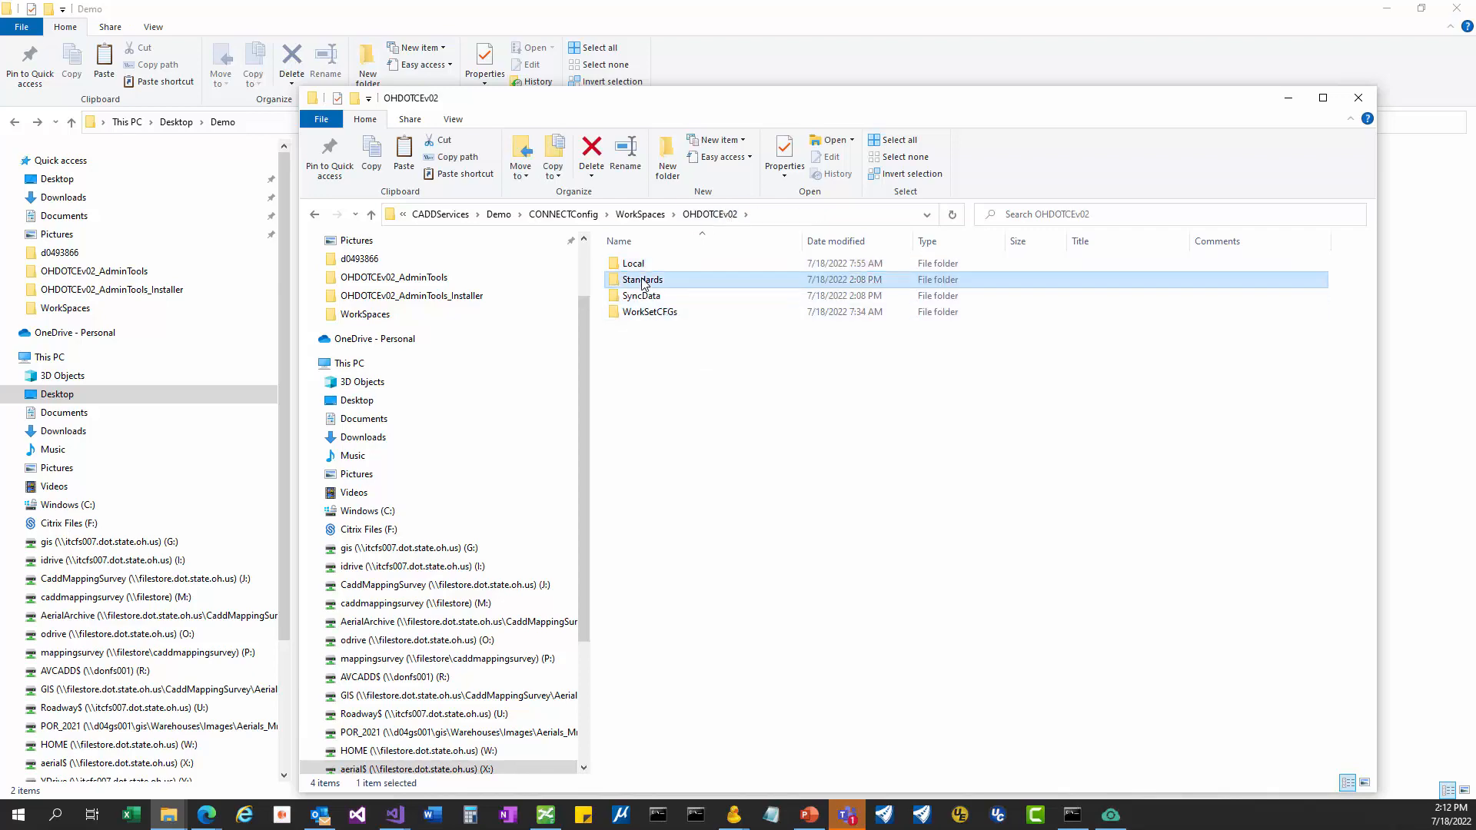
double_click(642, 280)
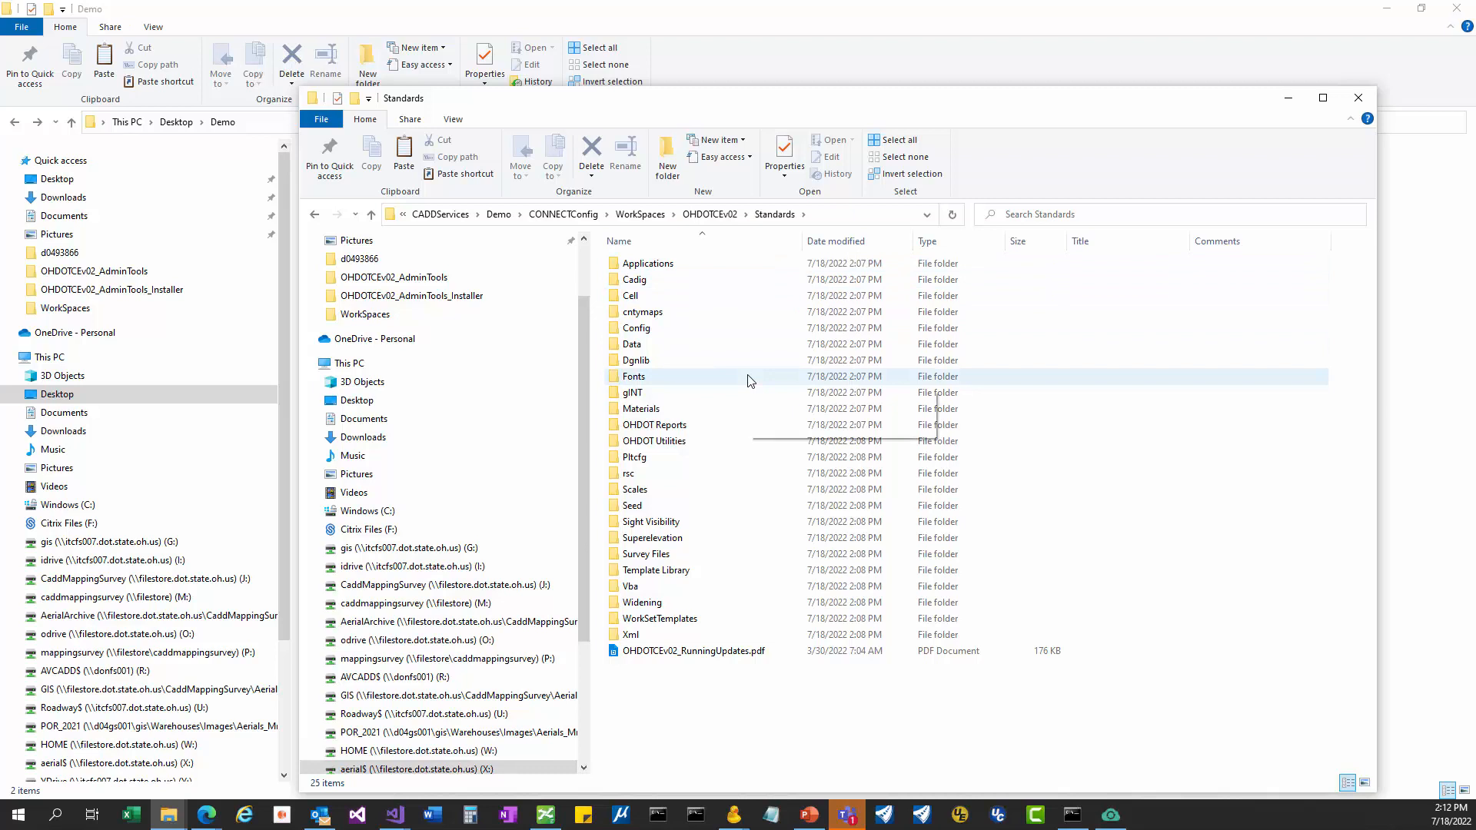
mouse_move(763, 367)
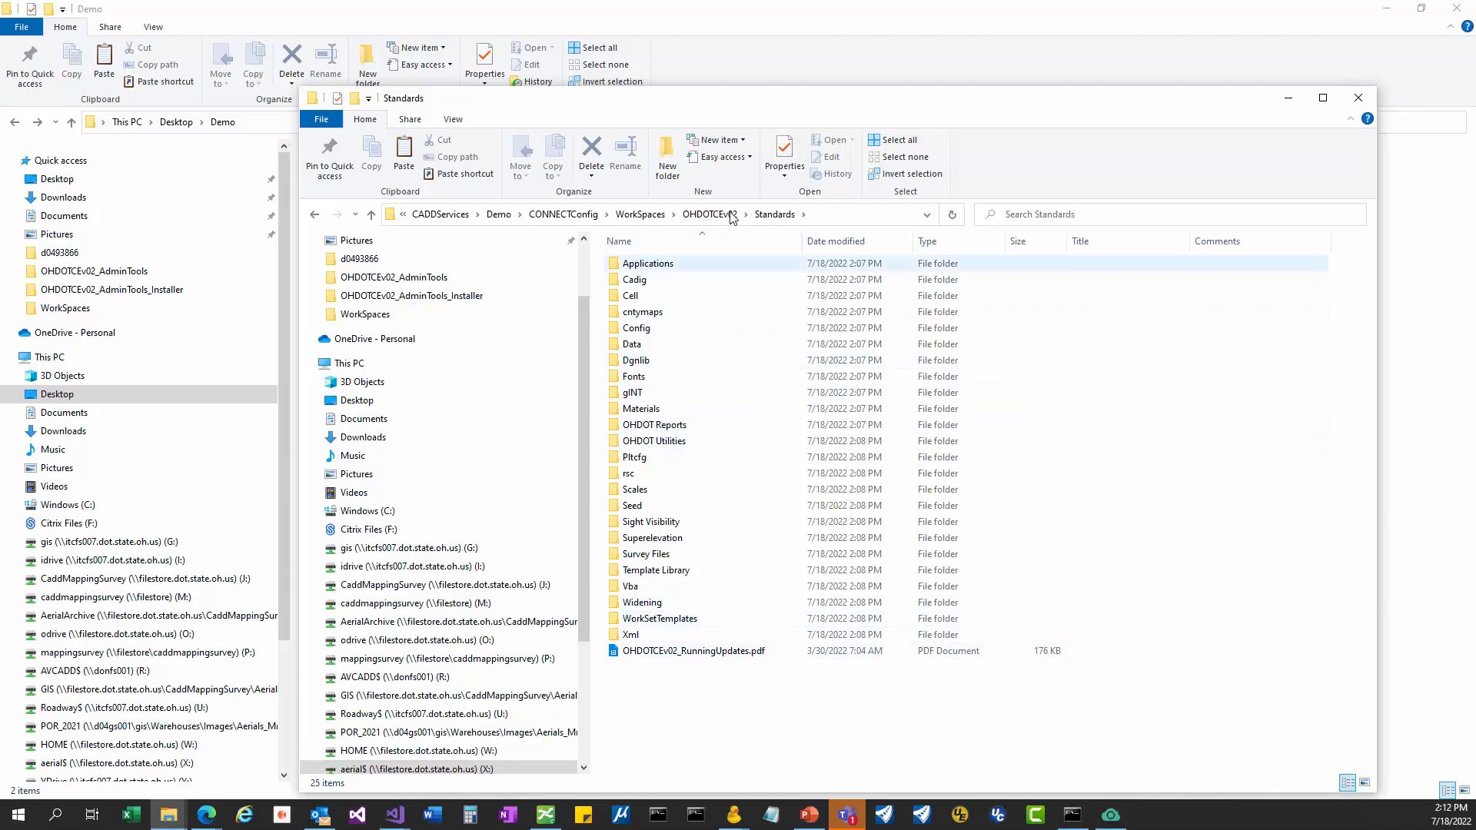
Step: Bring the sync tool forward and scroll its log to the end
left_click(710, 214)
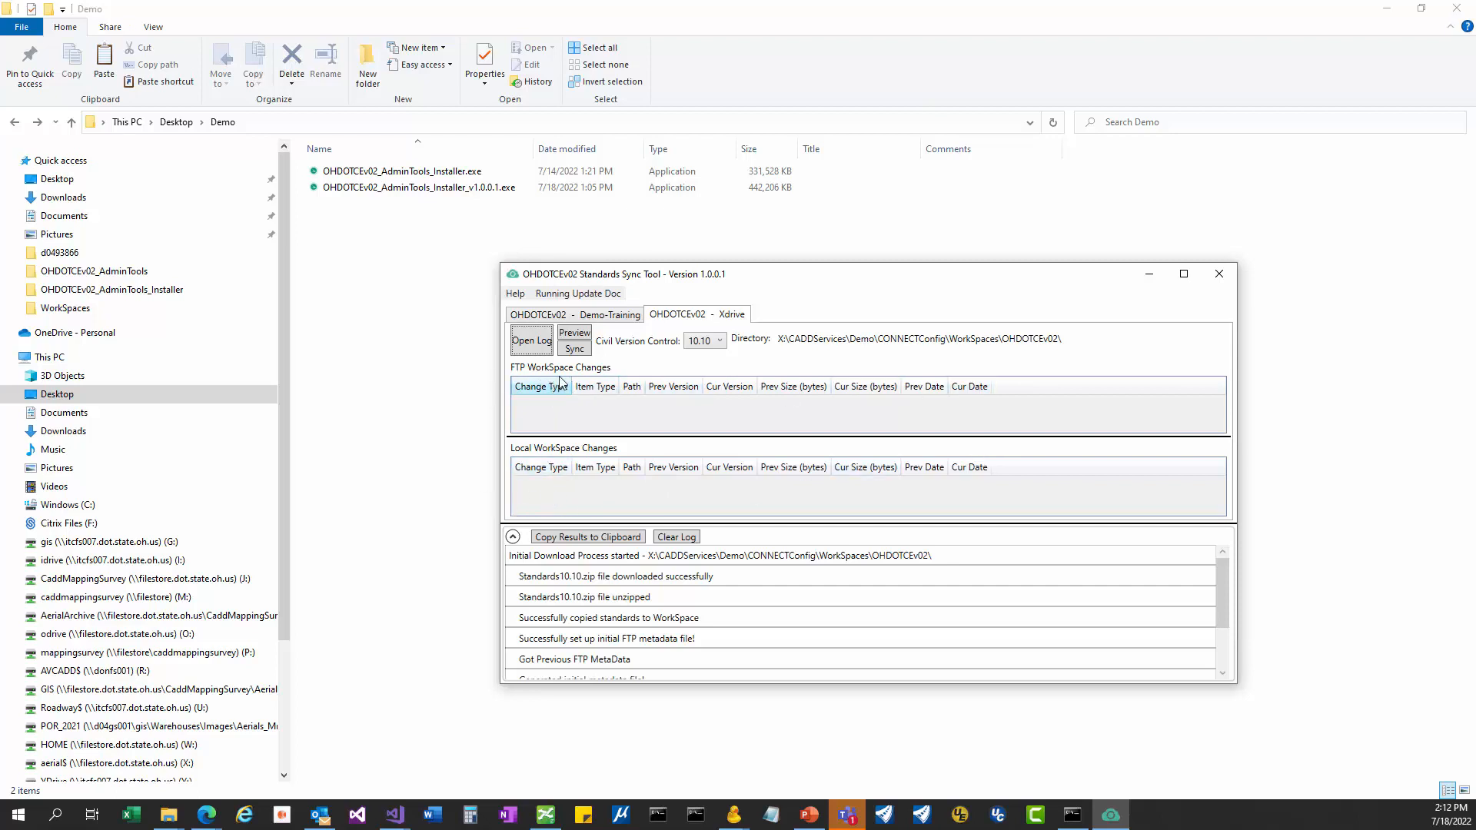
mouse_move(550, 401)
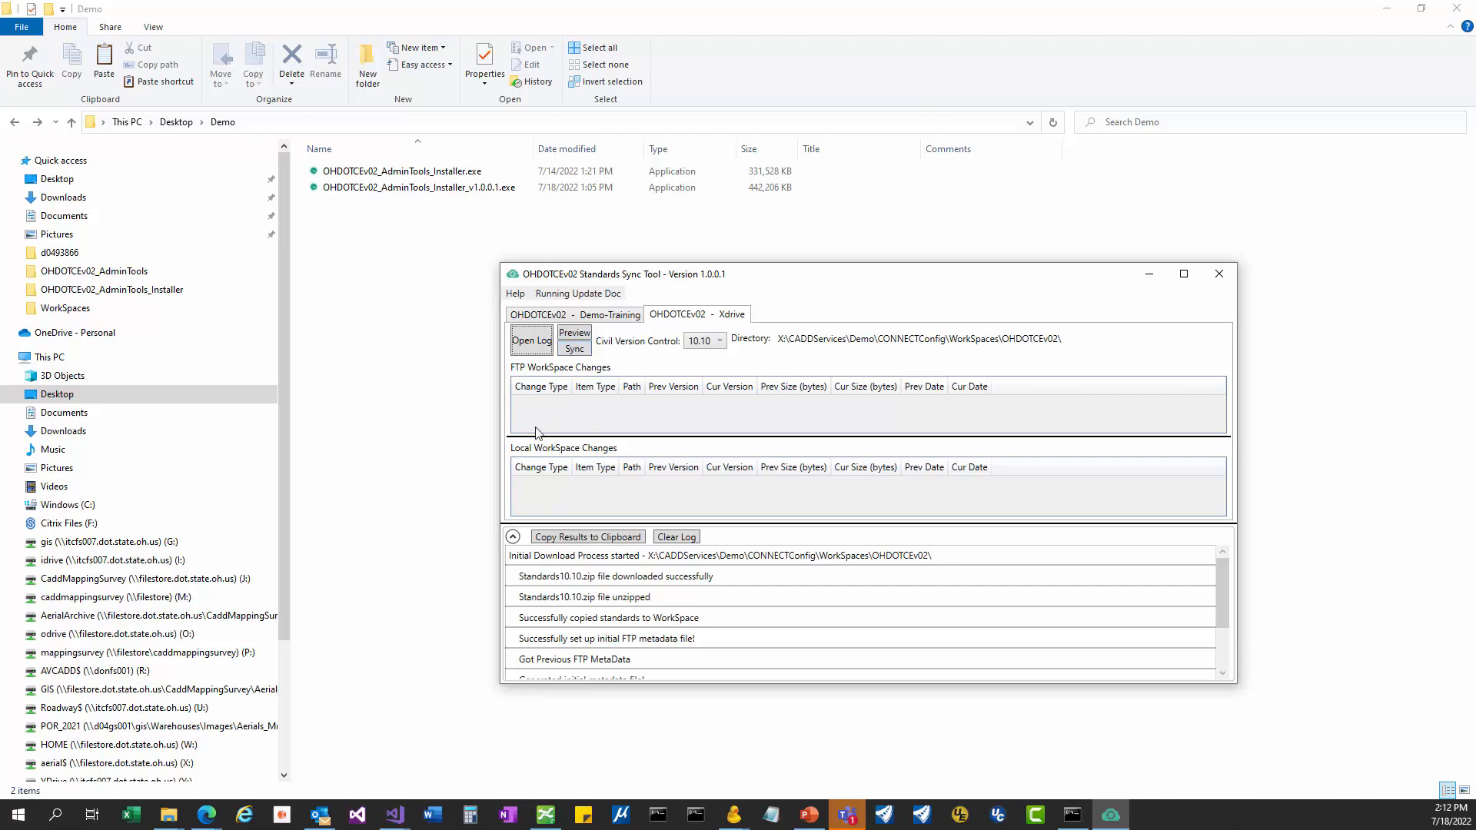
mouse_move(533, 473)
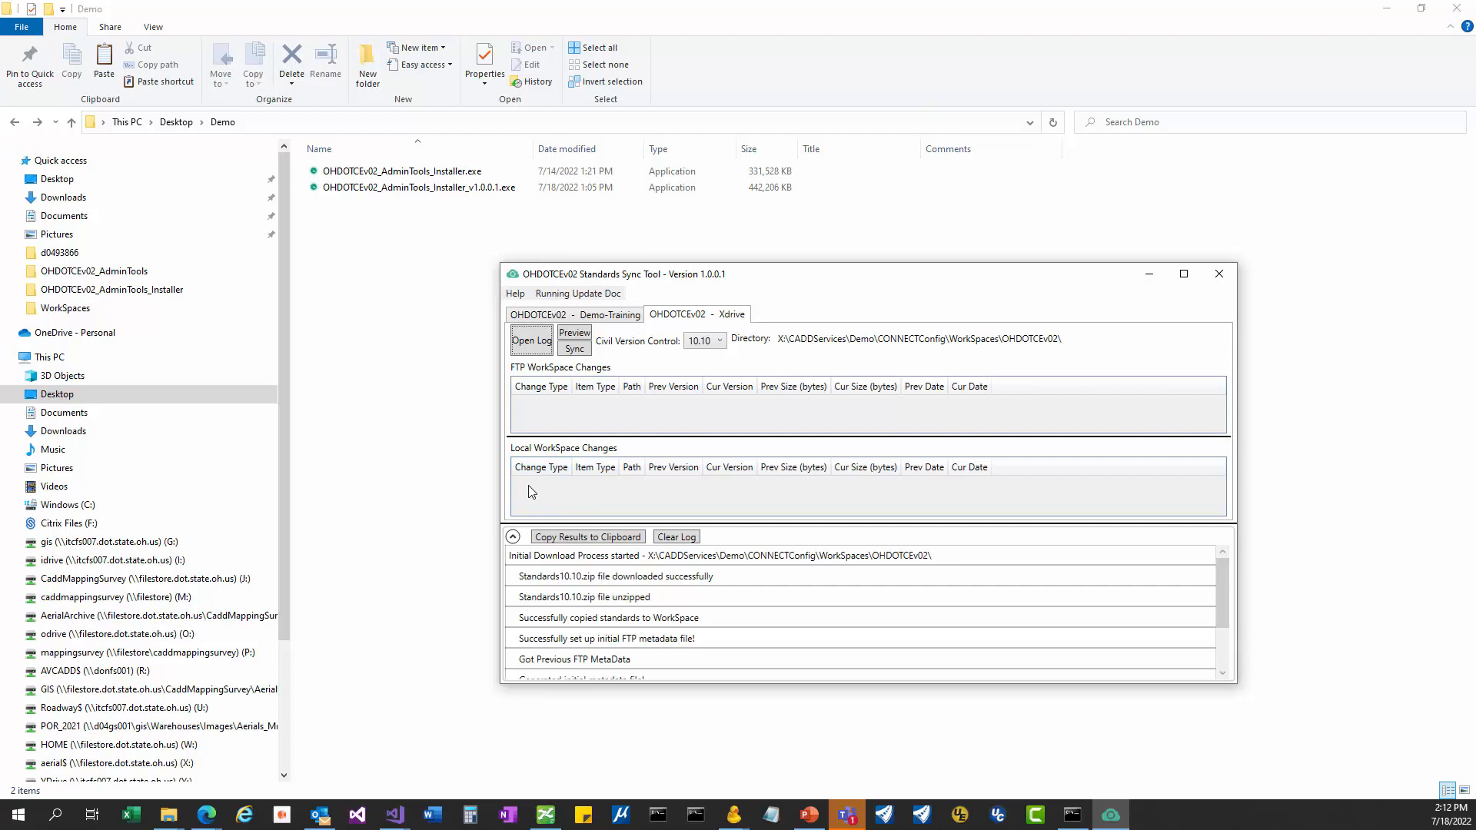
mouse_move(535, 494)
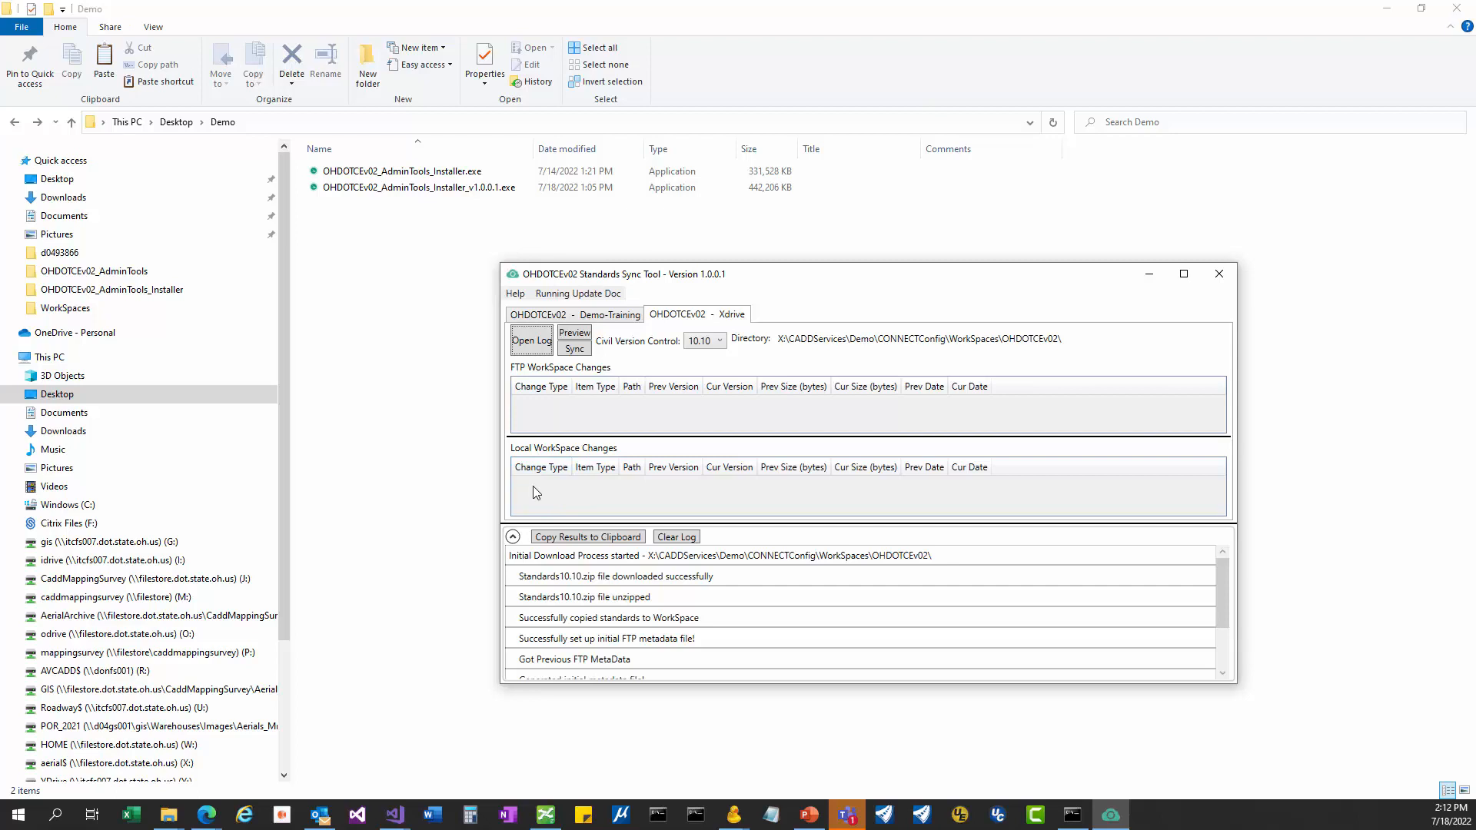
mouse_move(542, 496)
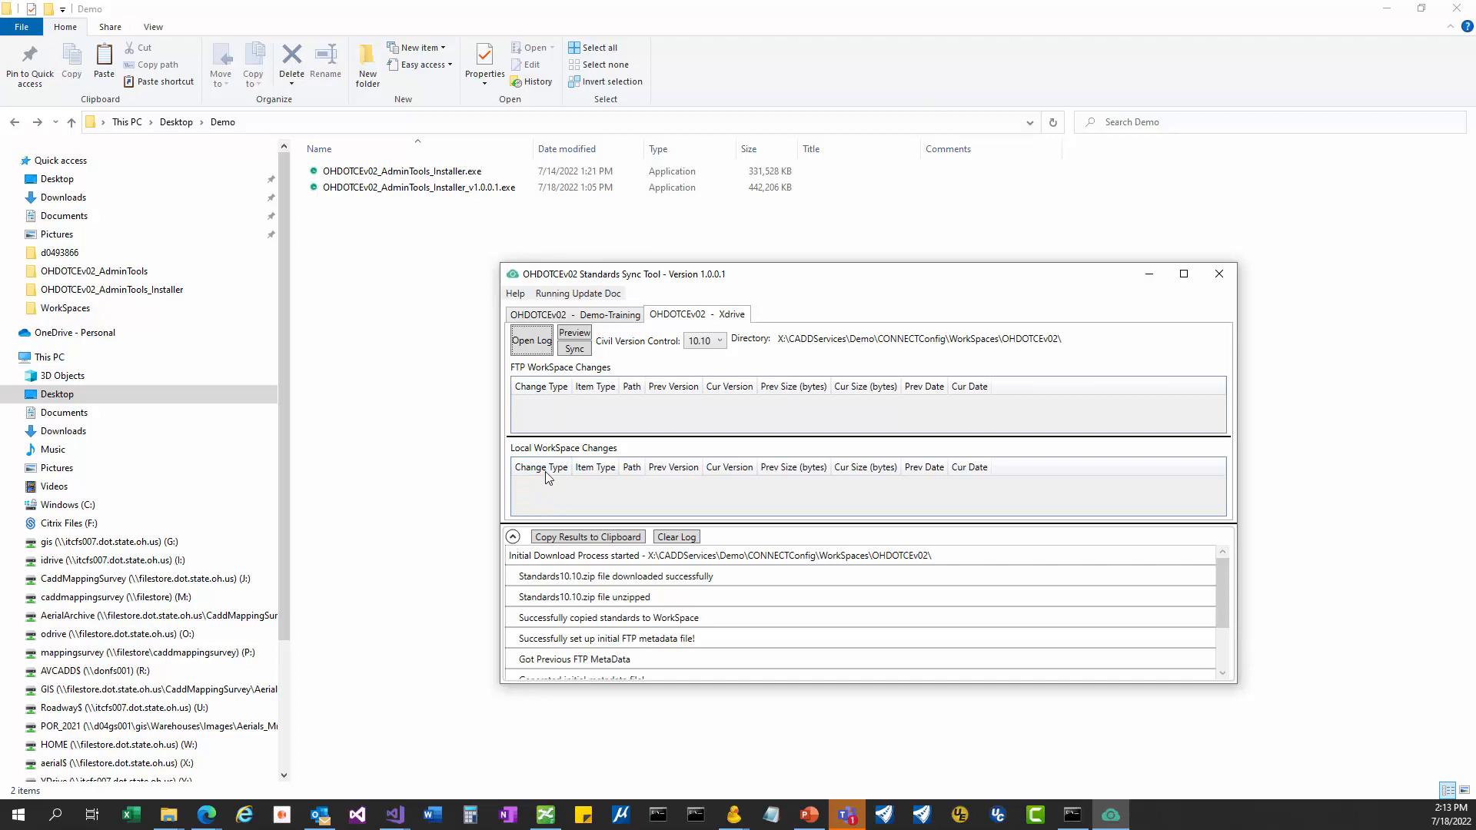
mouse_move(545, 498)
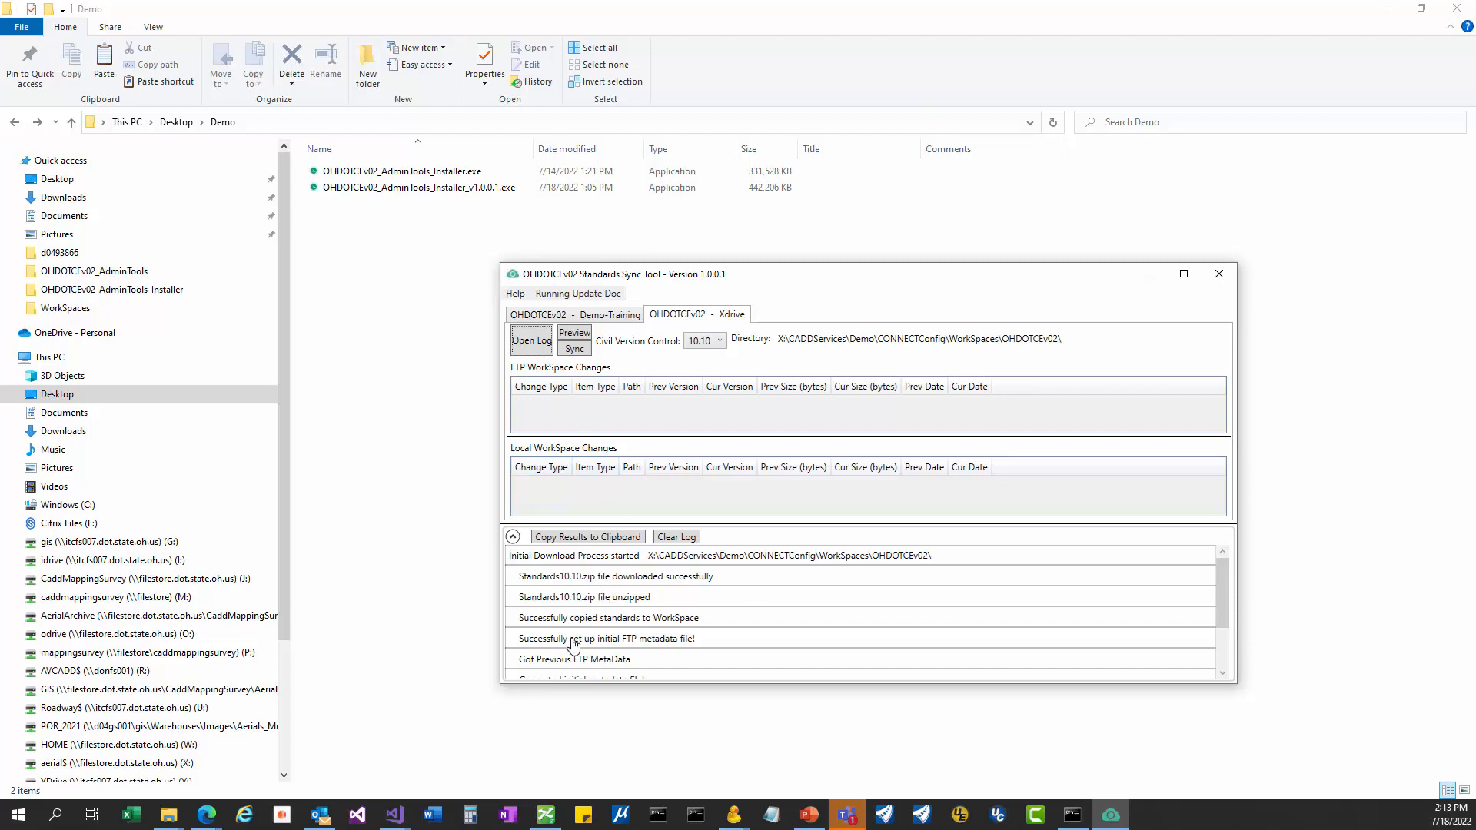
scroll("down", 3)
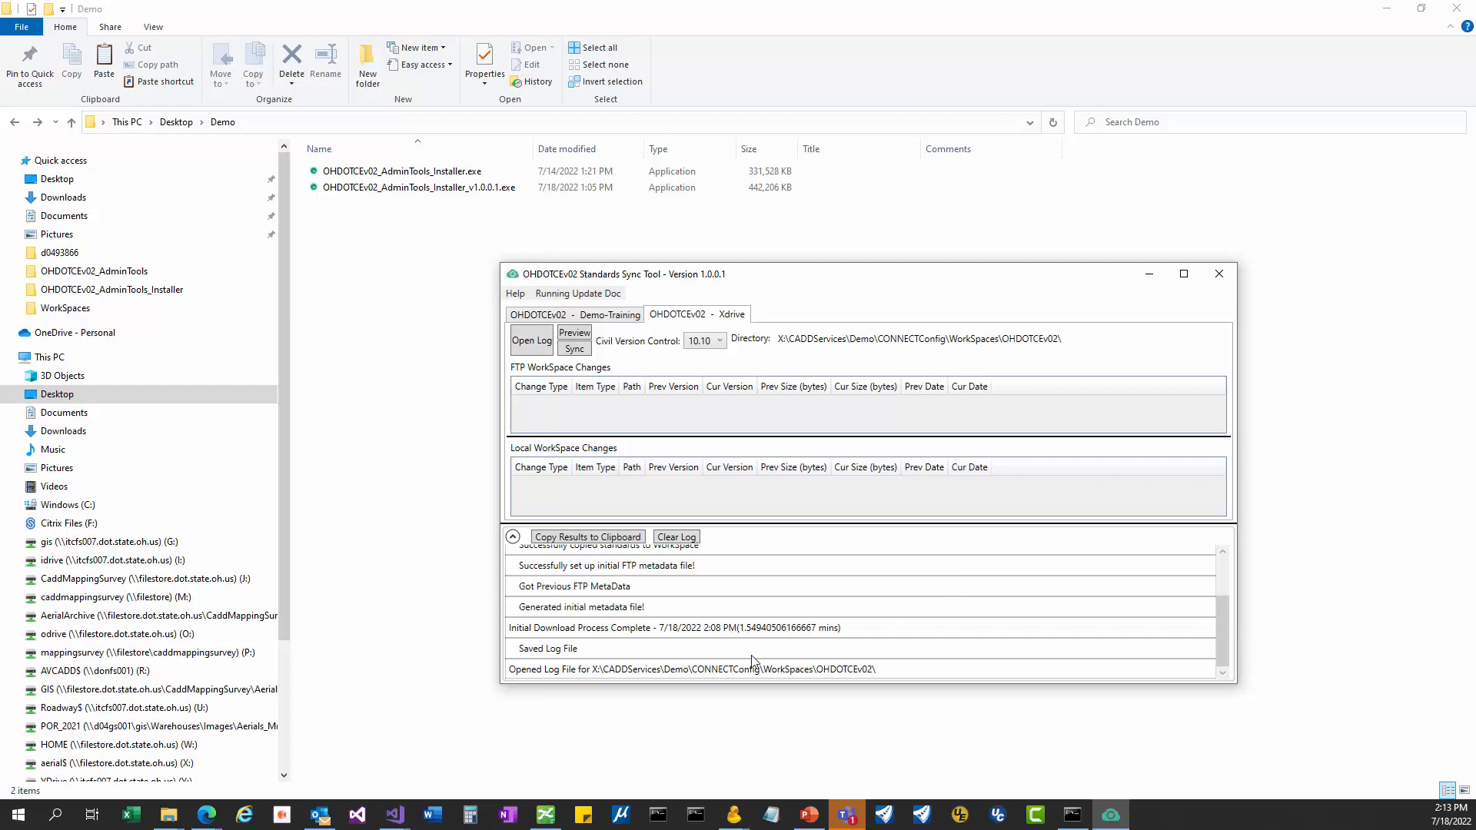
mouse_move(762, 551)
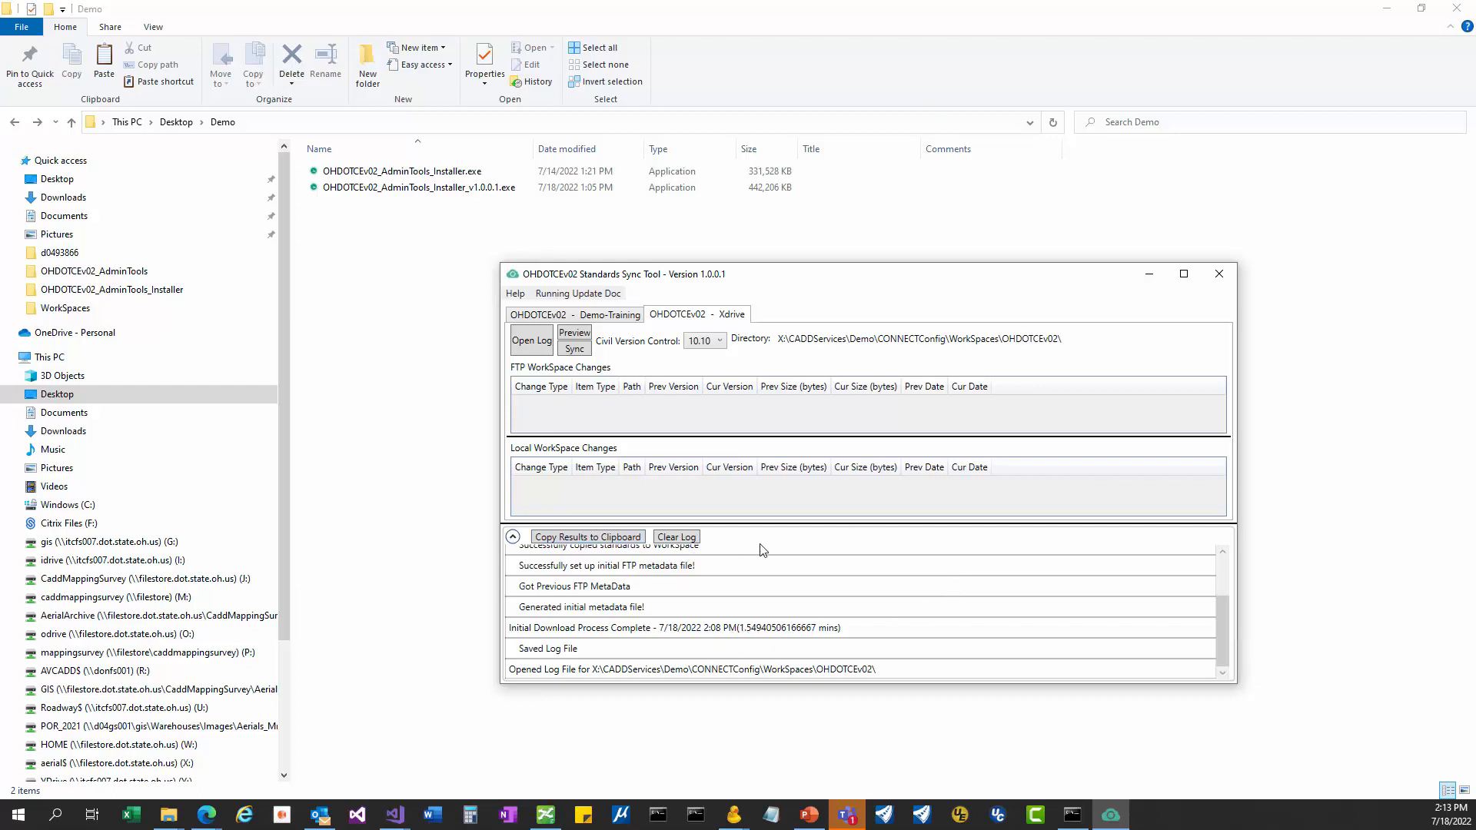
mouse_move(1059, 492)
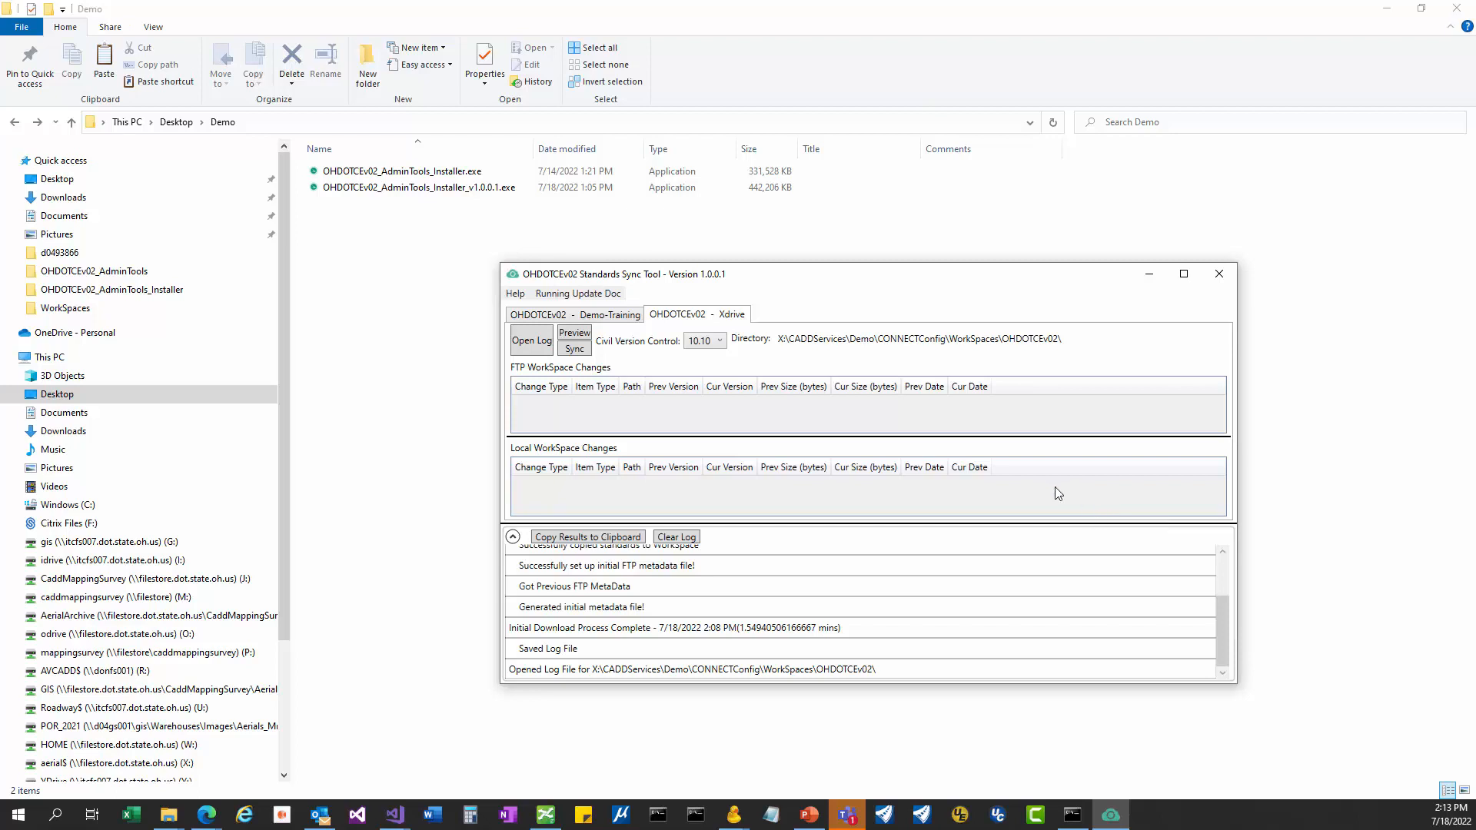
mouse_move(585, 368)
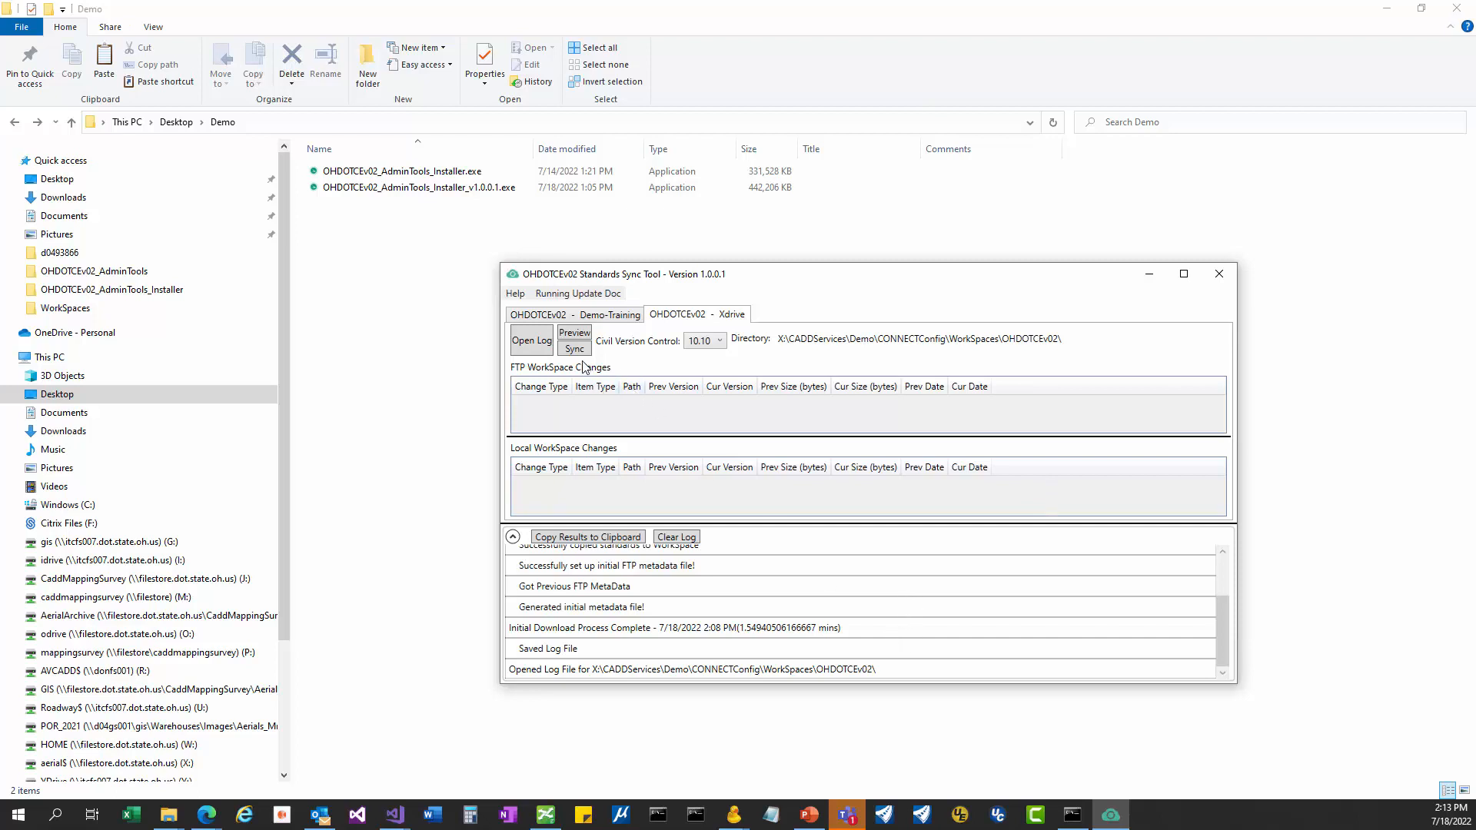
mouse_move(997, 567)
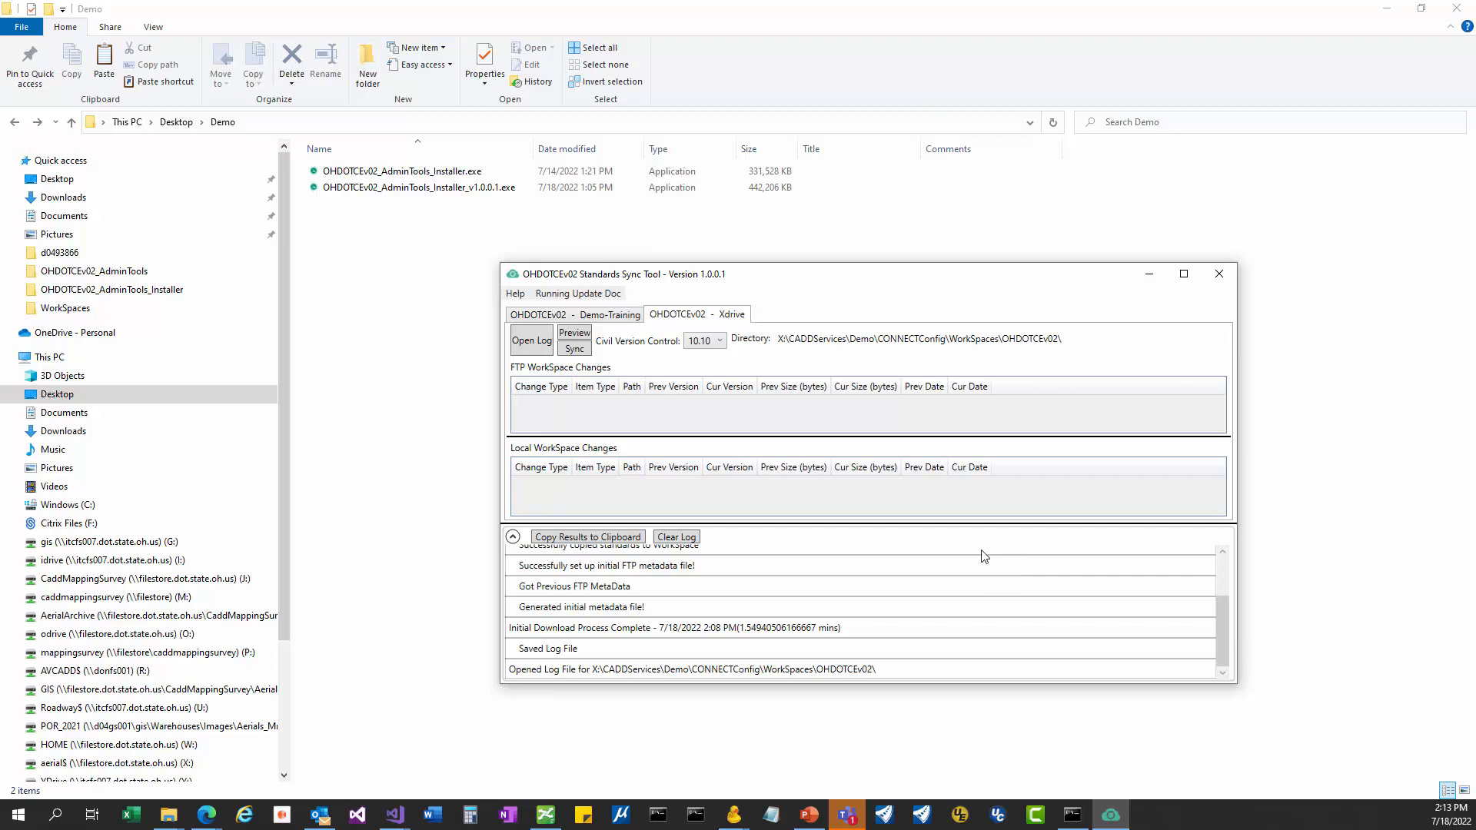
mouse_move(816, 509)
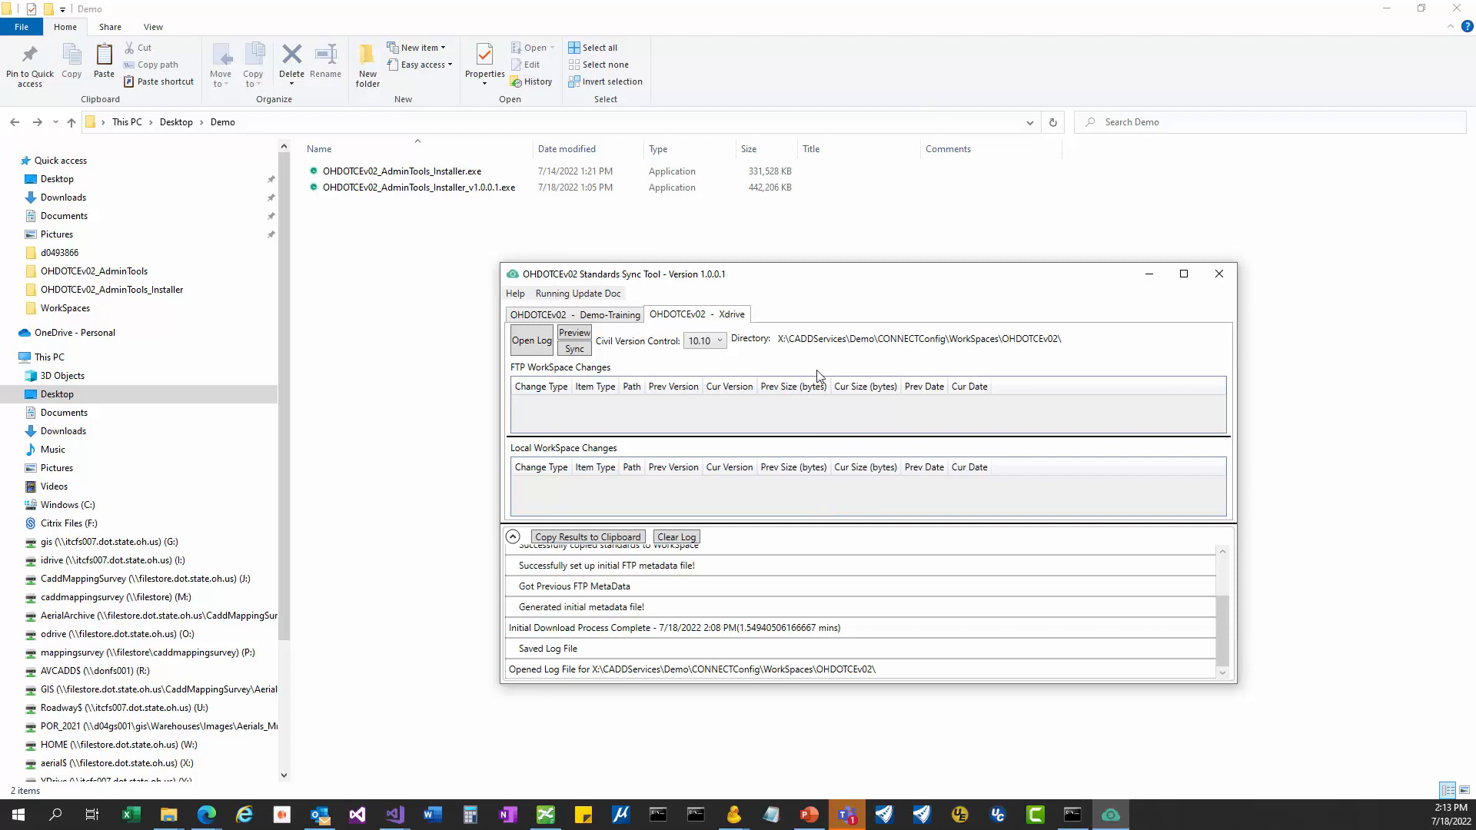
mouse_move(655, 349)
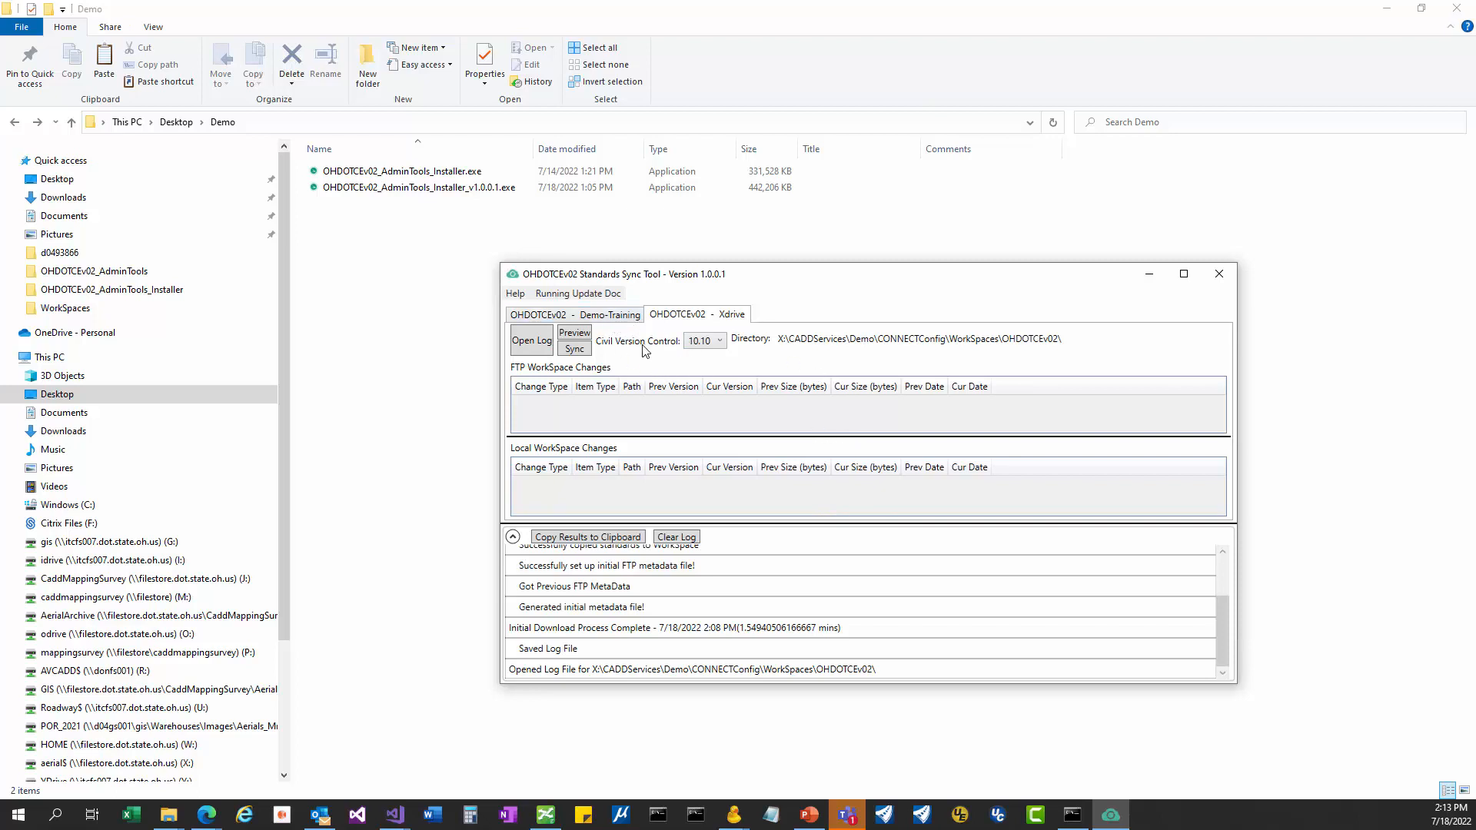
mouse_move(661, 364)
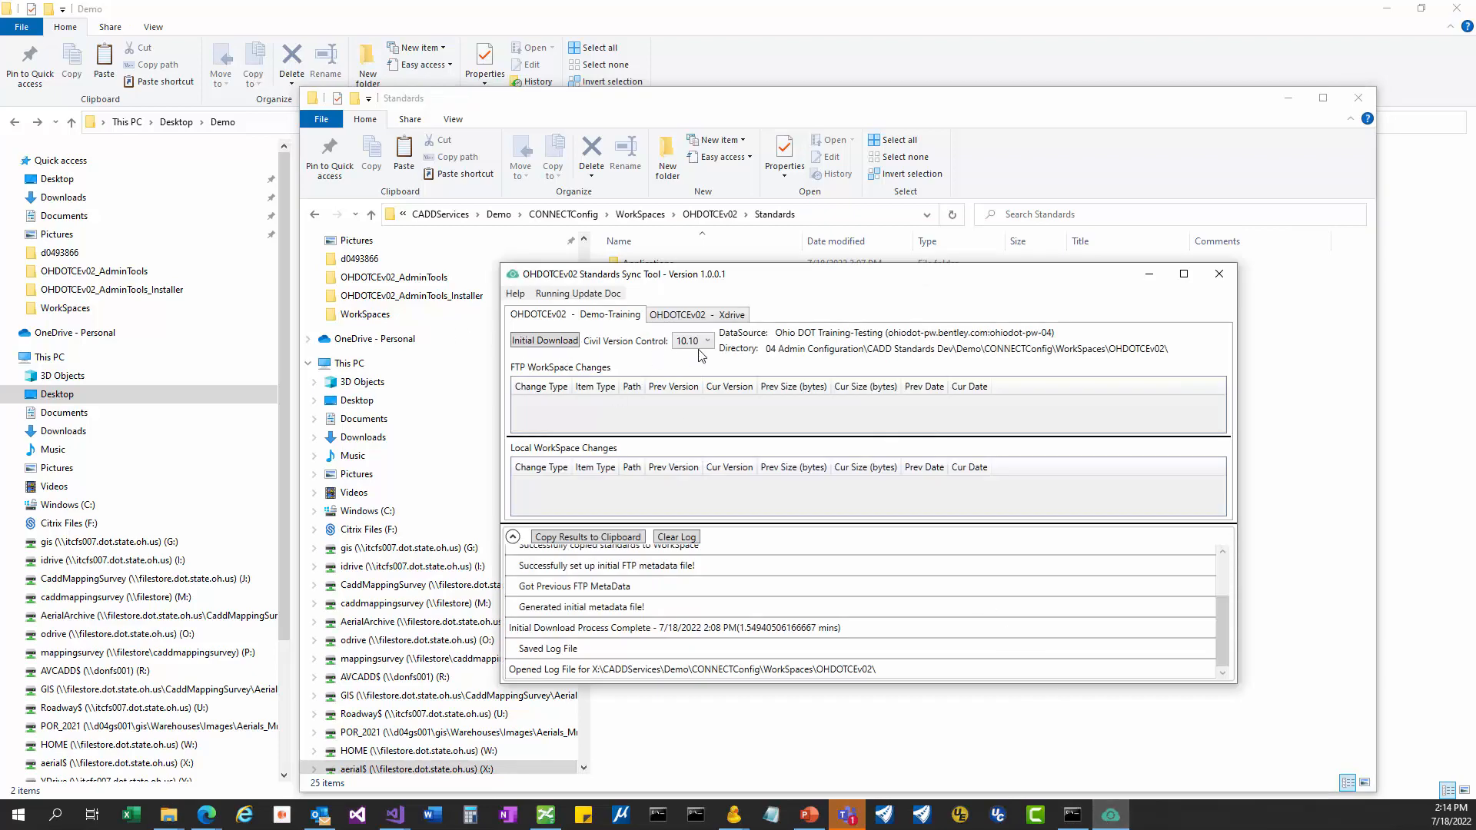
mouse_move(752, 601)
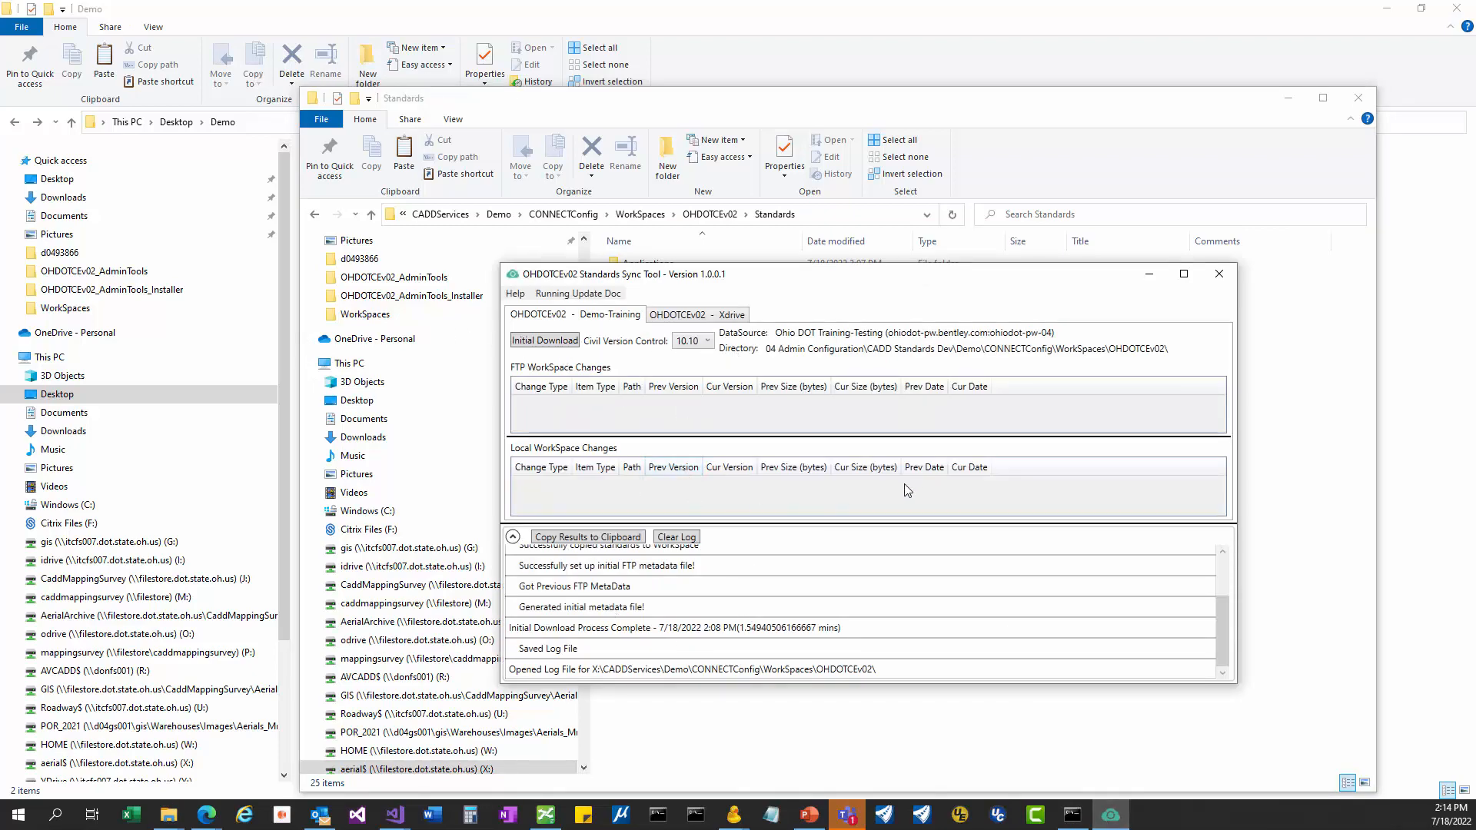
mouse_move(904, 301)
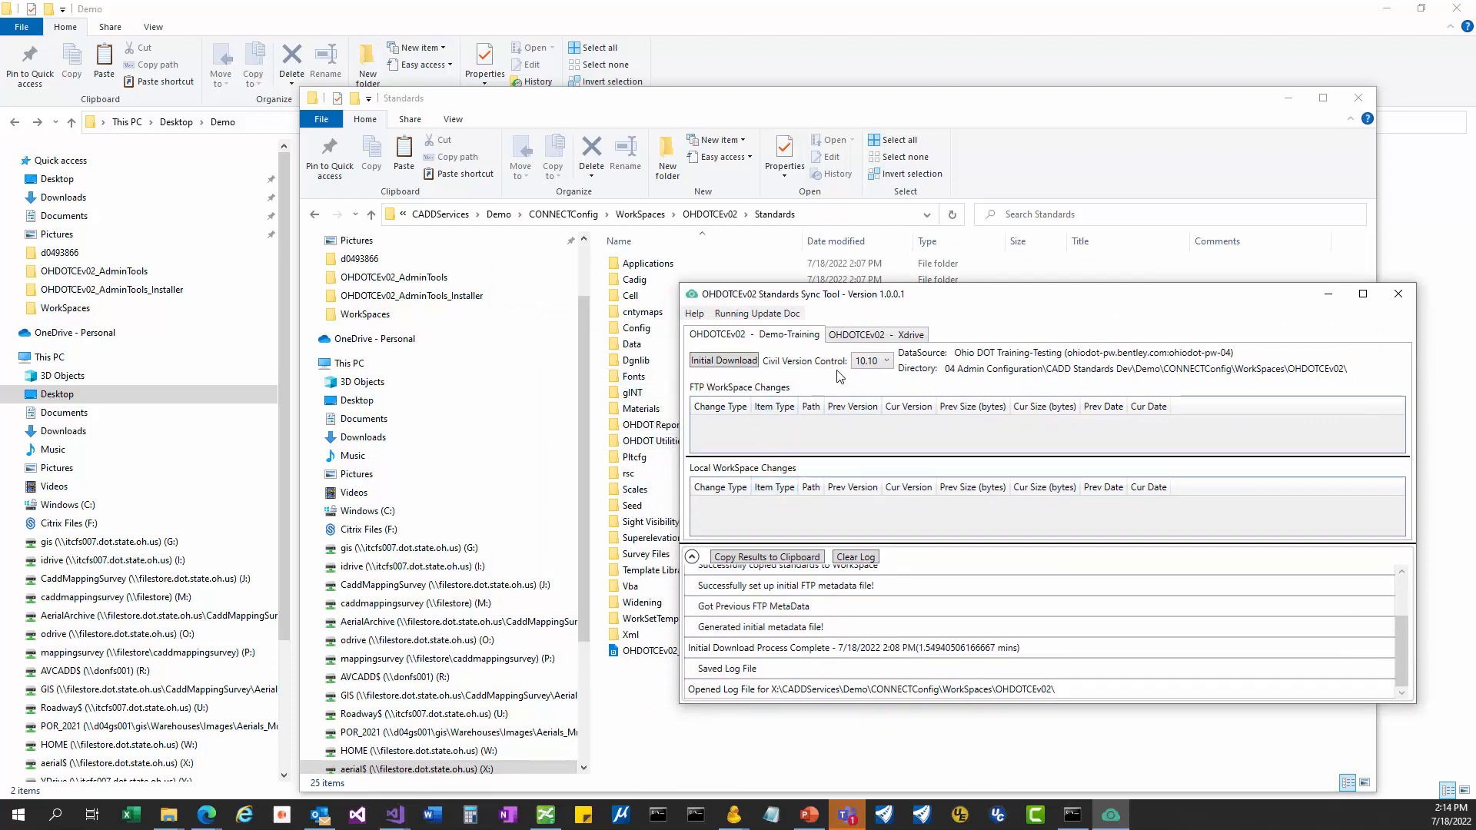
left_click(883, 359)
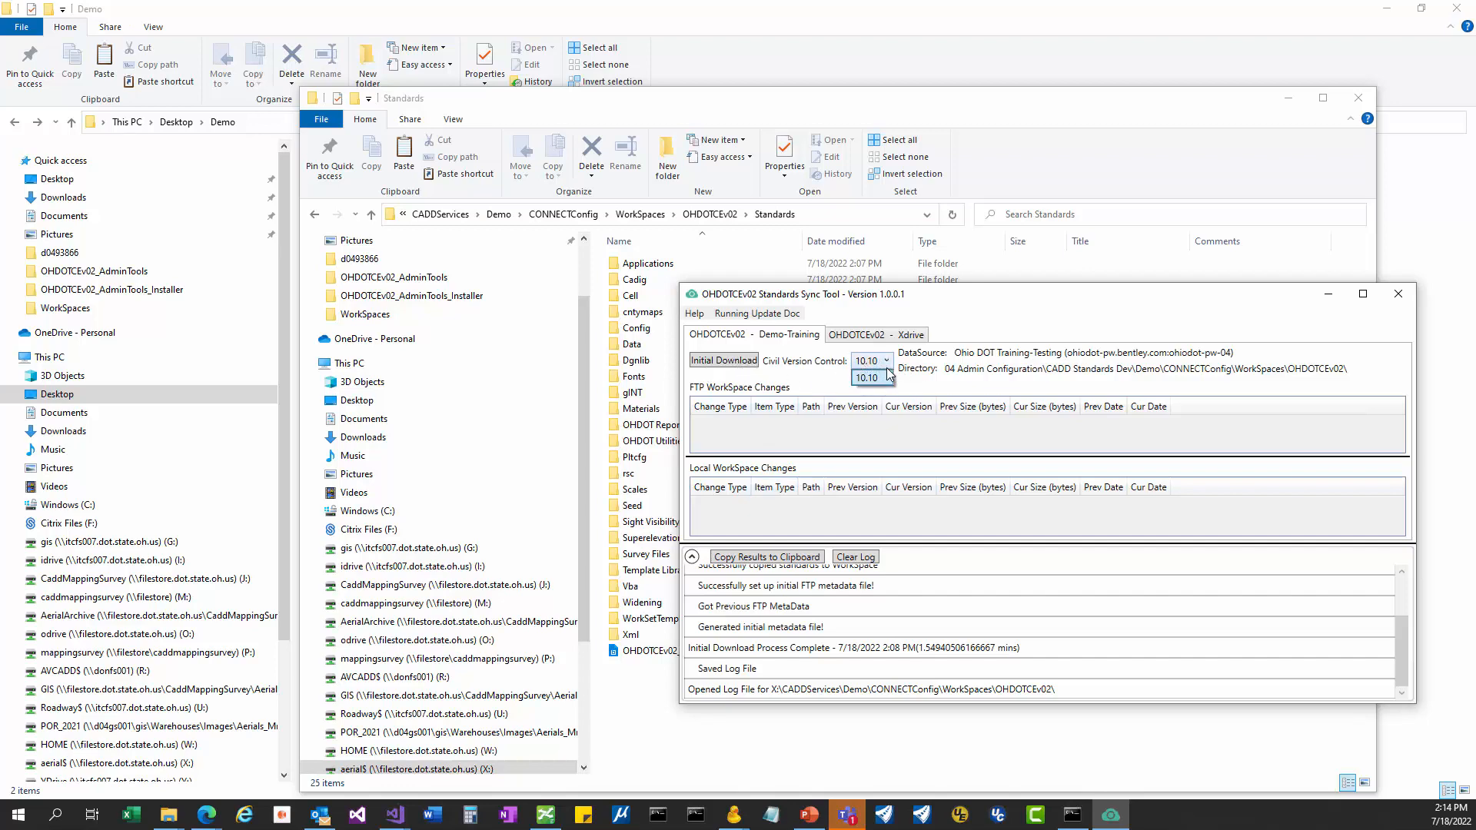
mouse_move(864, 307)
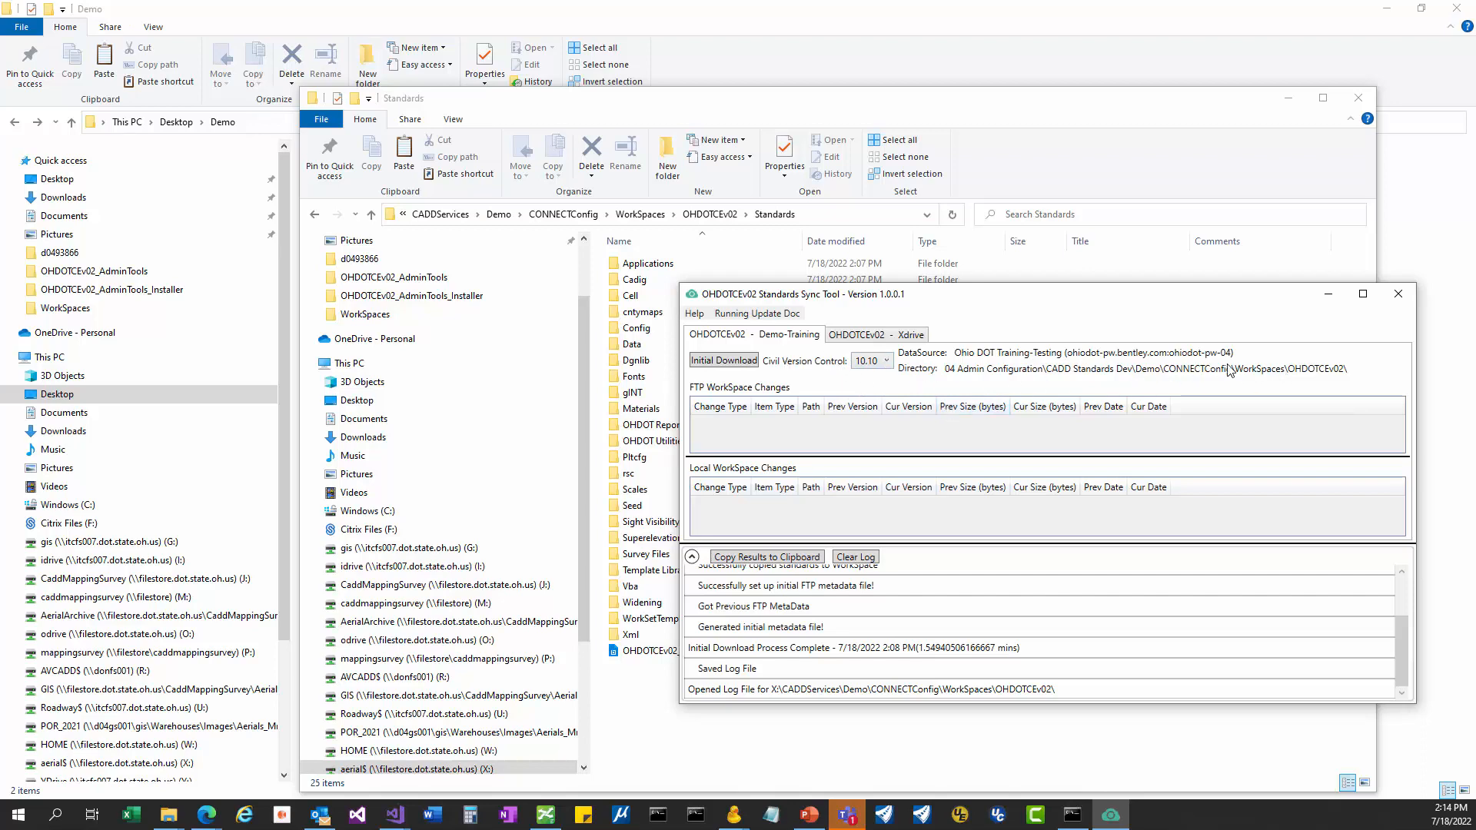
mouse_move(1261, 363)
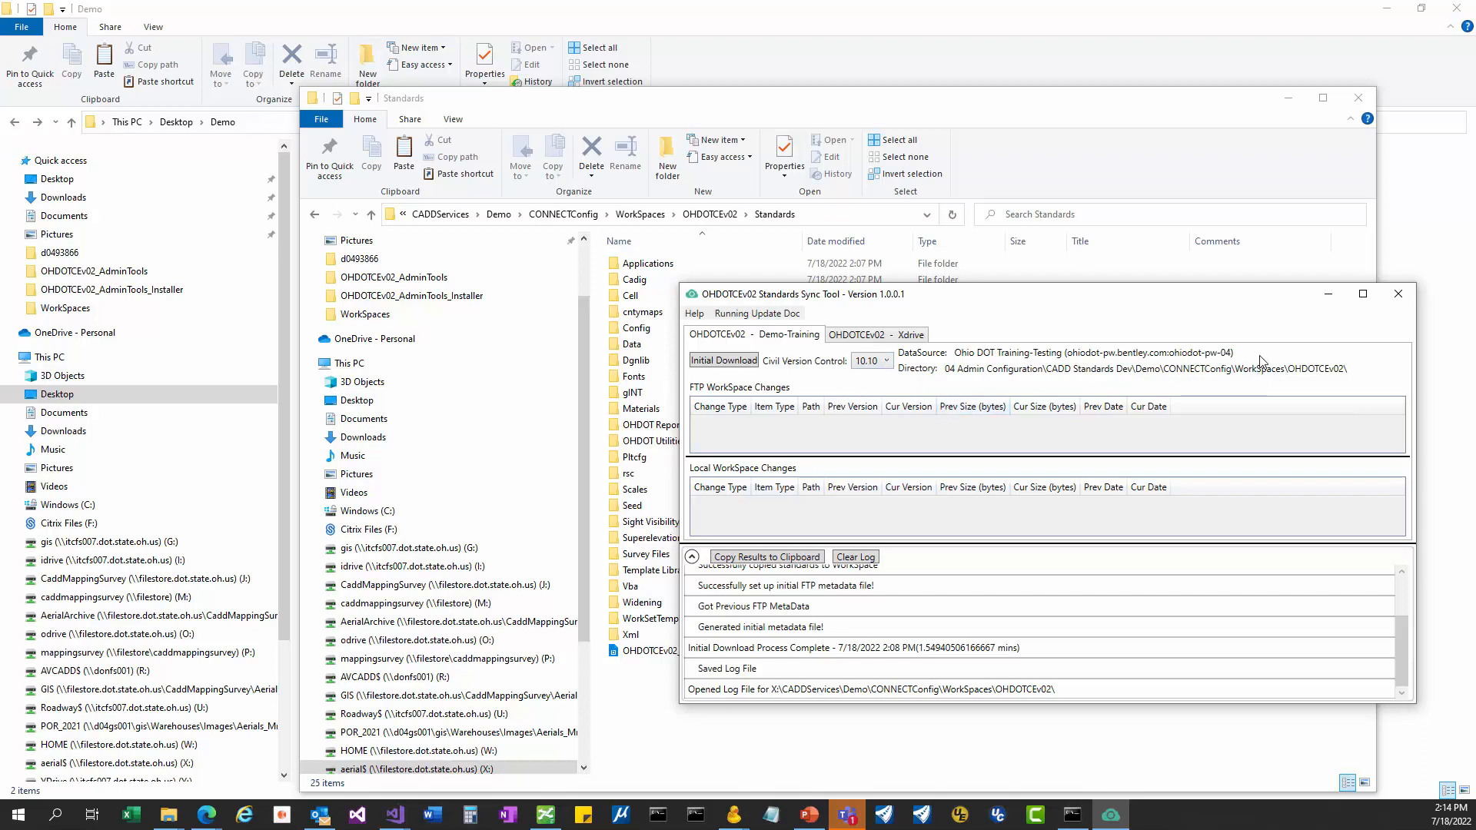
left_click(875, 333)
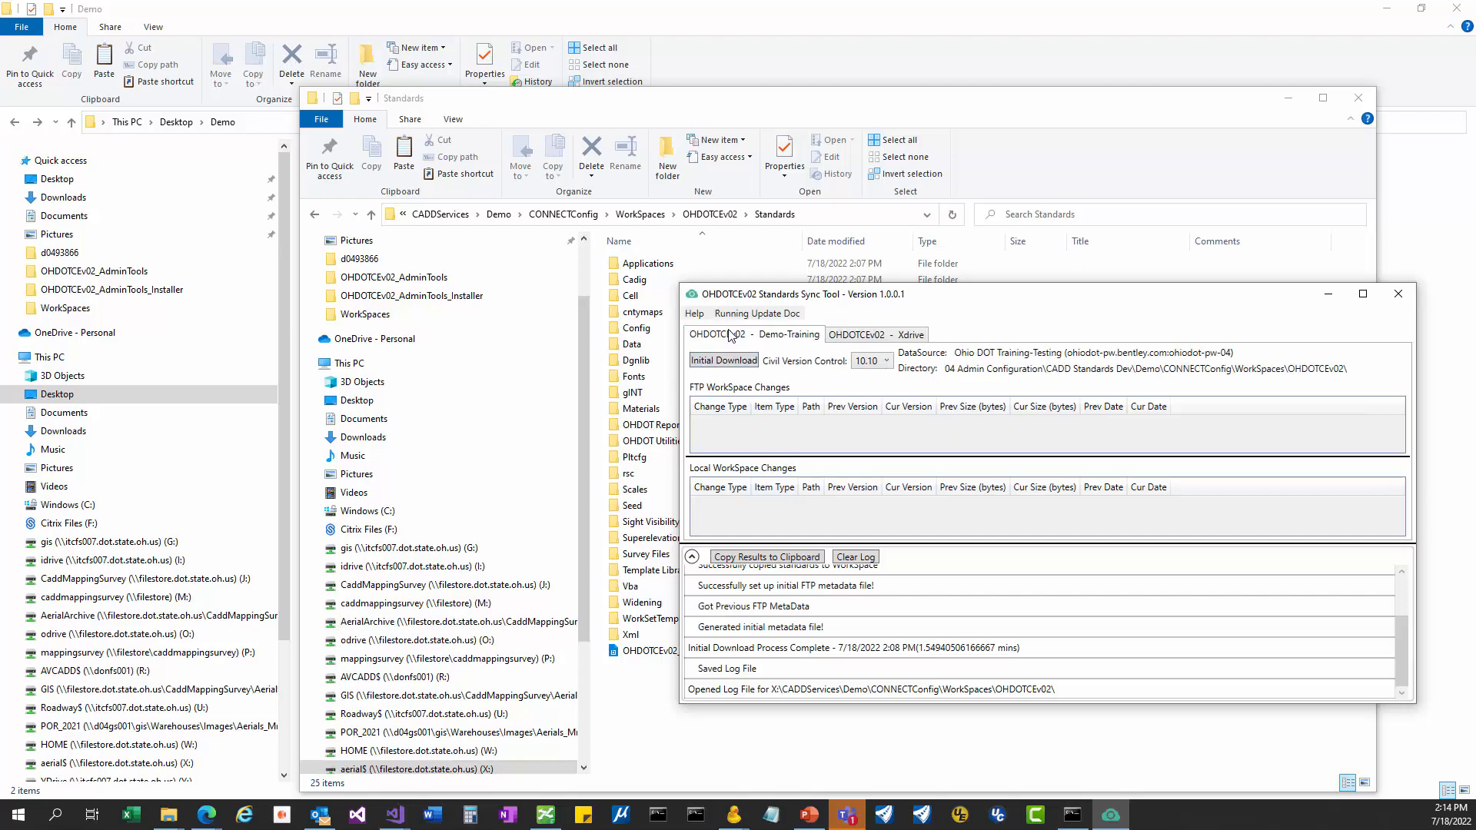
mouse_move(989, 550)
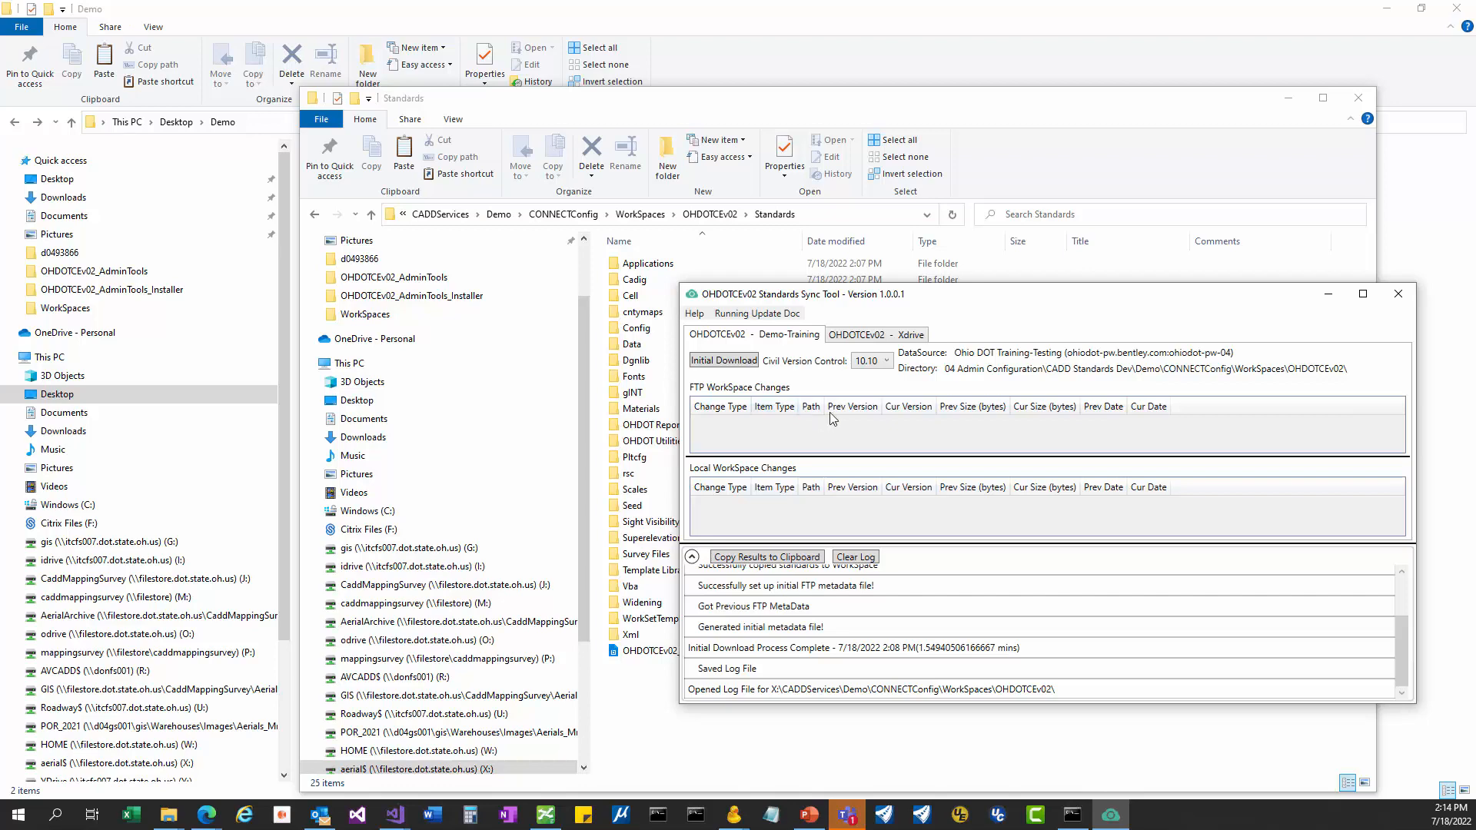
mouse_move(777, 343)
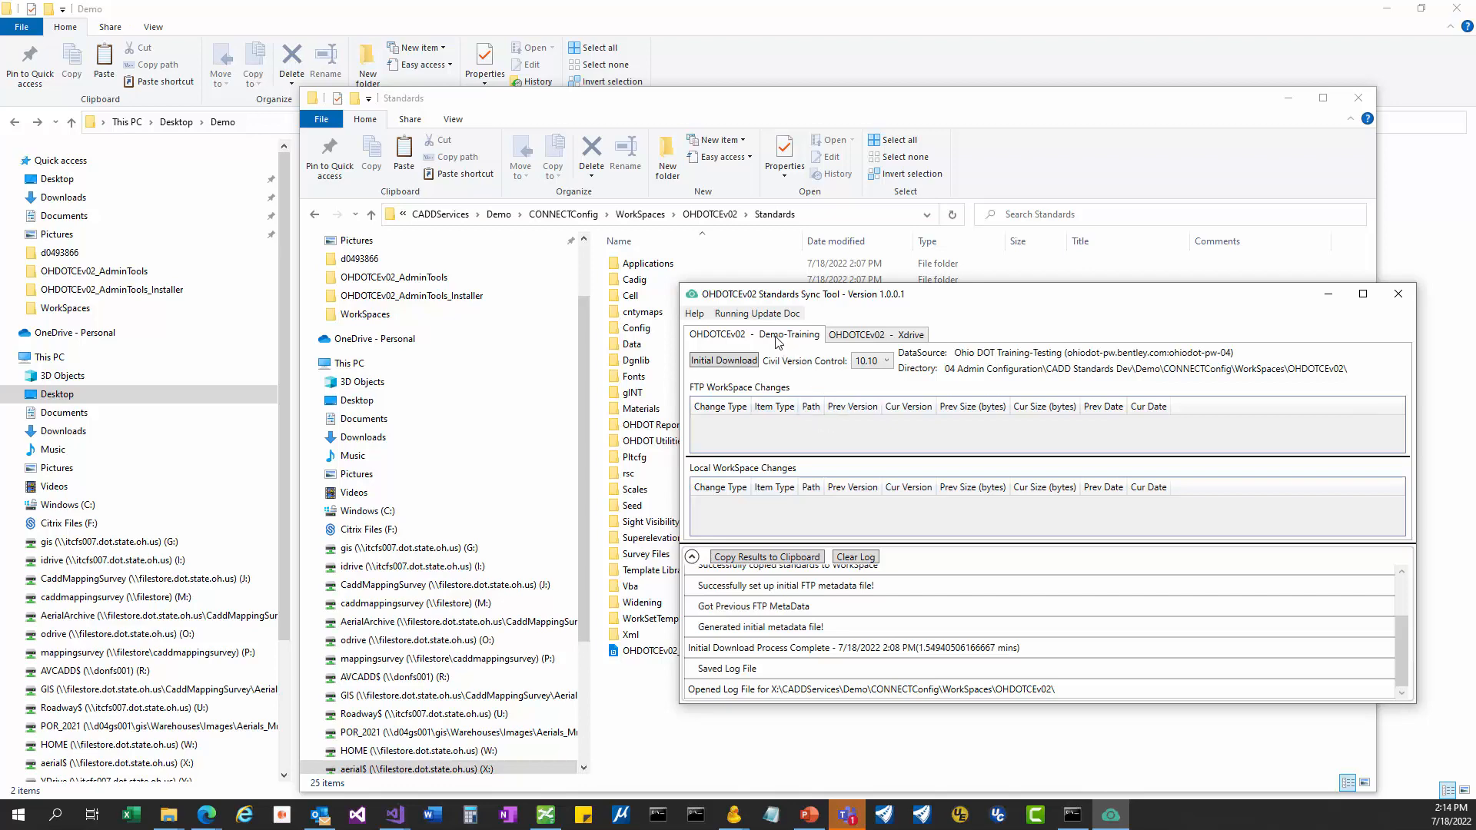
mouse_move(954, 289)
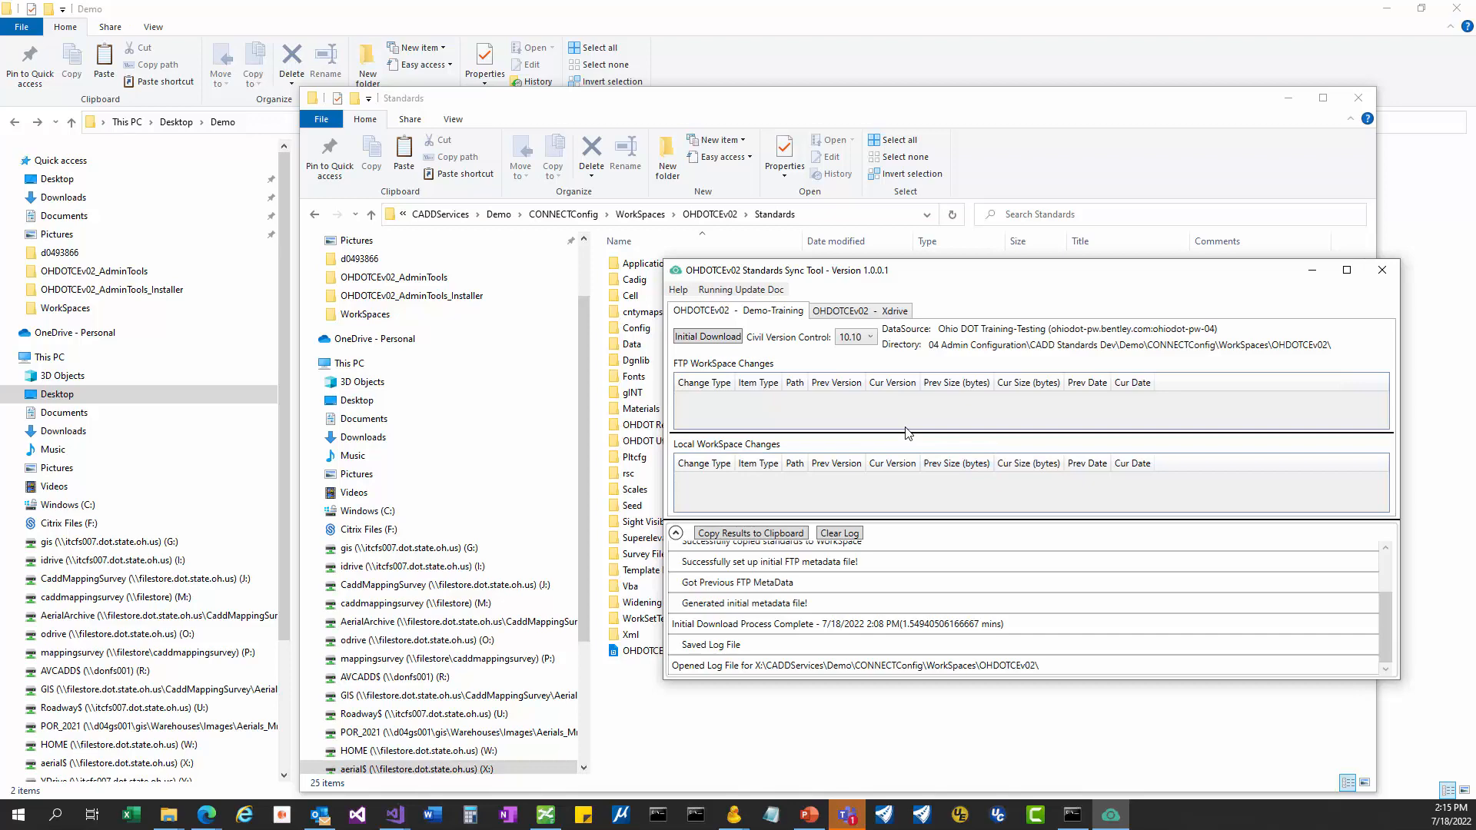
mouse_move(815, 388)
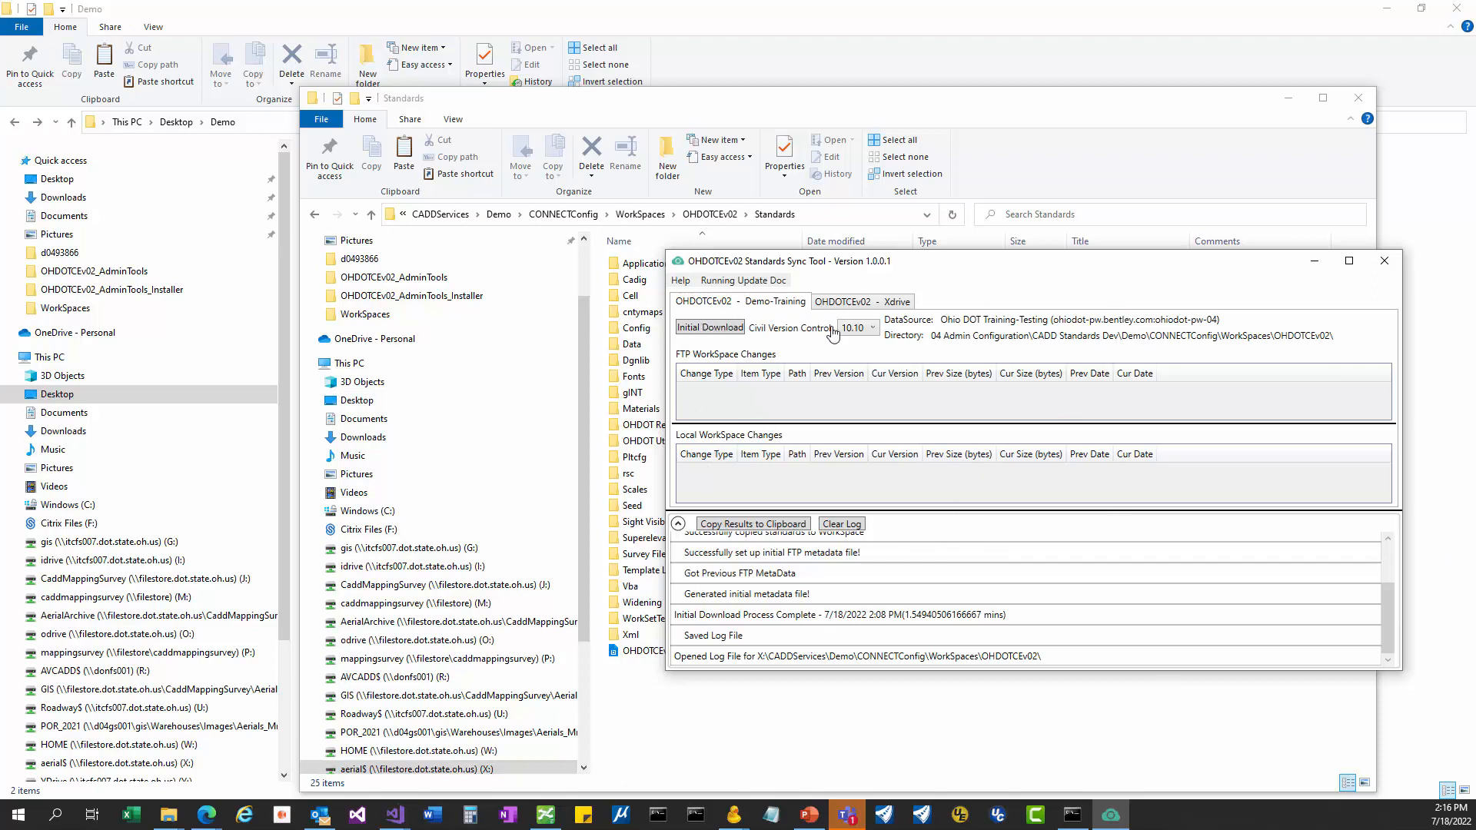
Step: Switch to the OHDOTCEv02 - Xdrive workspace entry
left_click(861, 301)
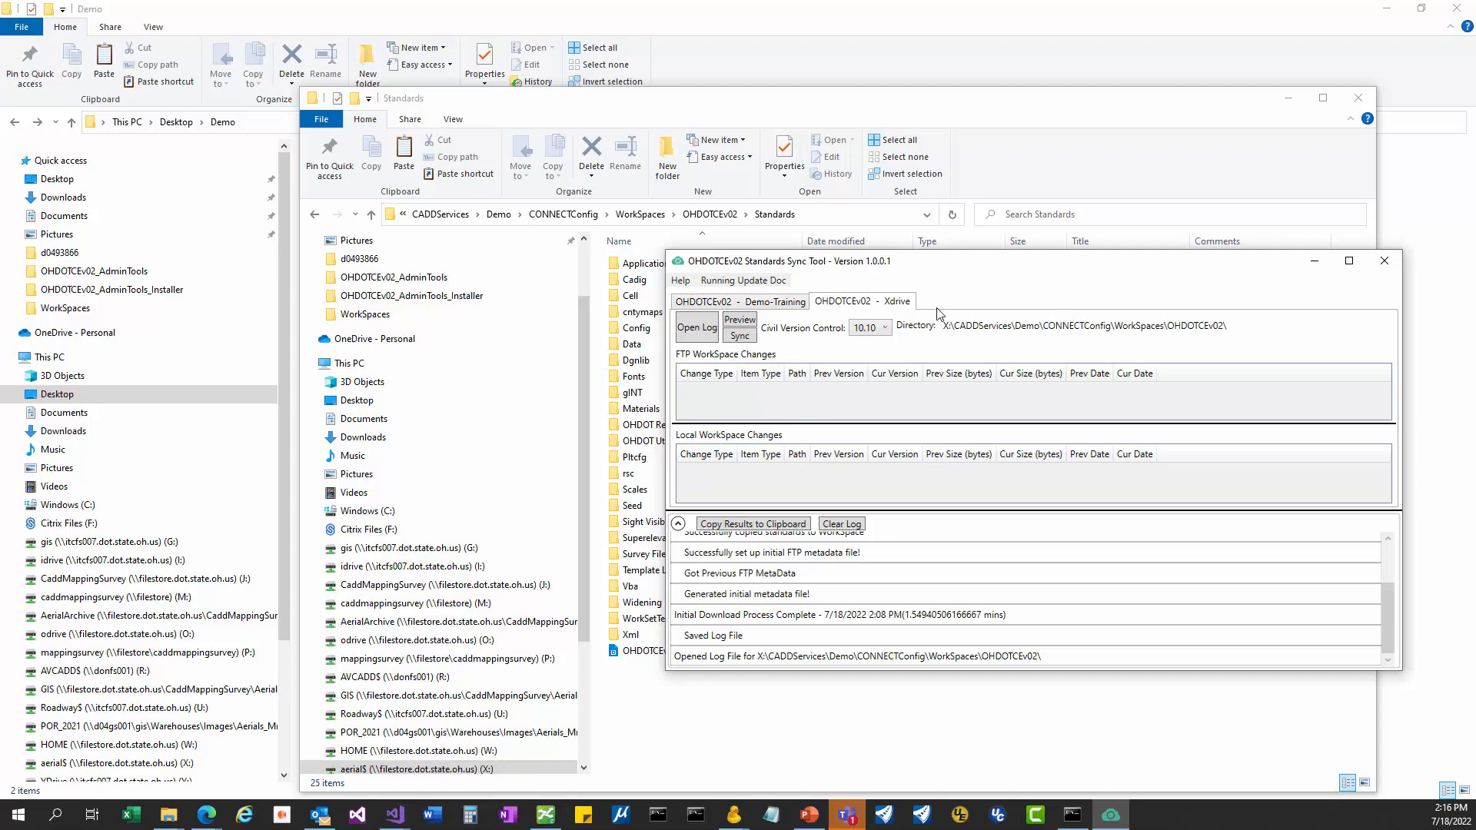
mouse_move(1000, 292)
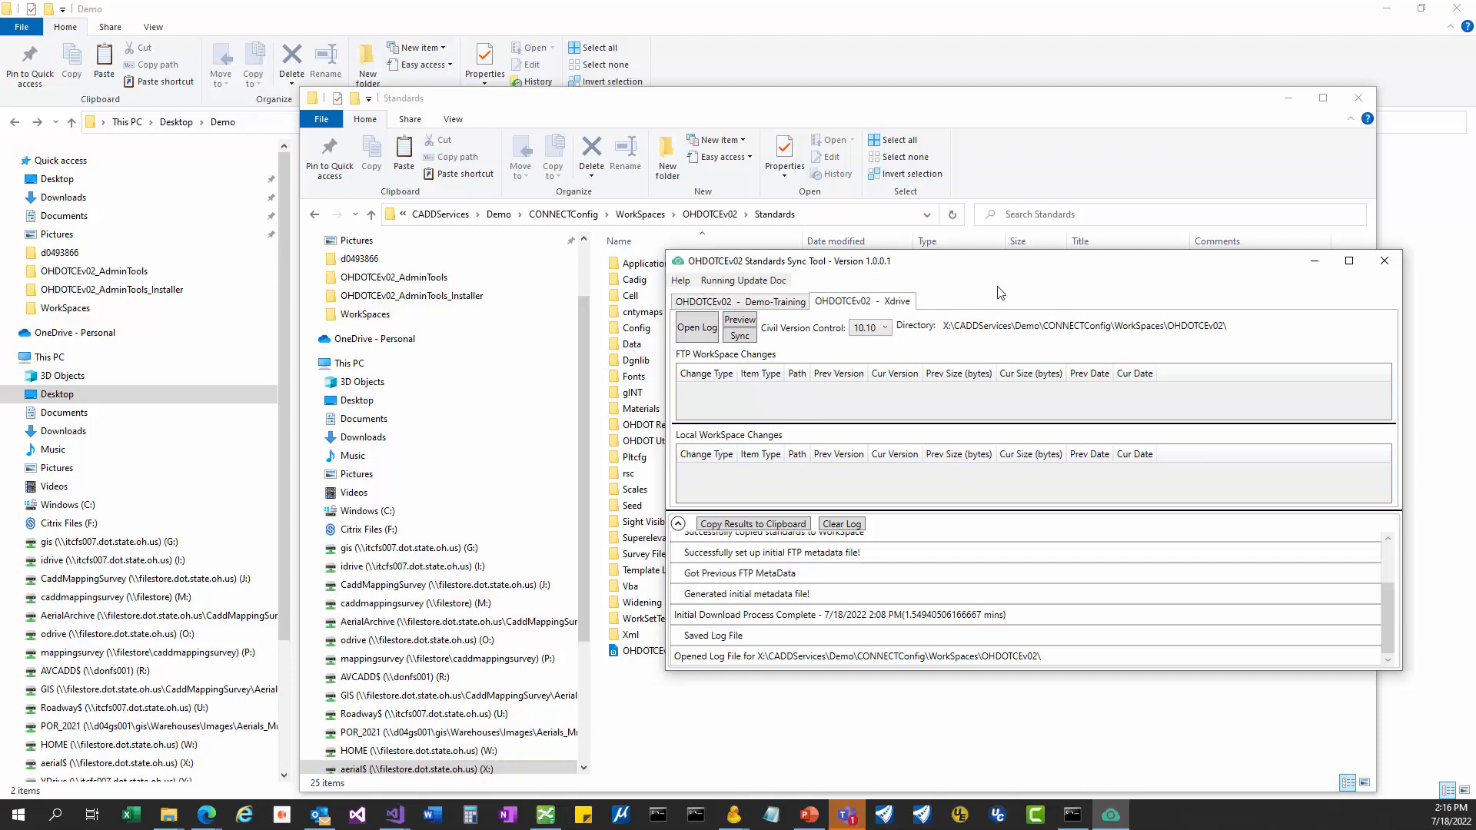
mouse_move(965, 307)
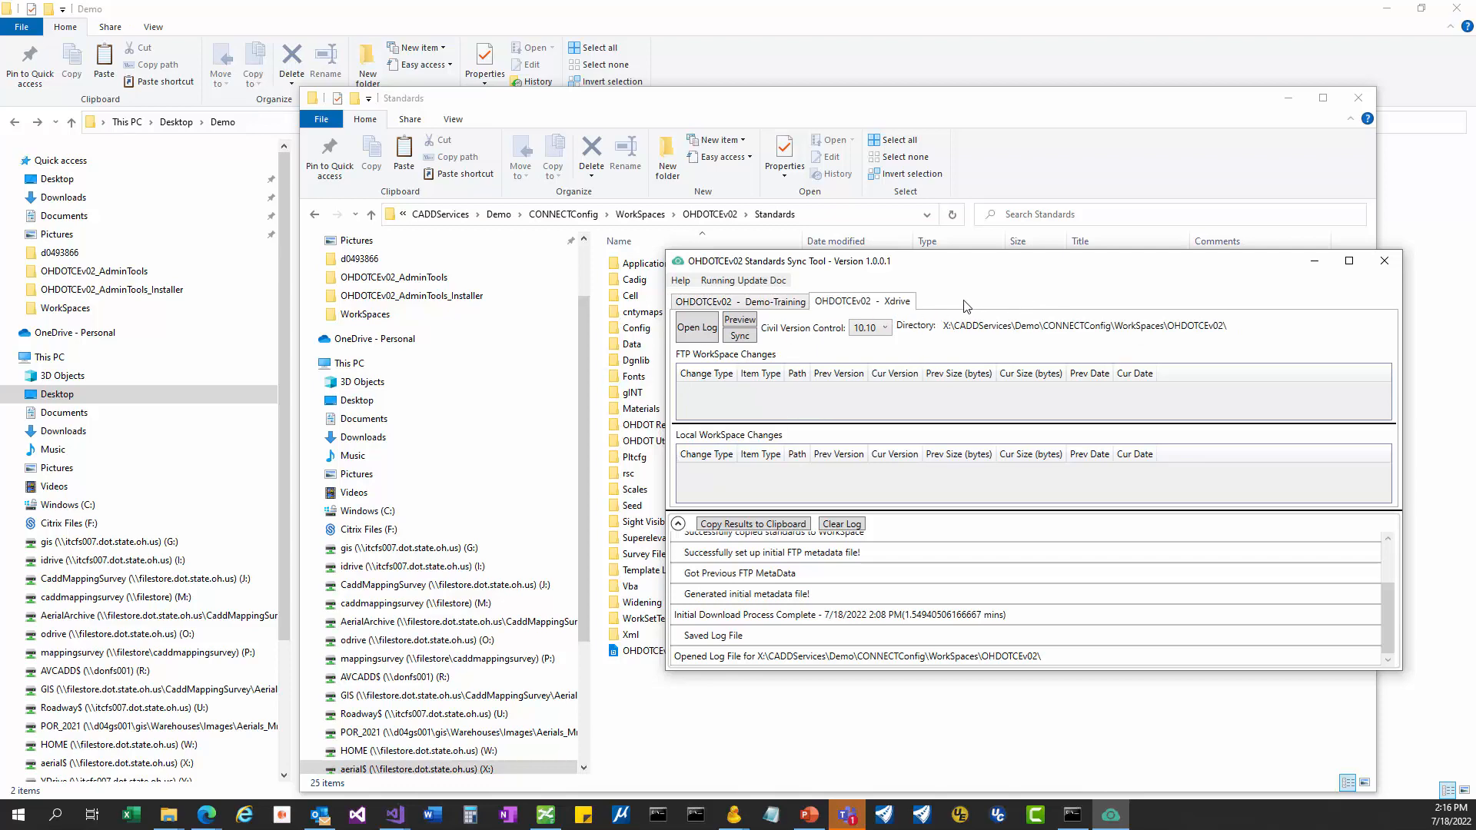